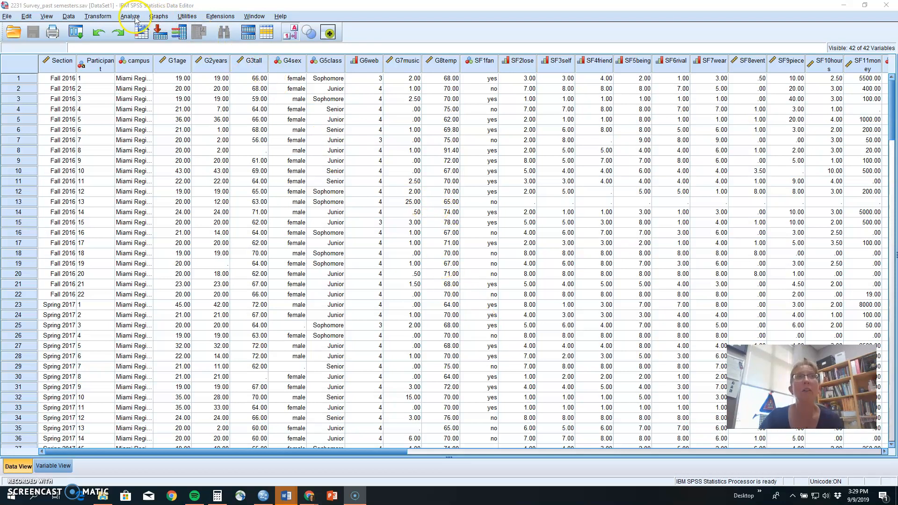
Start a Descriptives analysis from Analyze > Descriptive Statistics
left_click(132, 16)
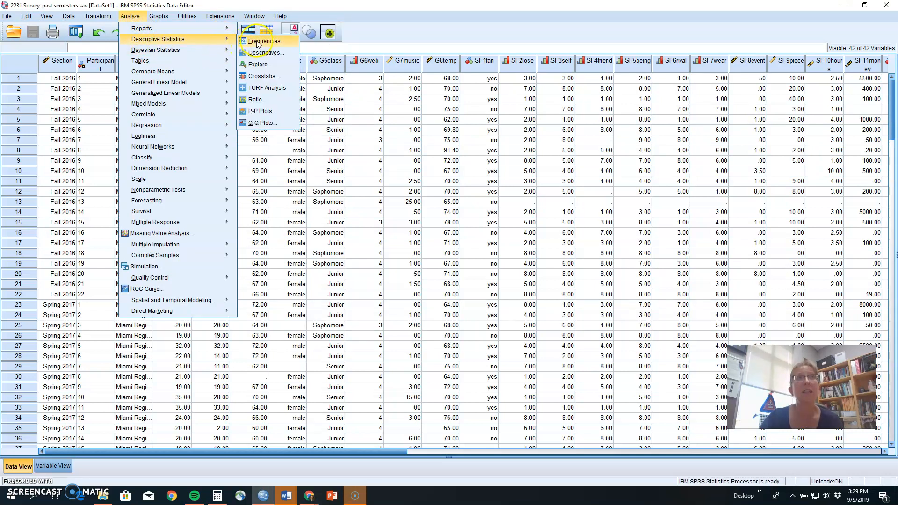
mouse_move(272, 56)
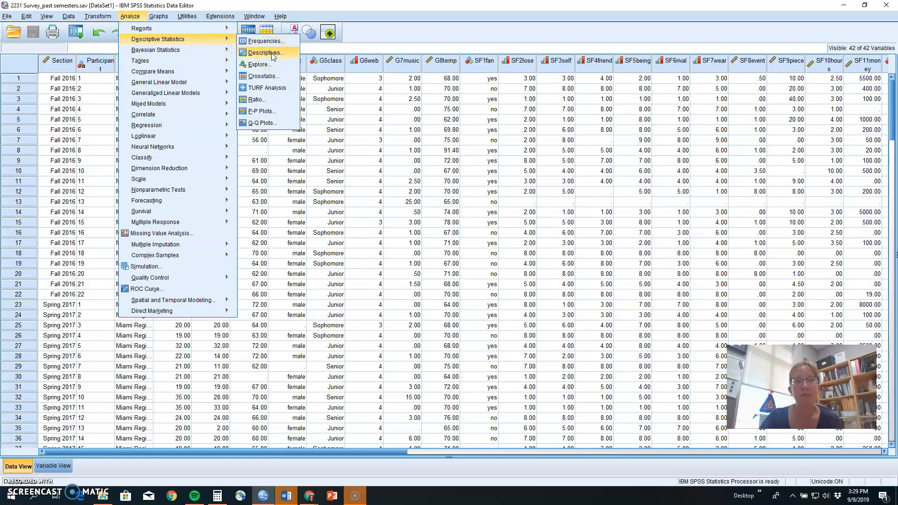
left_click(266, 52)
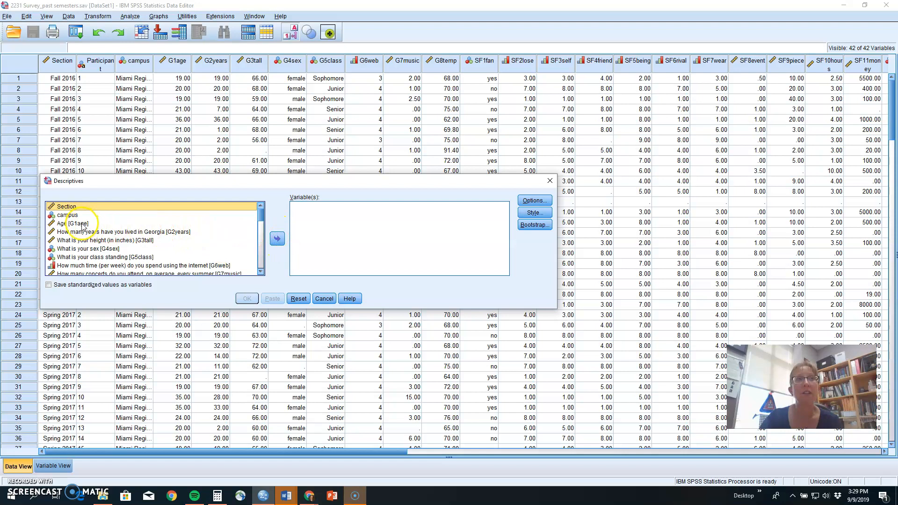
Move Age [G1age] and height in inches [G3tall] into the Variable(s) list
left_click(70, 222)
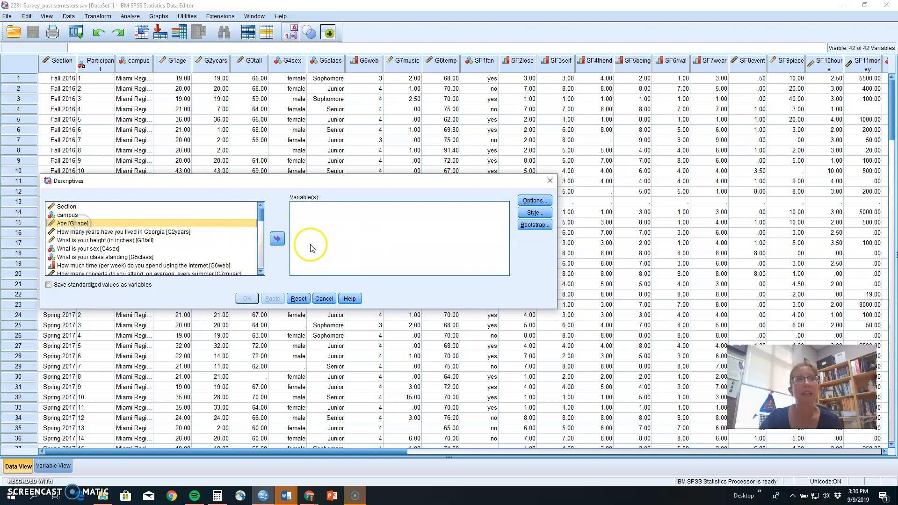
left_click(277, 239)
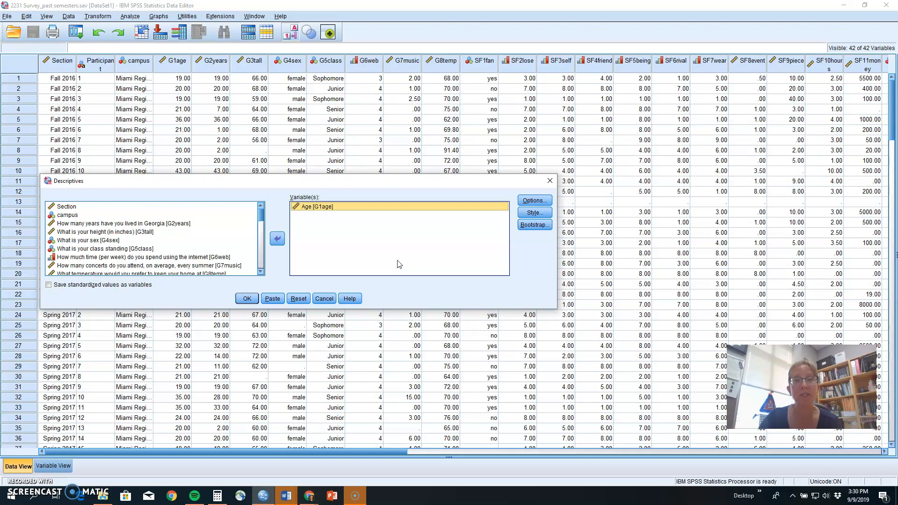
mouse_move(454, 245)
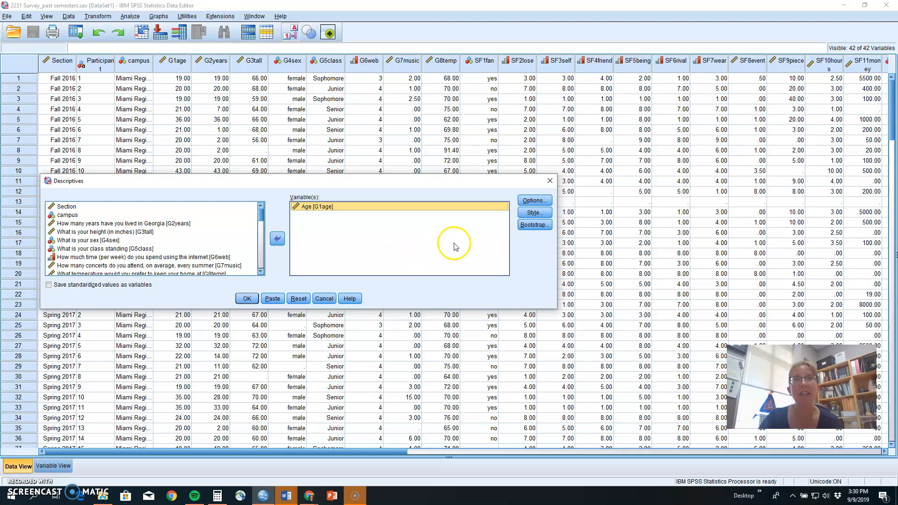
mouse_move(294, 223)
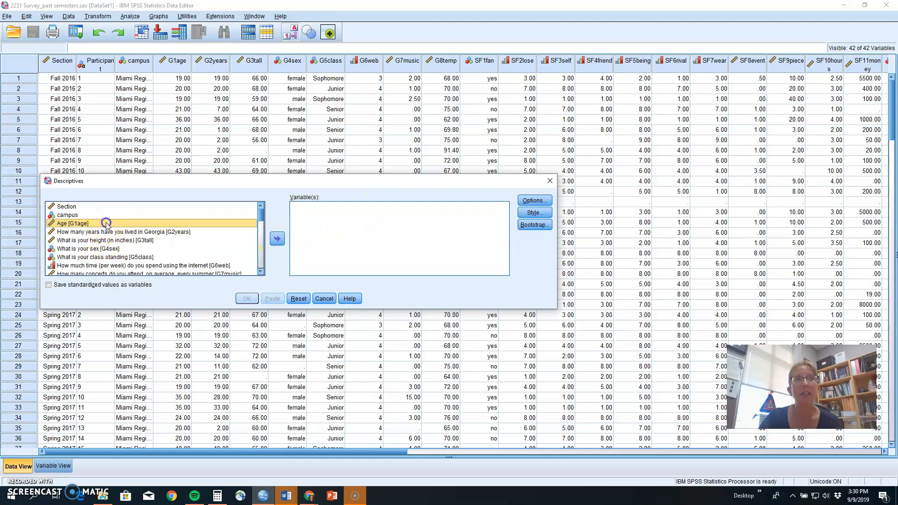
left_click(277, 239)
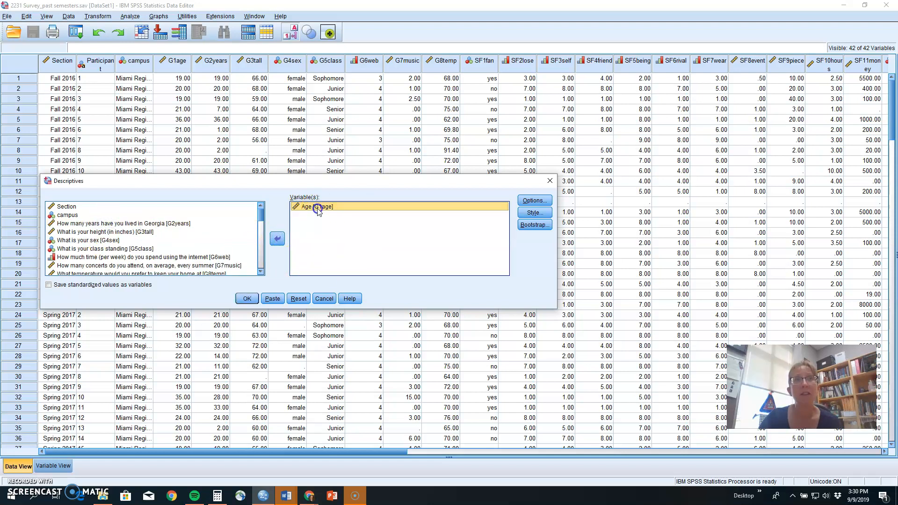
left_click(277, 238)
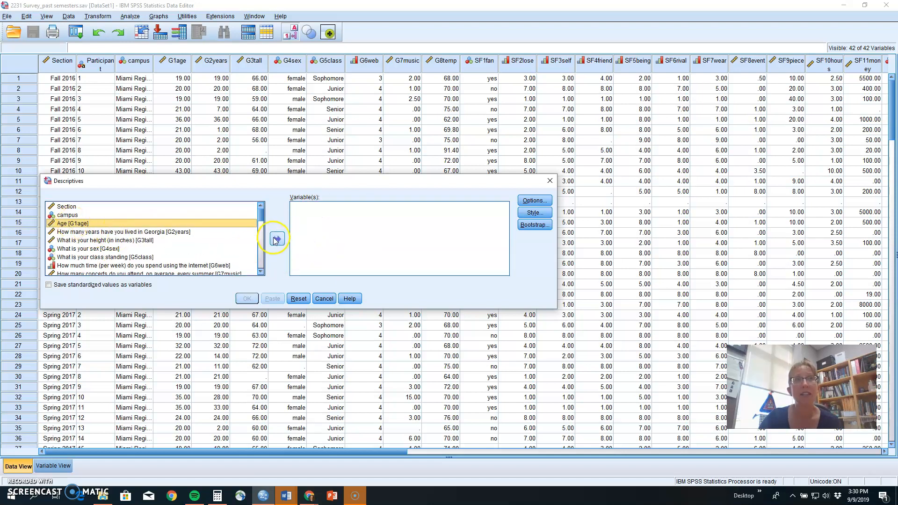
left_click(276, 238)
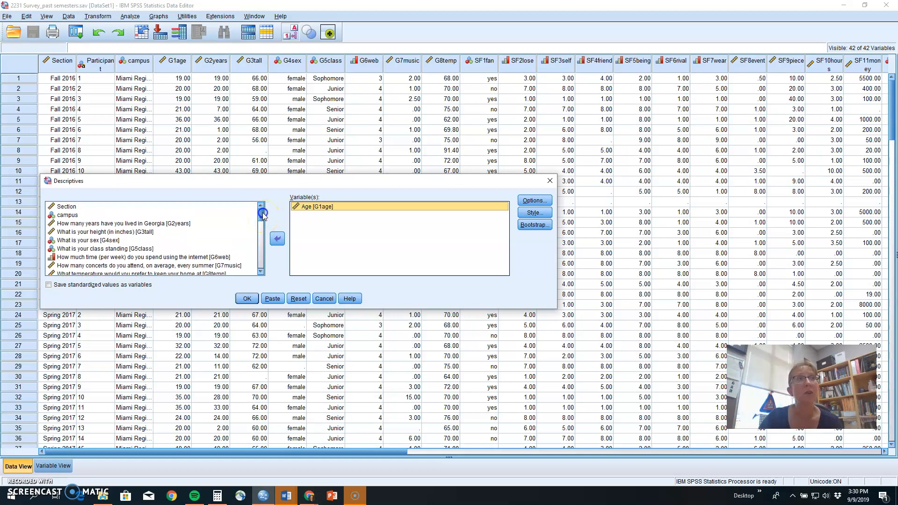
left_click(101, 232)
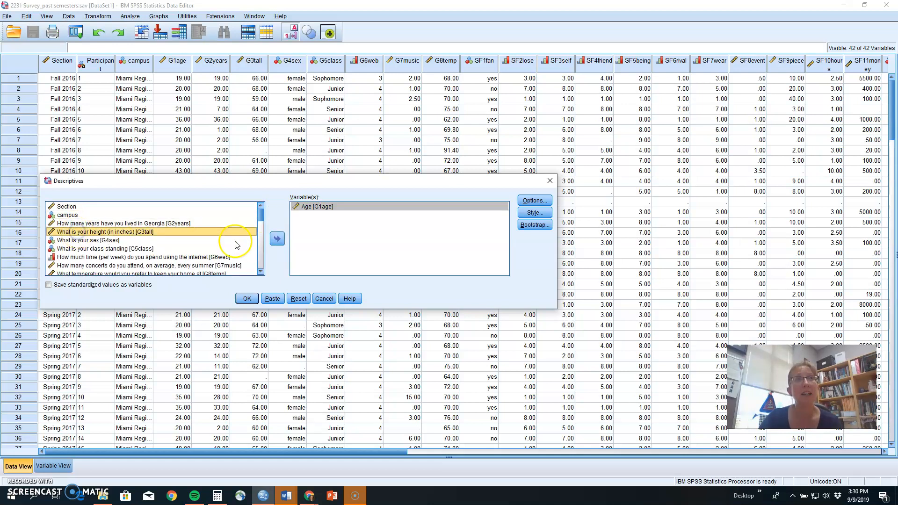
left_click(276, 239)
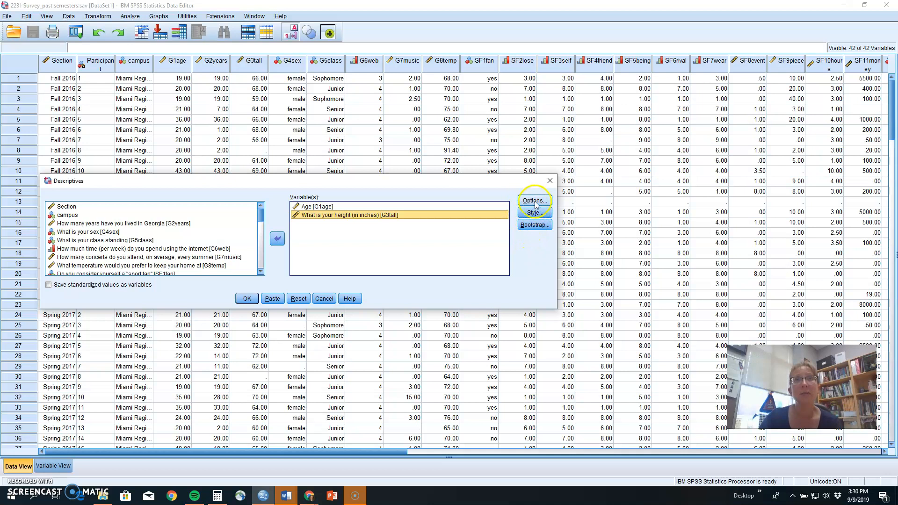
In Descriptives Options, add Variance and Range to mean, std. deviation, minimum, maximum, and confirm
left_click(534, 200)
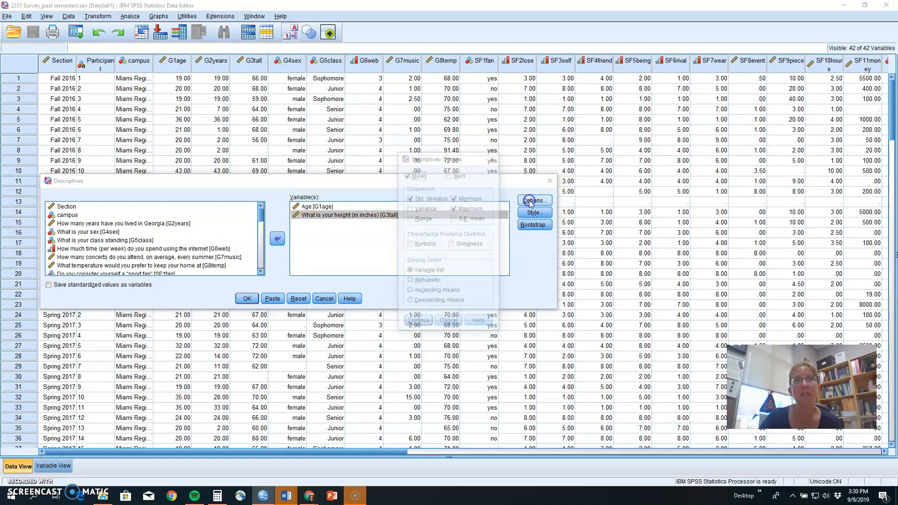
left_click(534, 200)
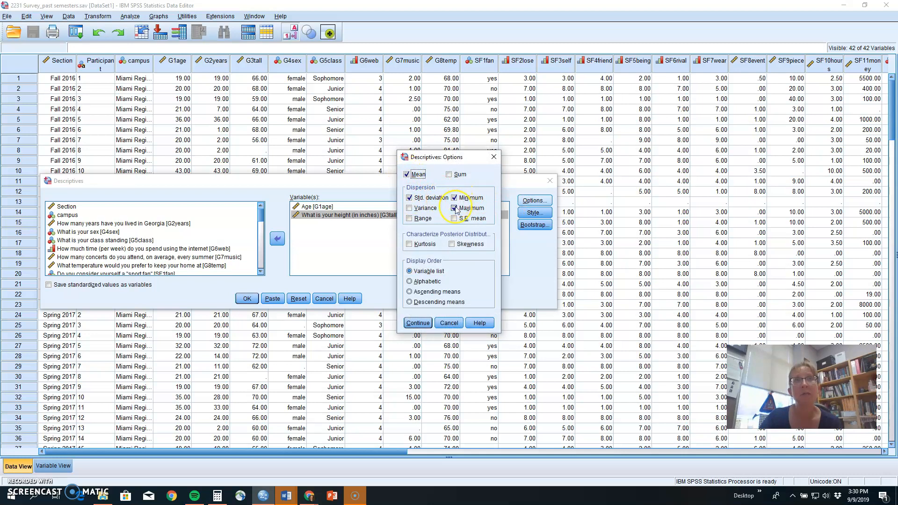
left_click(453, 207)
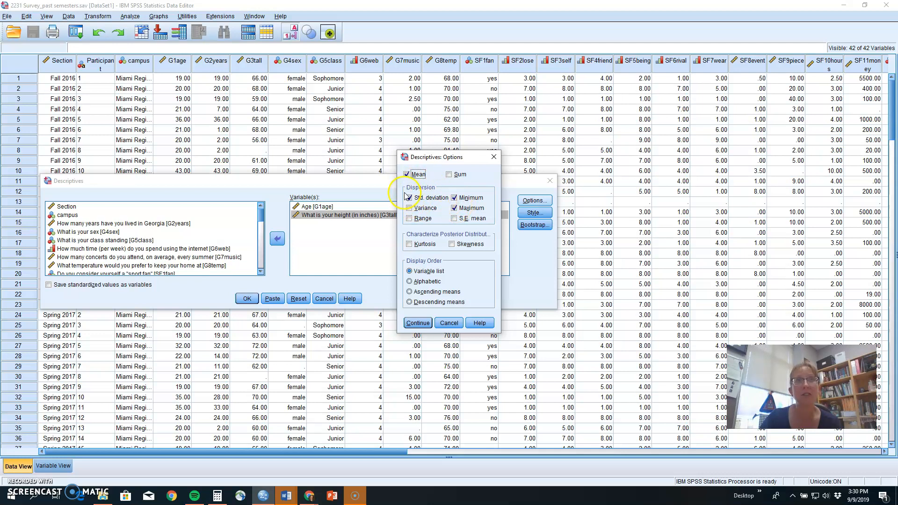
left_click(408, 207)
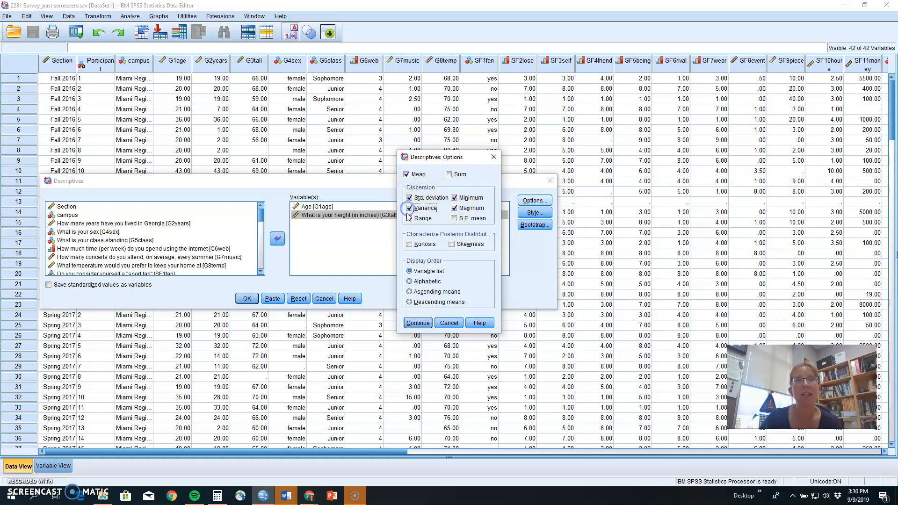
left_click(410, 218)
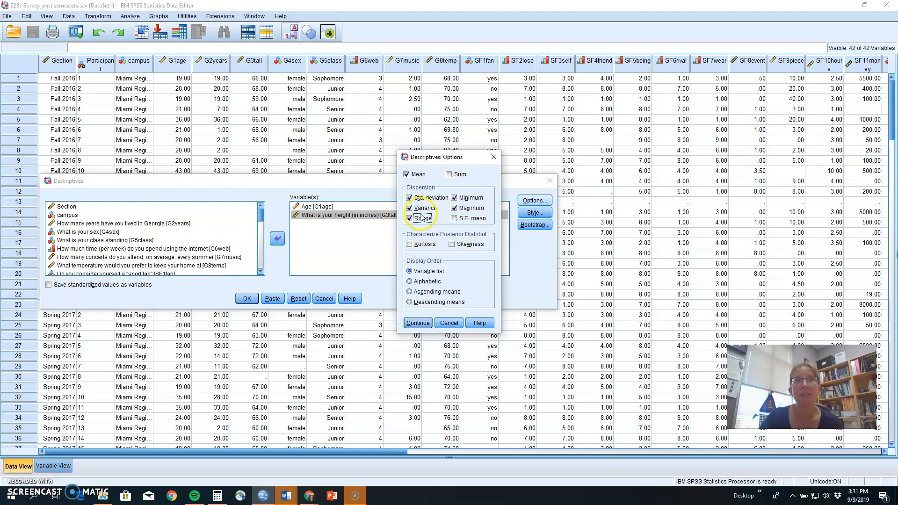
left_click(417, 323)
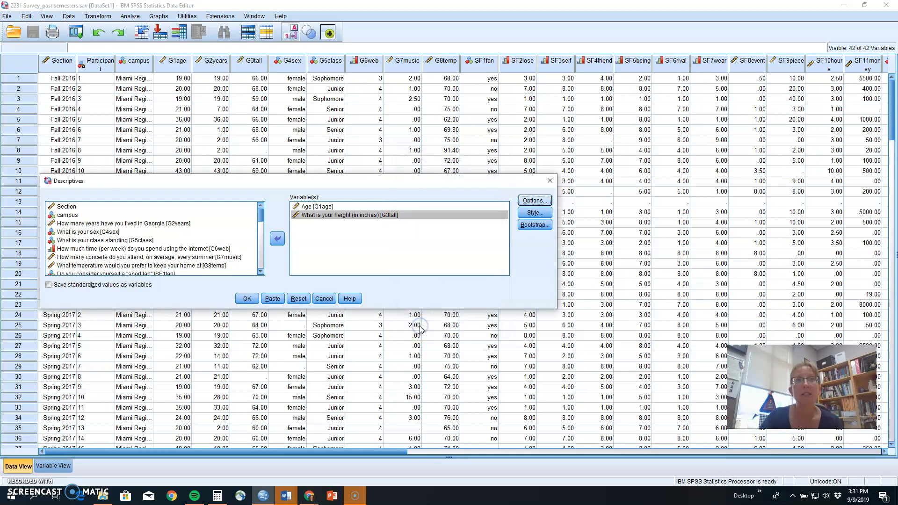
Run Descriptives to get the statistics table for Age and height in the Viewer
left_click(246, 298)
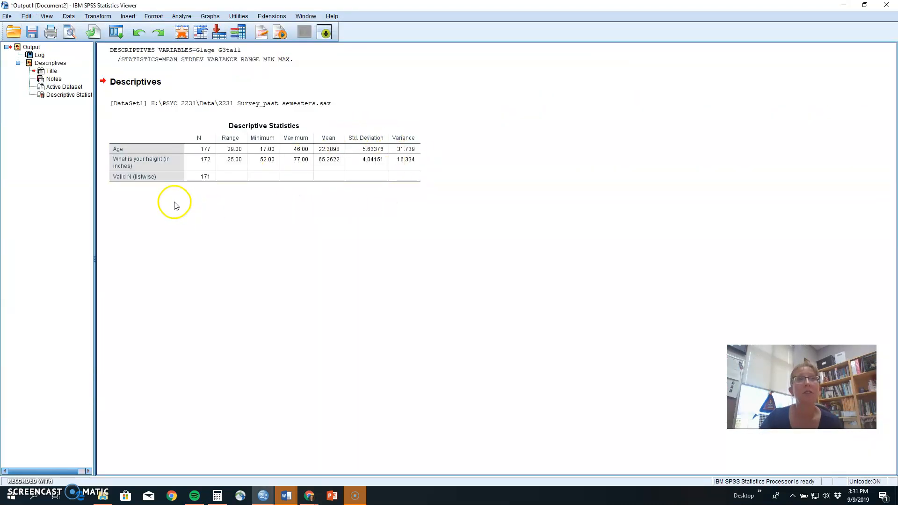
mouse_move(159, 196)
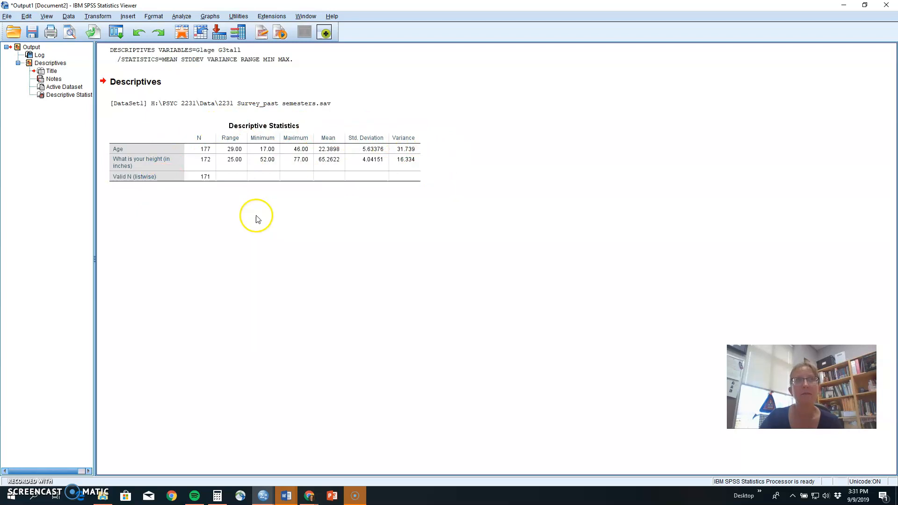
mouse_move(269, 222)
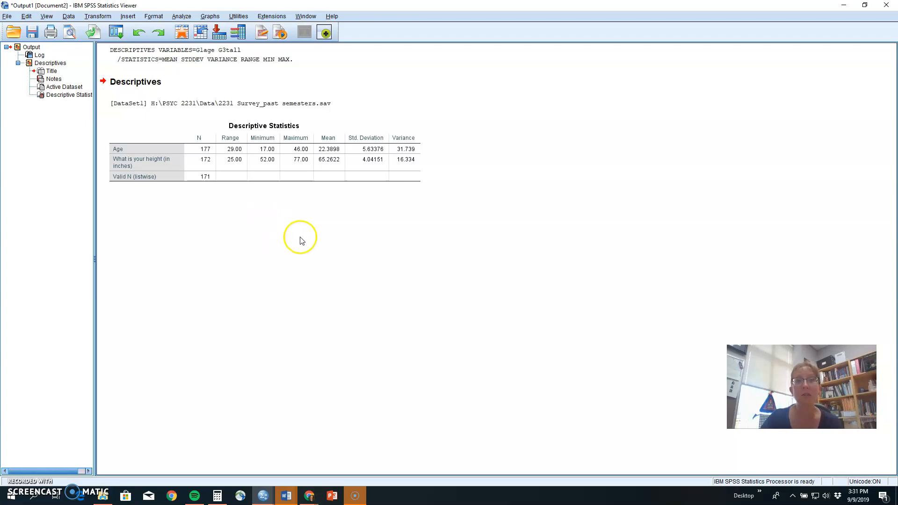
left_click(135, 82)
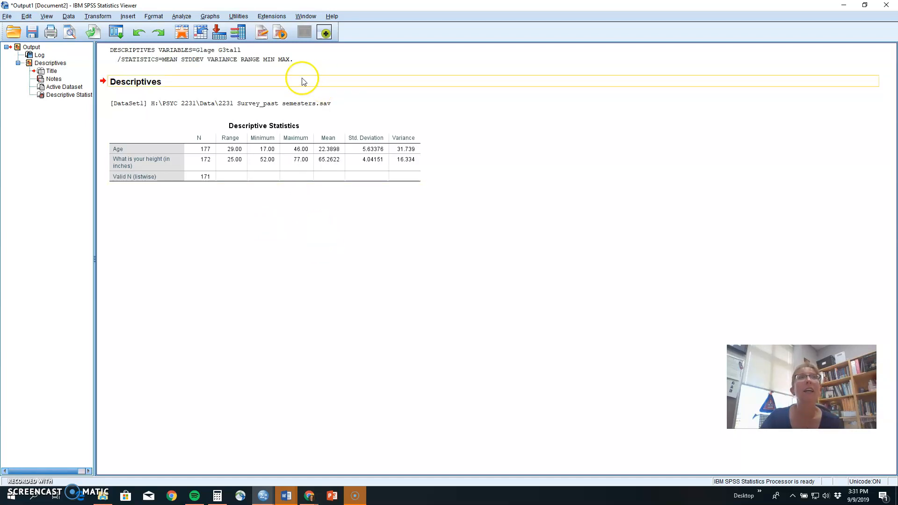
Start a Frequencies analysis with Age and height as variables, keeping frequency tables on
left_click(192, 16)
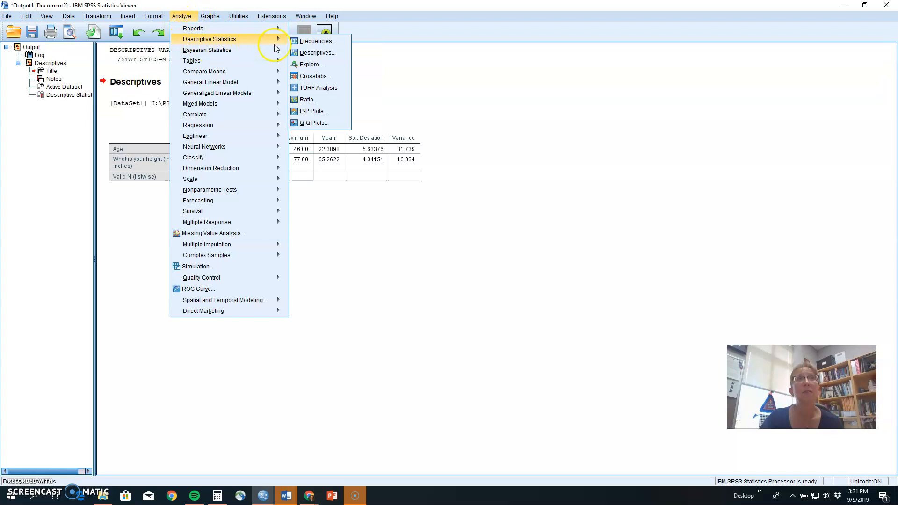
mouse_move(317, 44)
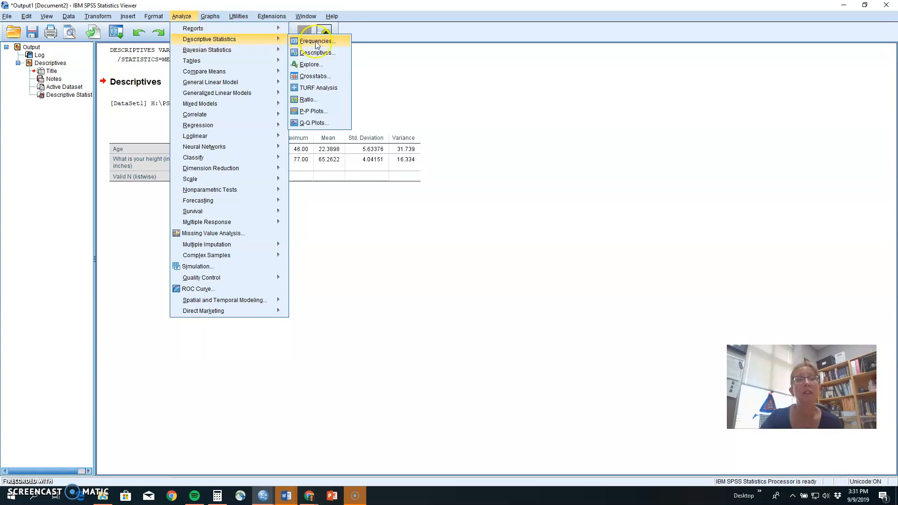
left_click(312, 41)
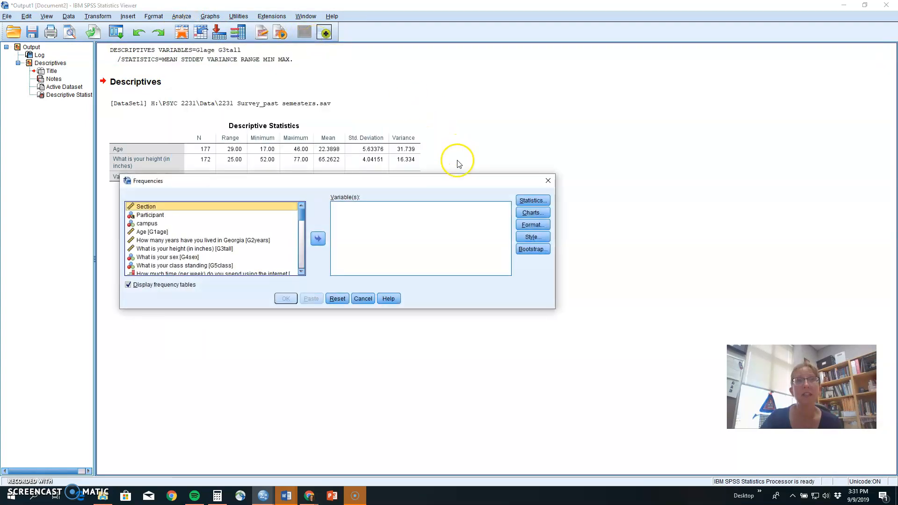
left_click(151, 232)
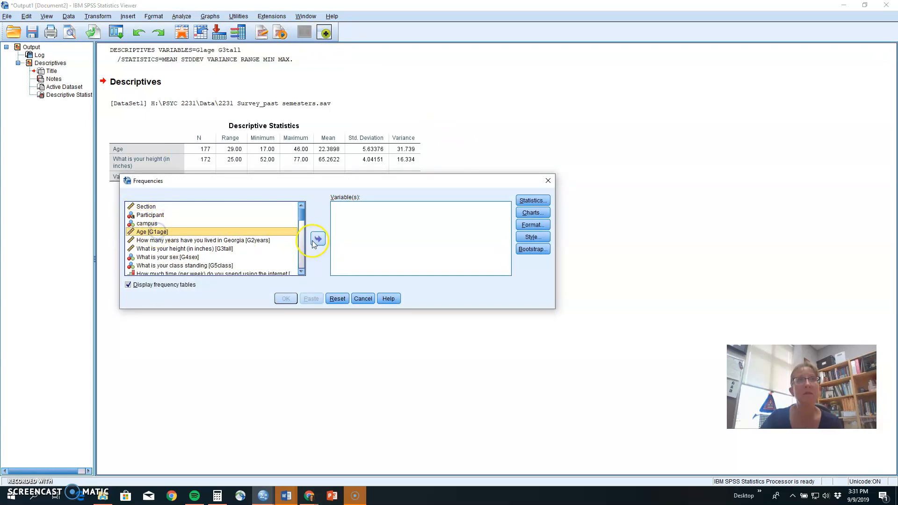
left_click(317, 239)
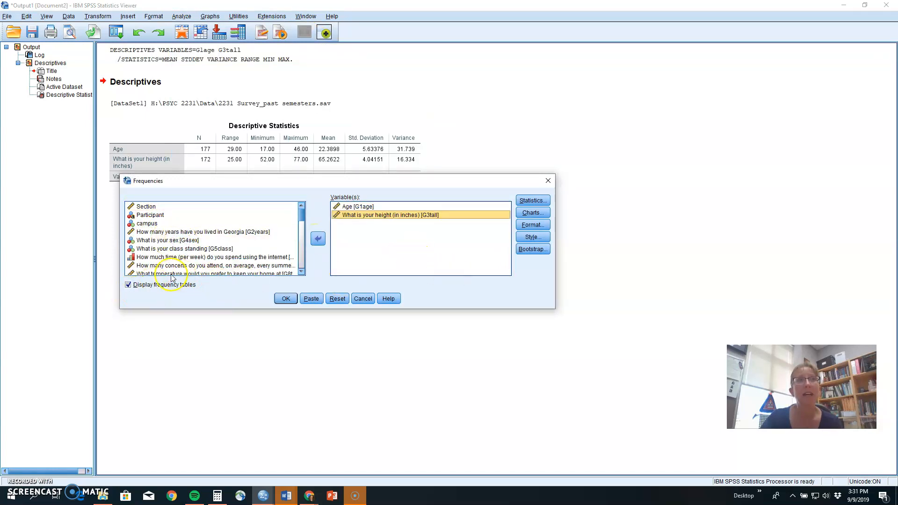
mouse_move(216, 294)
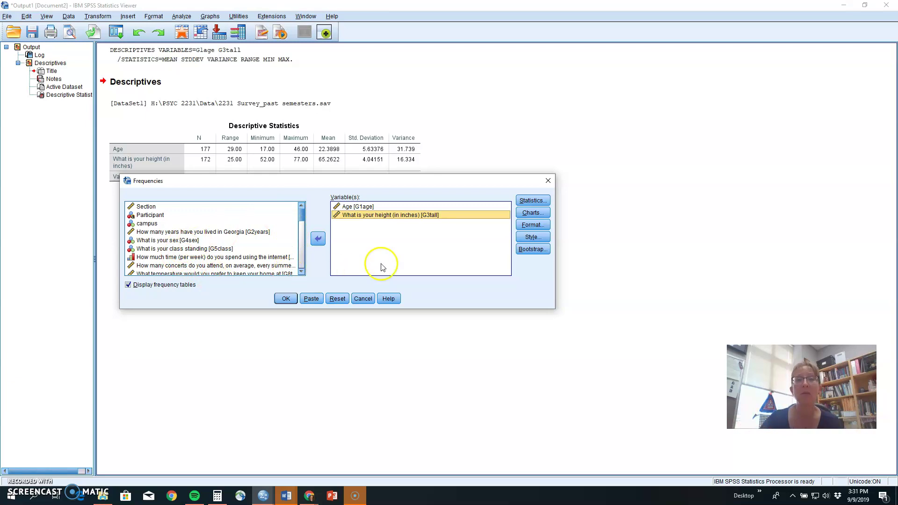
mouse_move(445, 254)
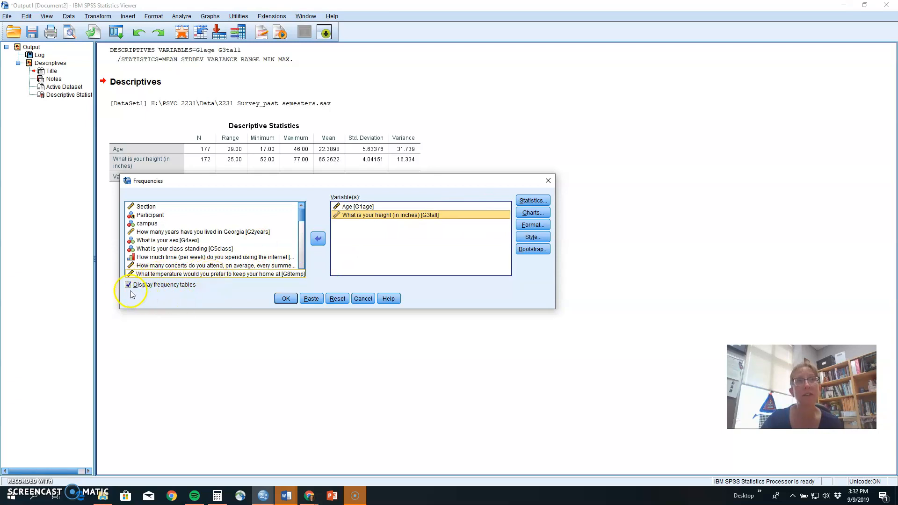
left_click(532, 200)
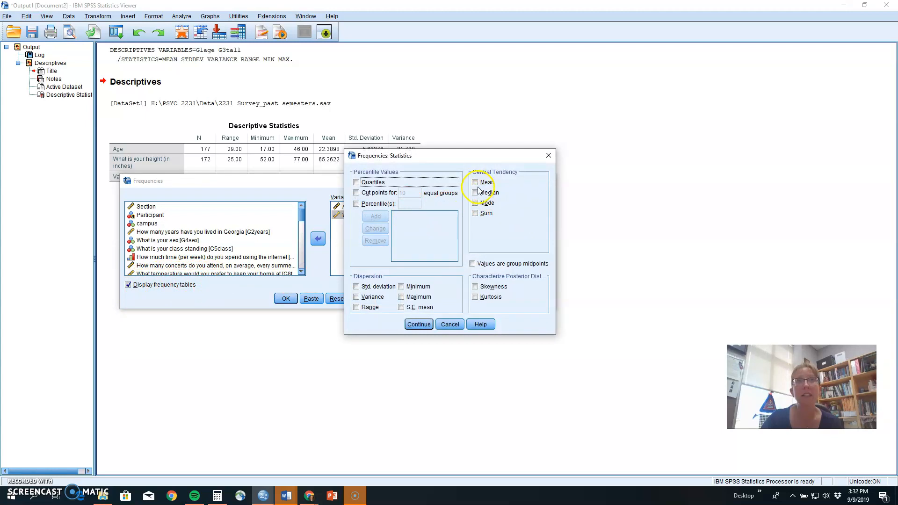
Tick Mean, Median, Mode, Std. deviation, Variance, Range, Minimum, Maximum and Quartiles
left_click(475, 181)
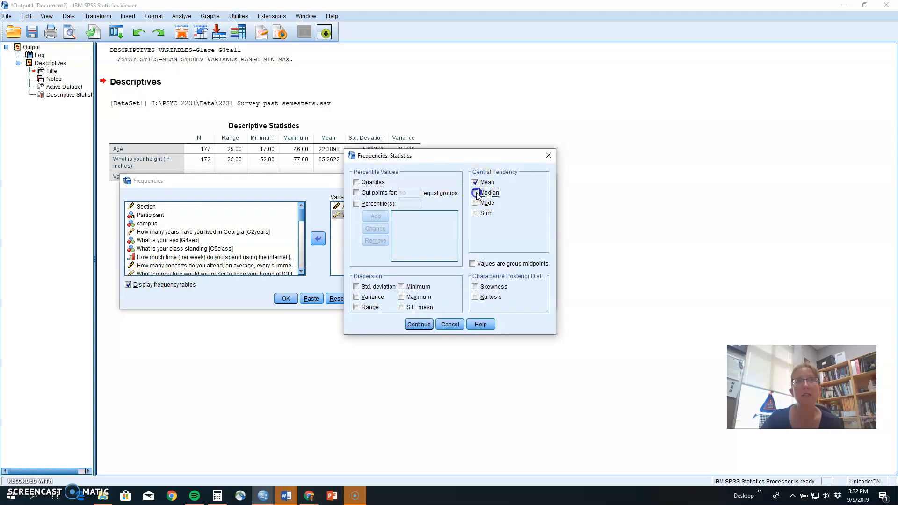
left_click(475, 192)
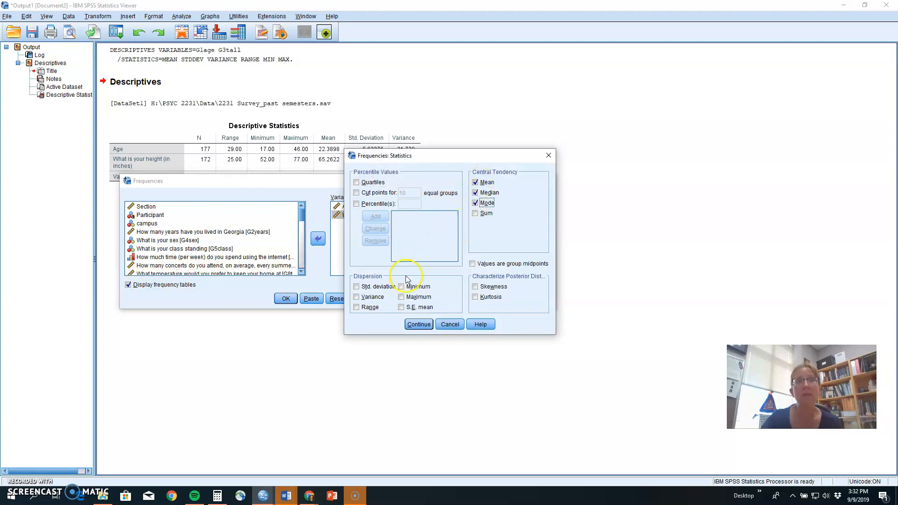
left_click(356, 287)
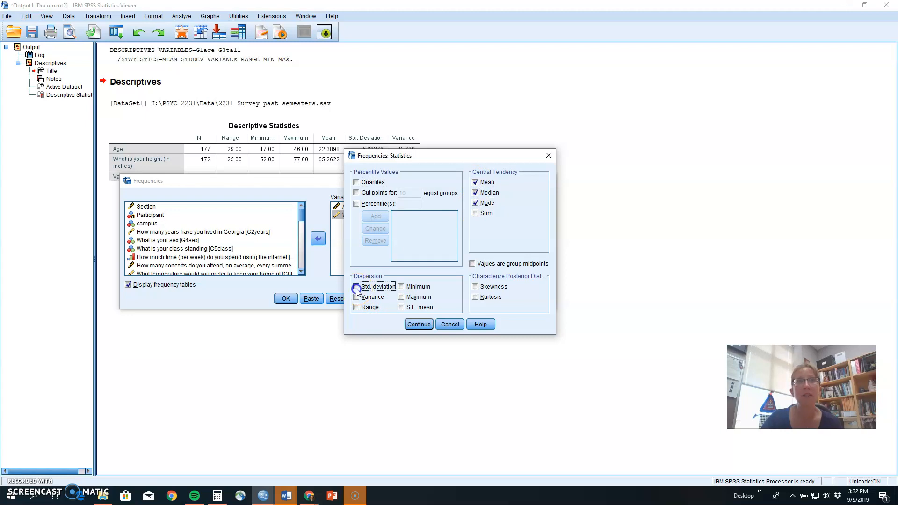
left_click(356, 286)
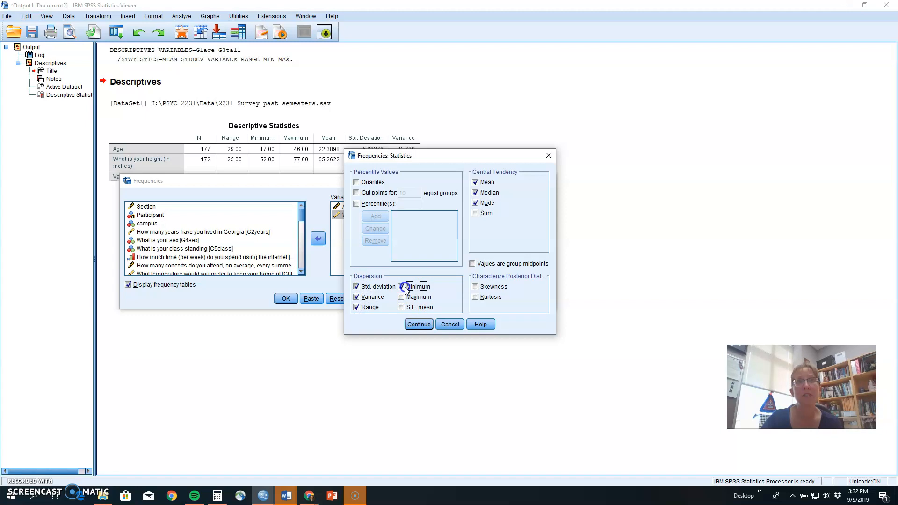
left_click(401, 297)
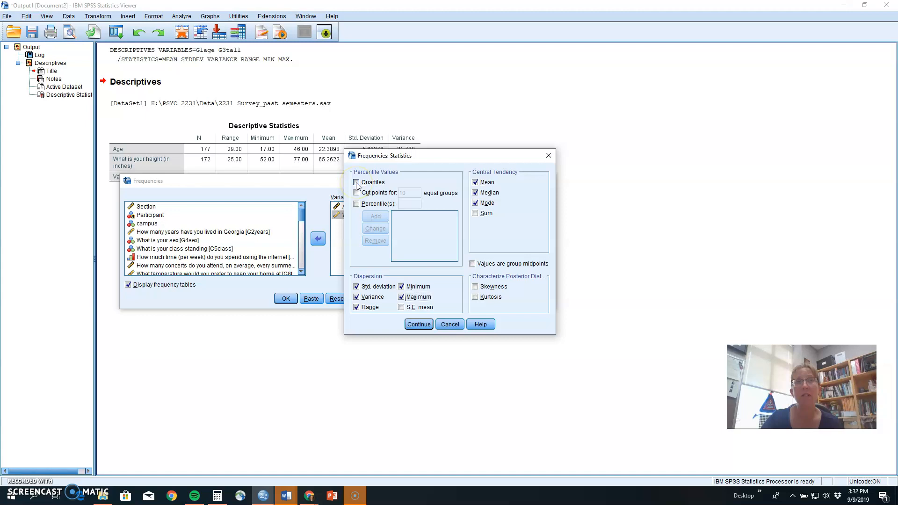
left_click(356, 182)
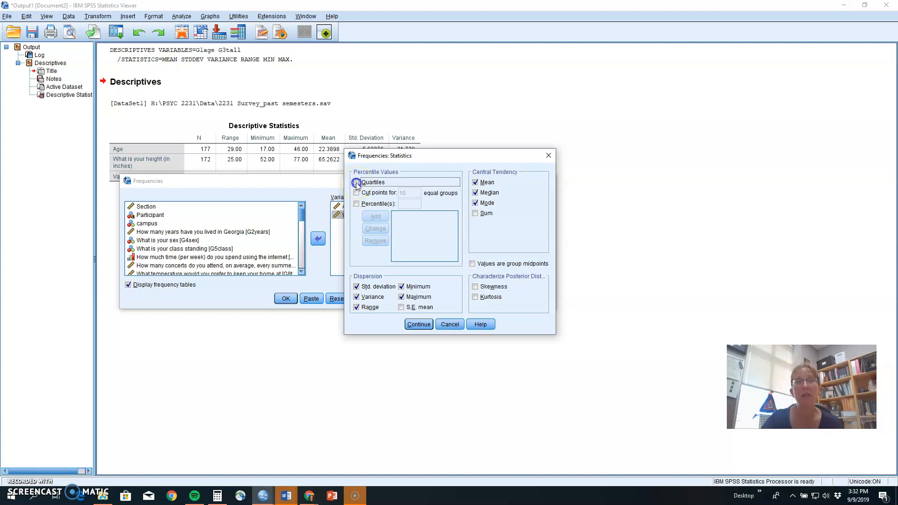
left_click(357, 182)
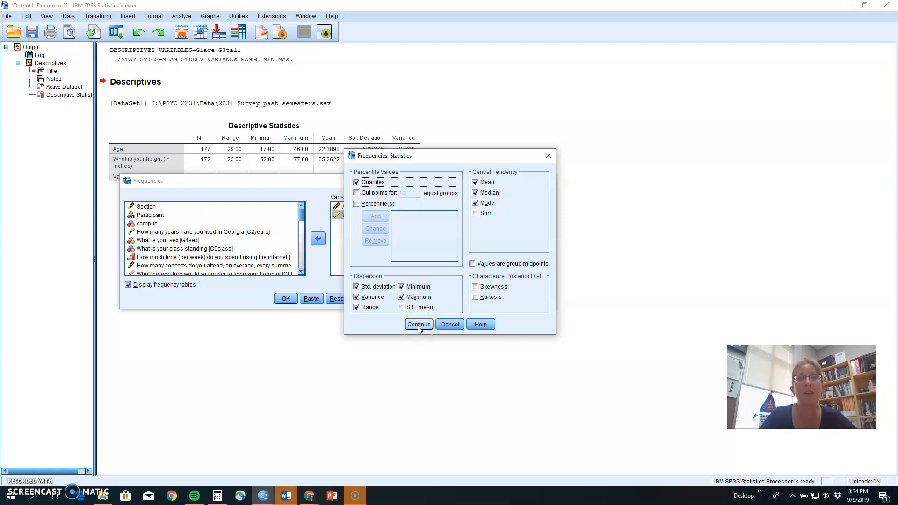
Confirm the statistics, then request histograms with a normal curve in Frequencies Charts
left_click(419, 323)
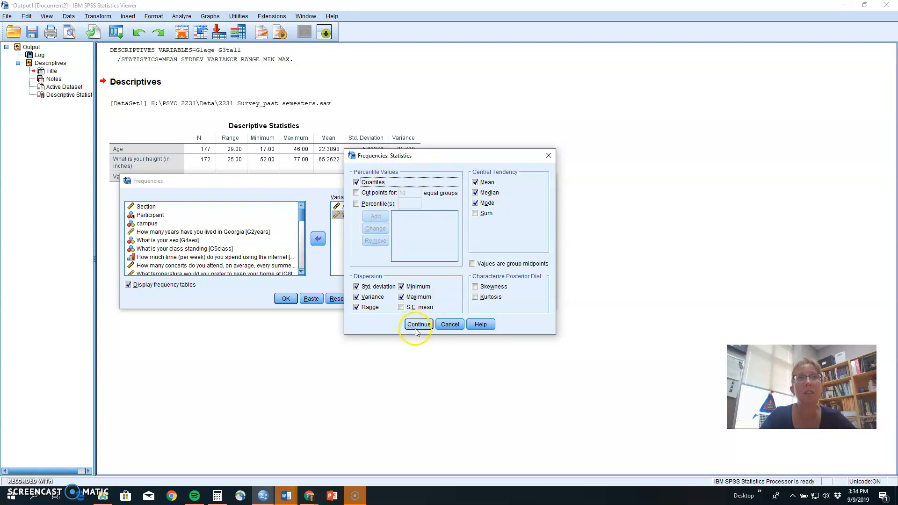
left_click(419, 323)
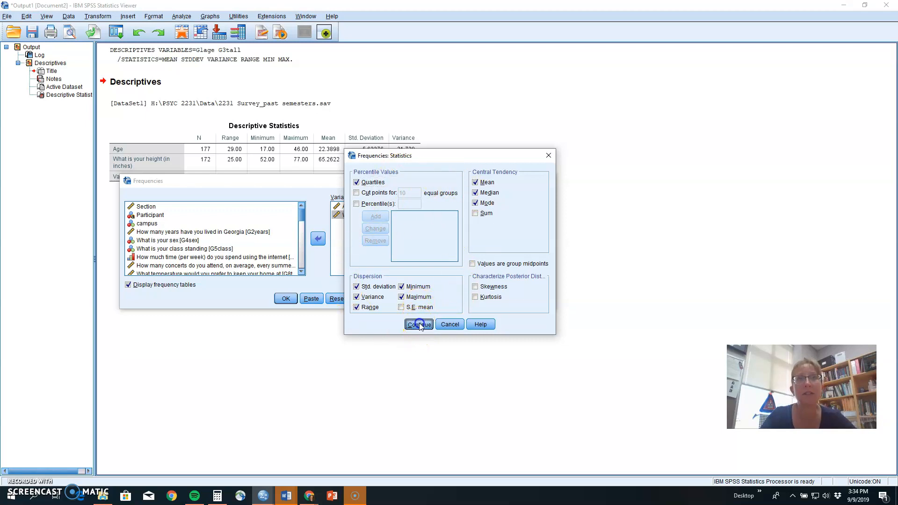
left_click(419, 324)
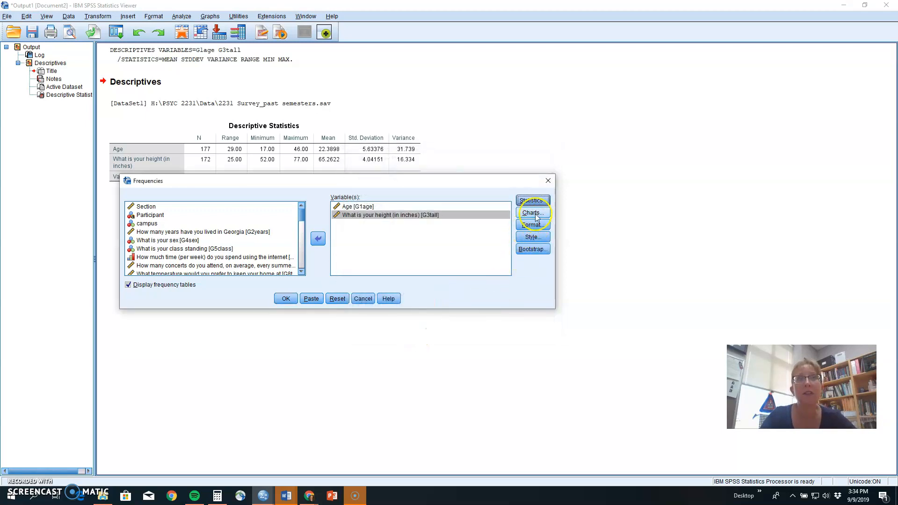
left_click(532, 214)
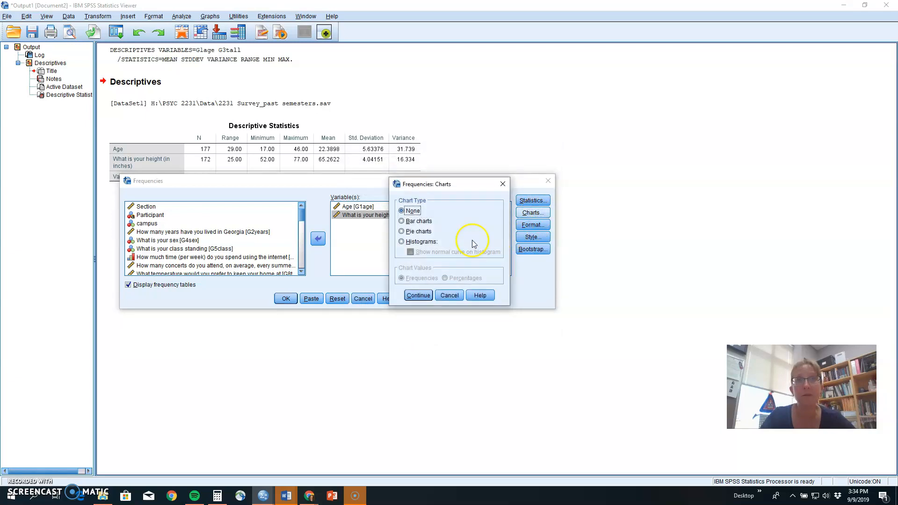
left_click(401, 221)
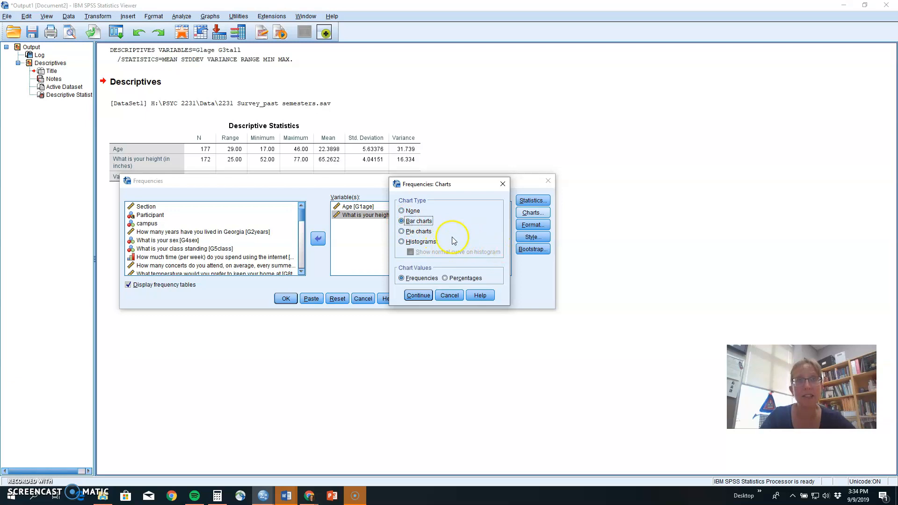
left_click(401, 241)
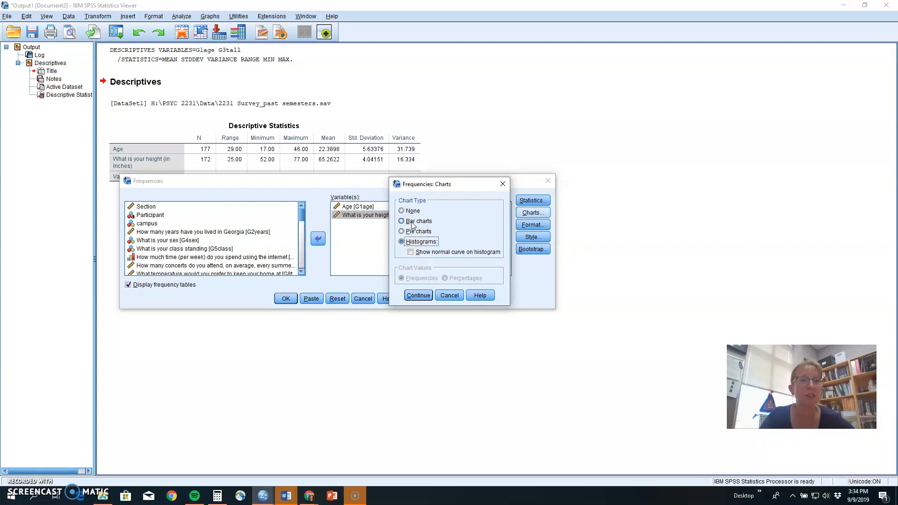
left_click(401, 241)
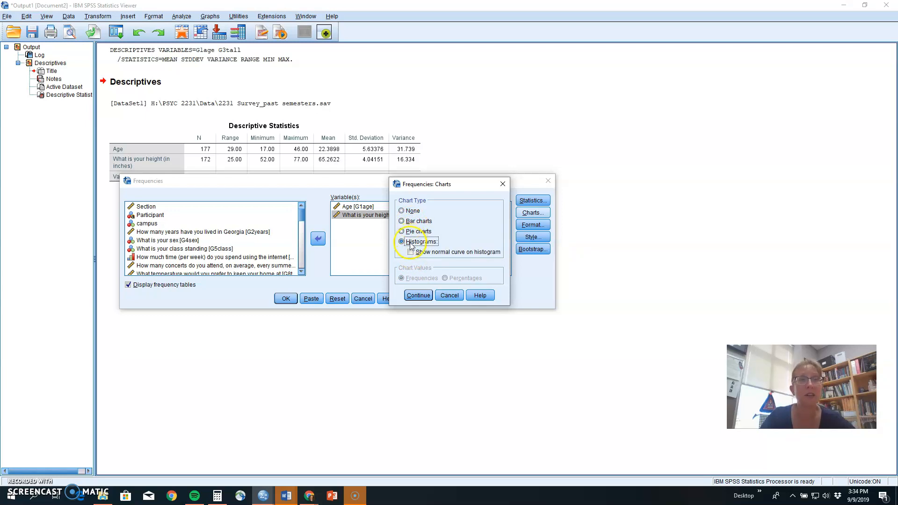
left_click(408, 253)
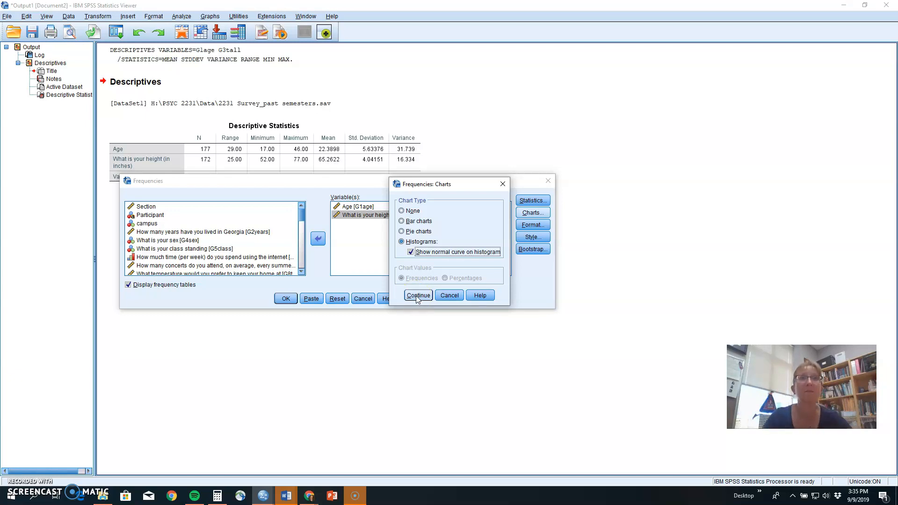
left_click(417, 295)
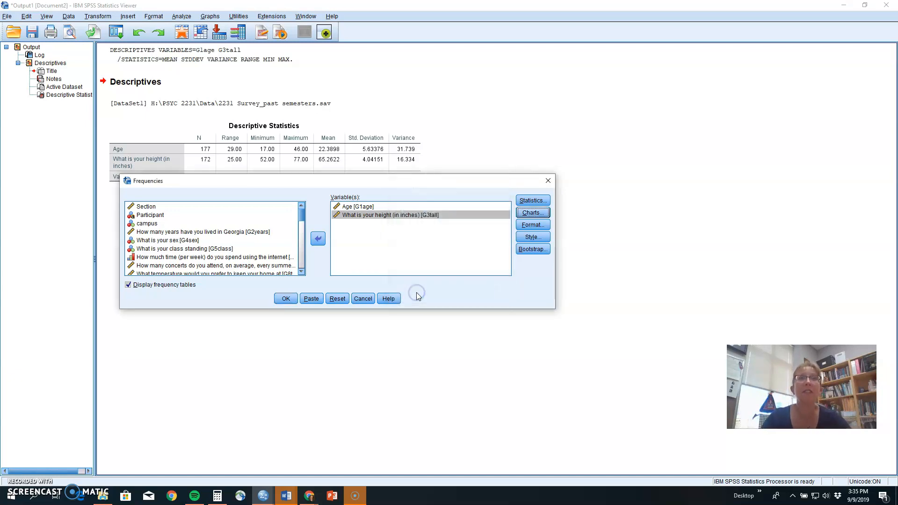
Recheck the chart settings and confirm the histogram-with-normal-curve choice
left_click(532, 200)
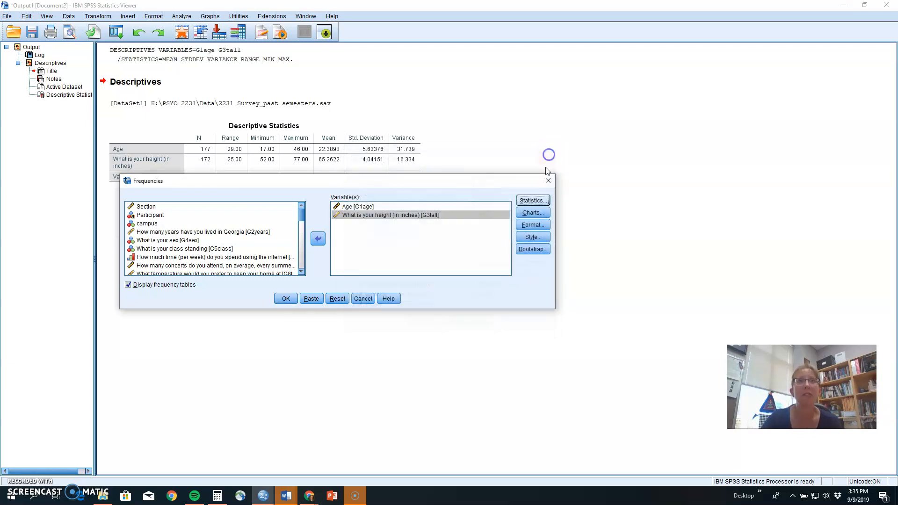
left_click(532, 213)
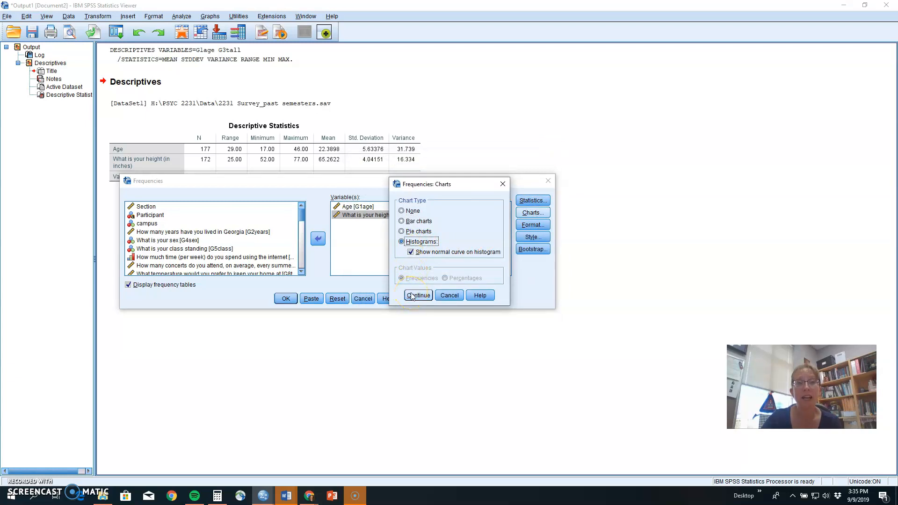
left_click(417, 294)
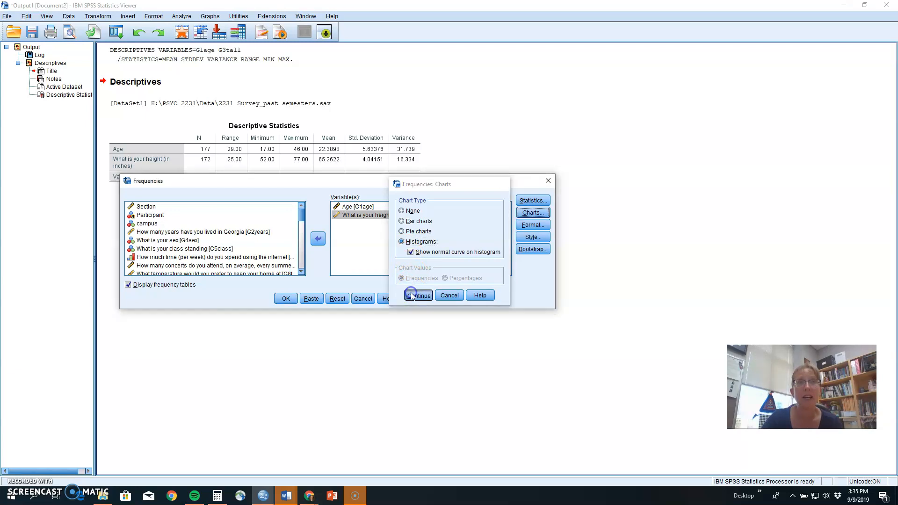
left_click(419, 295)
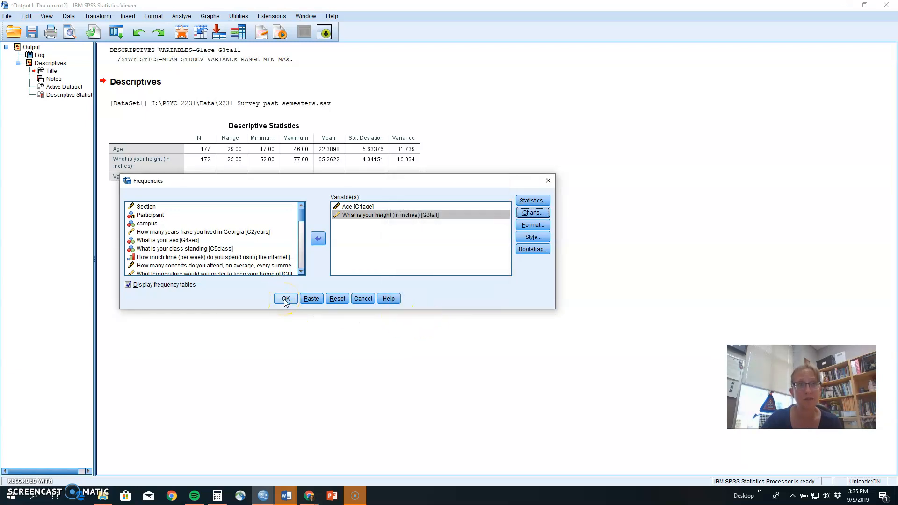
left_click(285, 298)
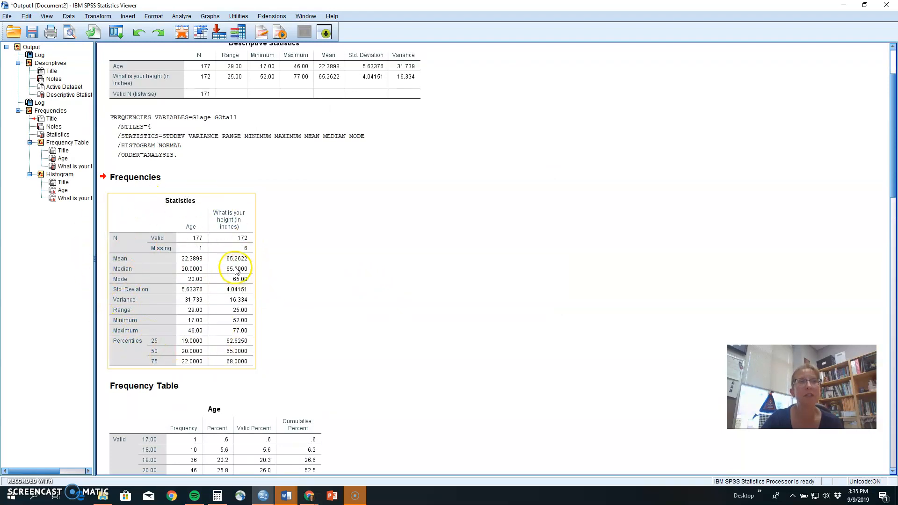
scroll("down", 3)
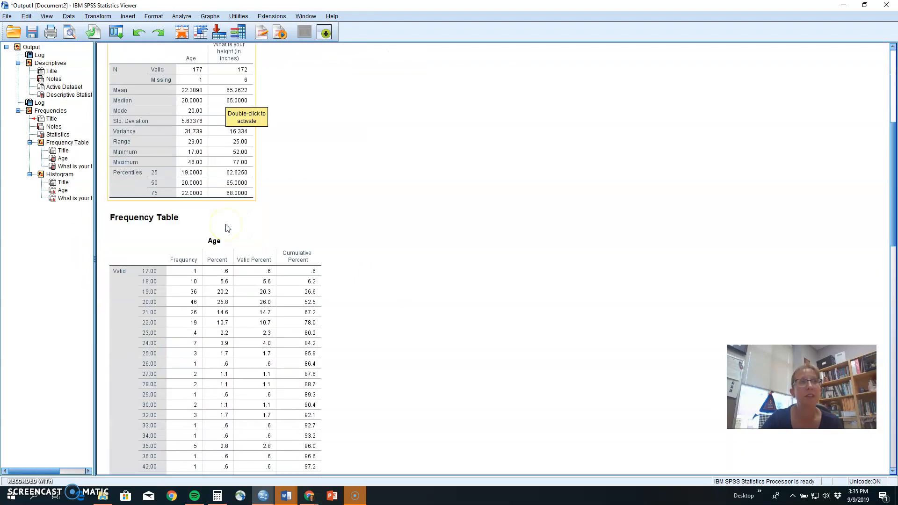
scroll("down", 3)
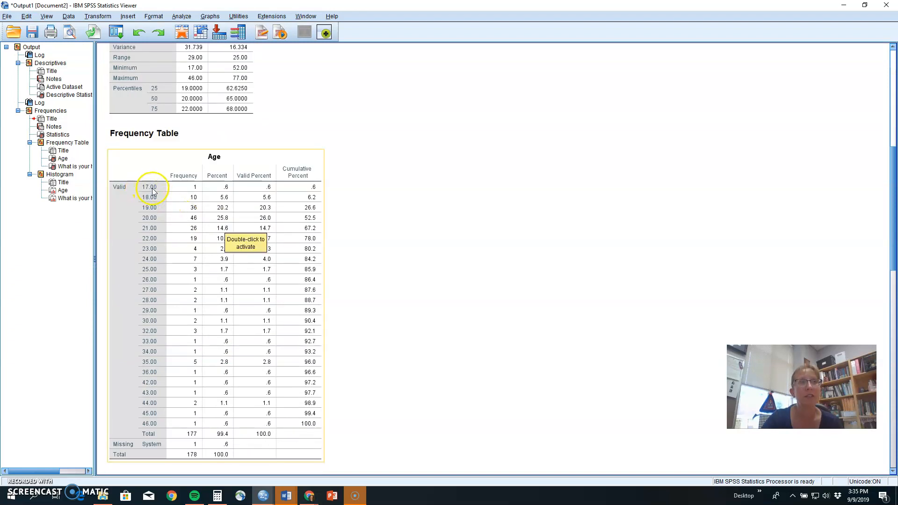
mouse_move(167, 376)
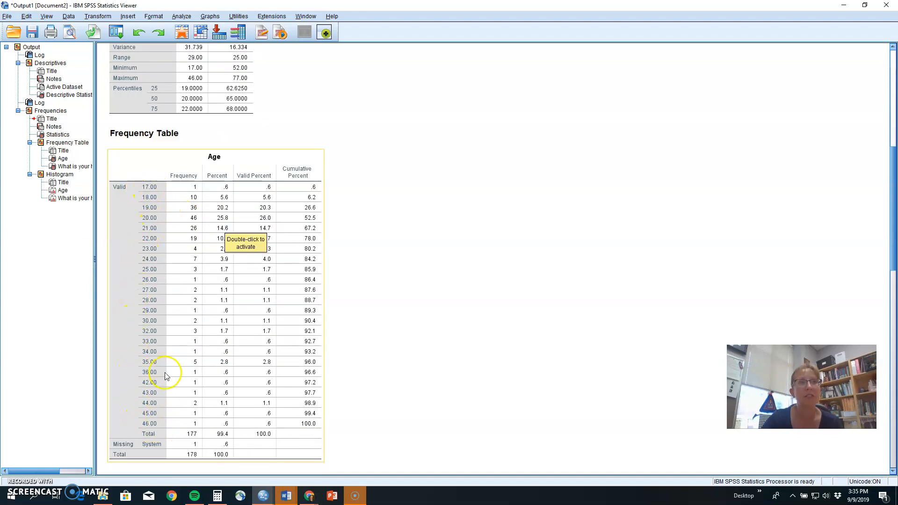
mouse_move(190, 187)
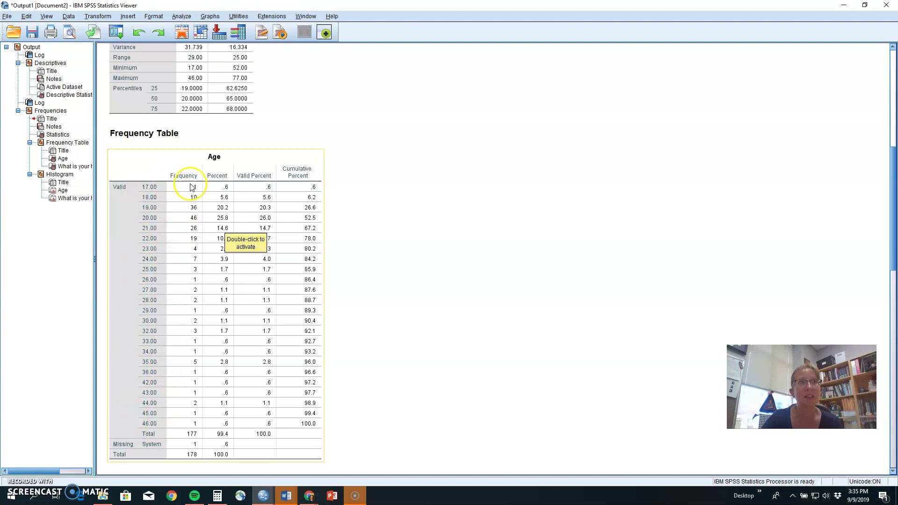
mouse_move(149, 211)
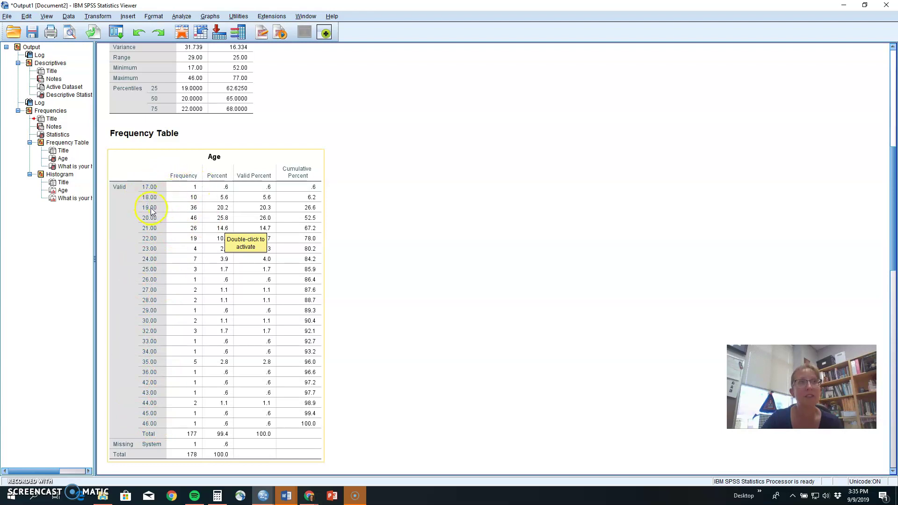
scroll("down", 3)
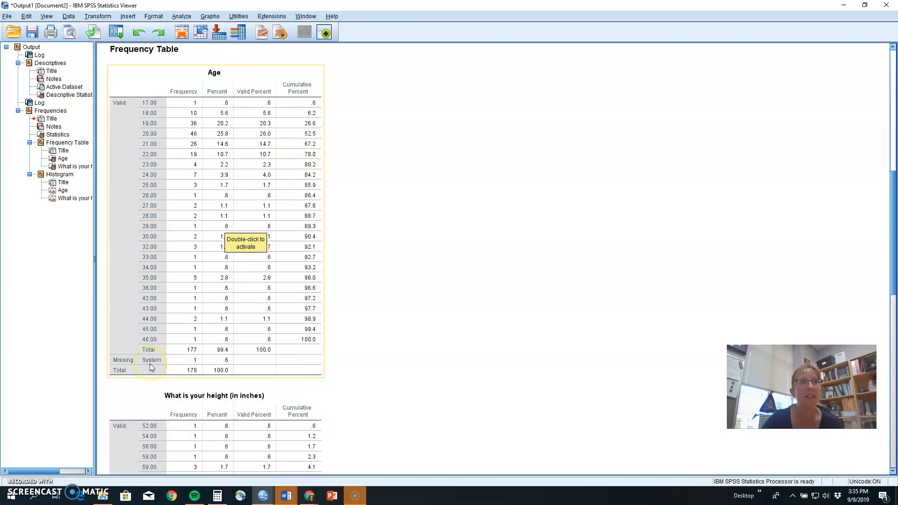
scroll("down", 3)
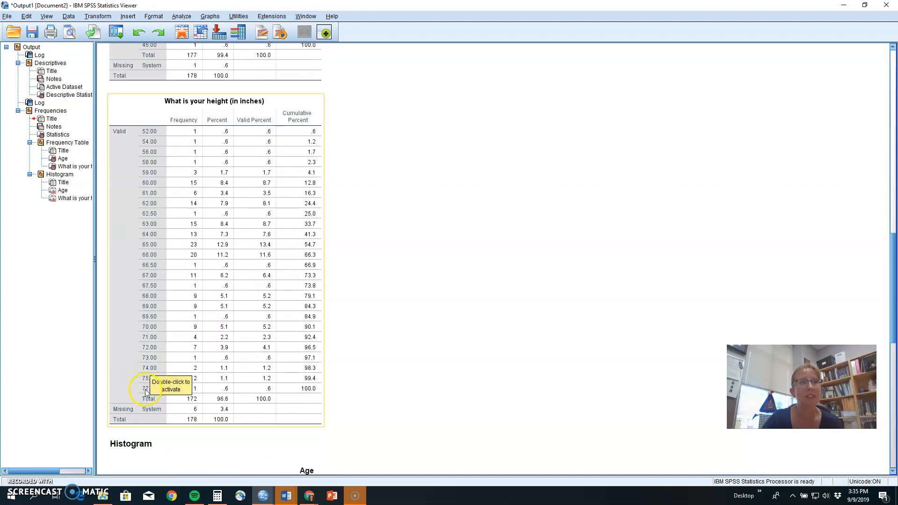
scroll("down", 3)
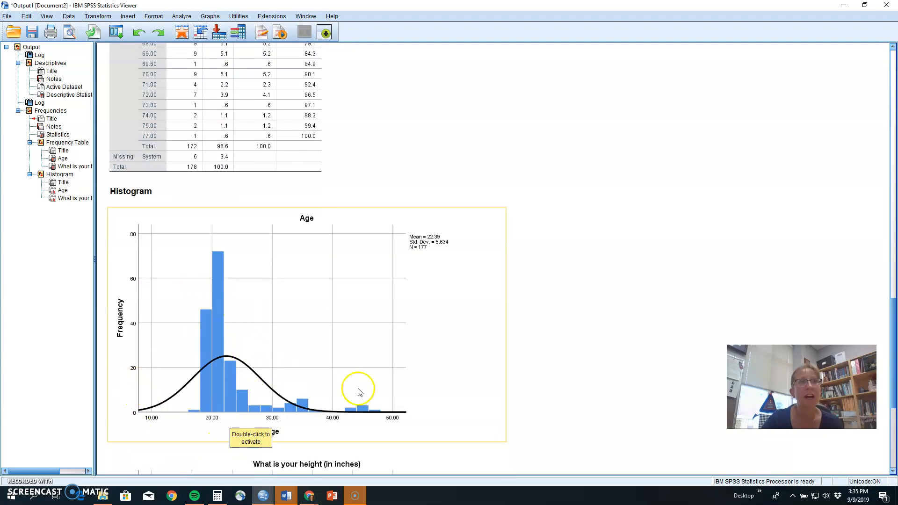
mouse_move(163, 414)
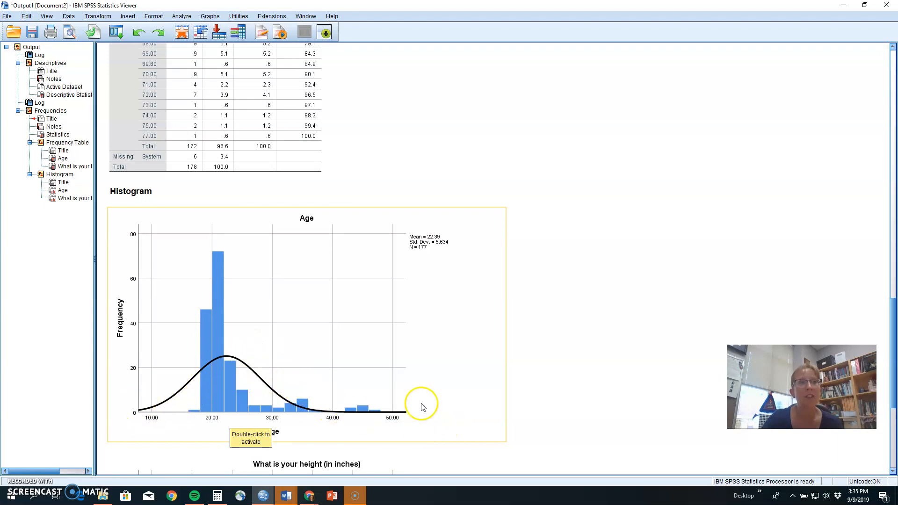
mouse_move(194, 393)
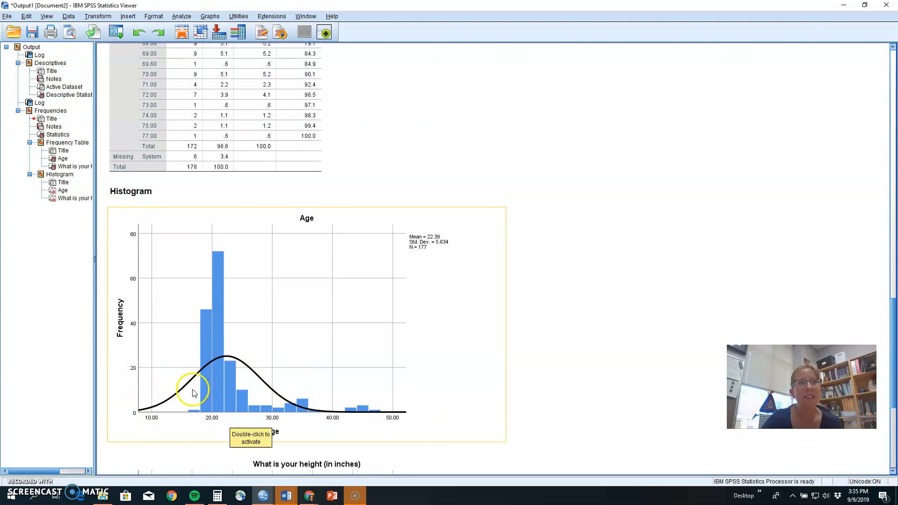
mouse_move(221, 370)
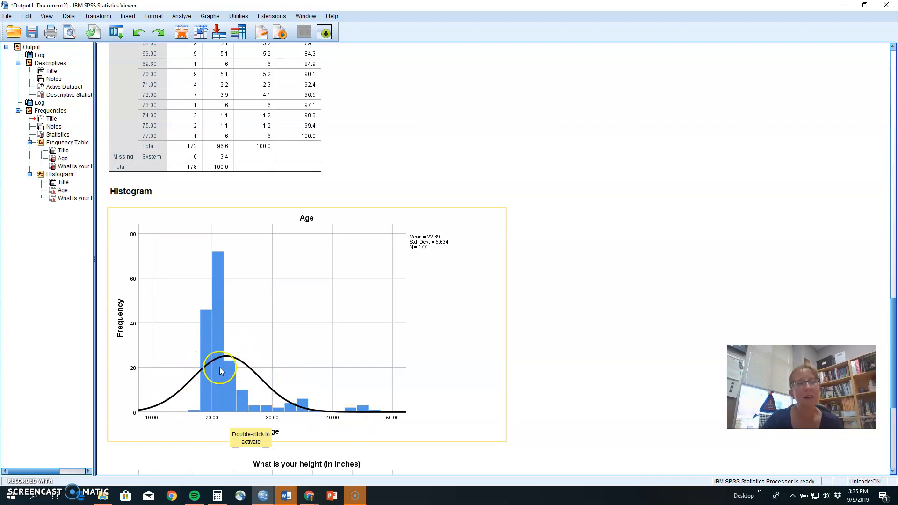
mouse_move(216, 335)
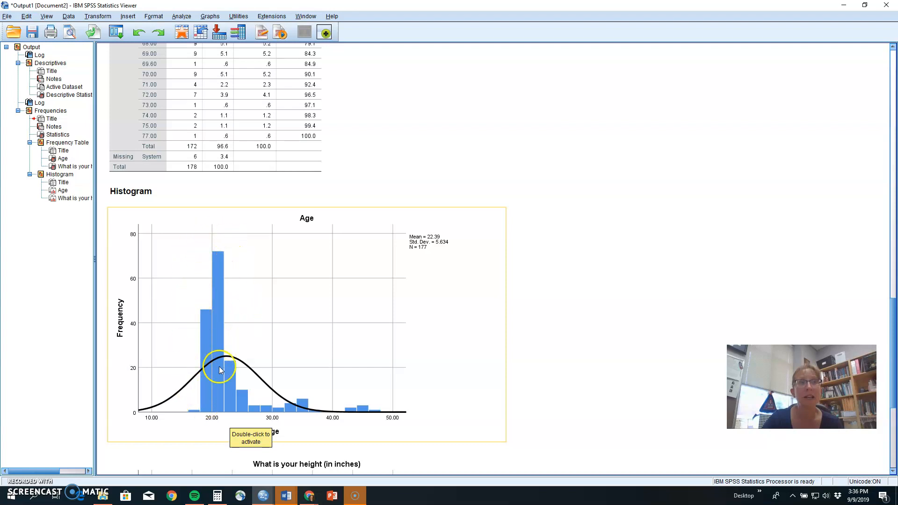
mouse_move(232, 307)
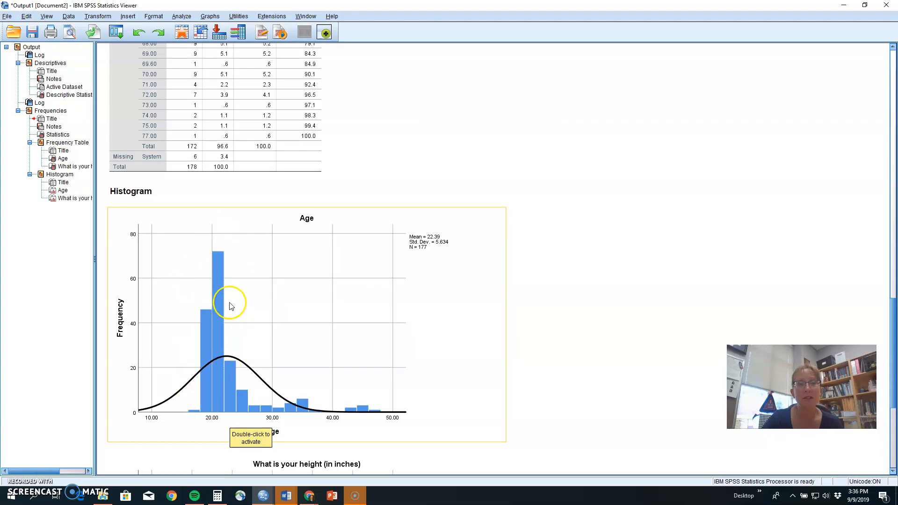
mouse_move(238, 264)
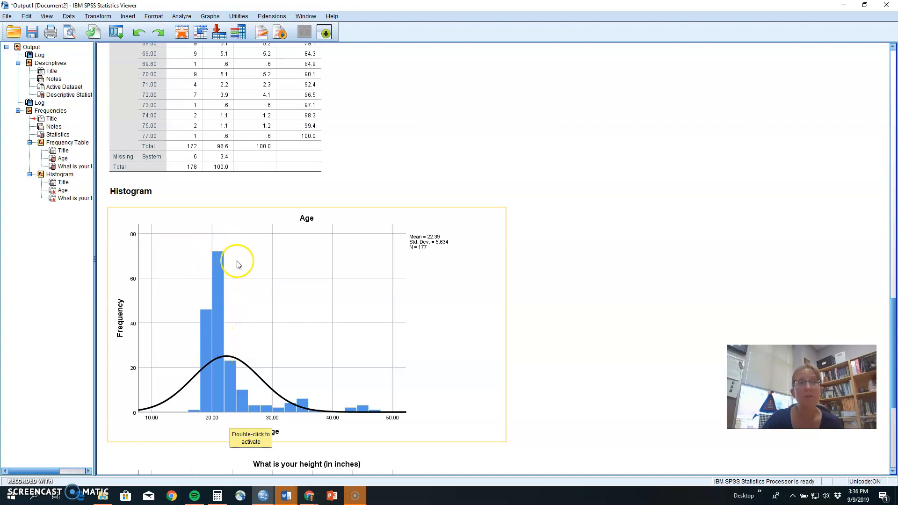
mouse_move(324, 415)
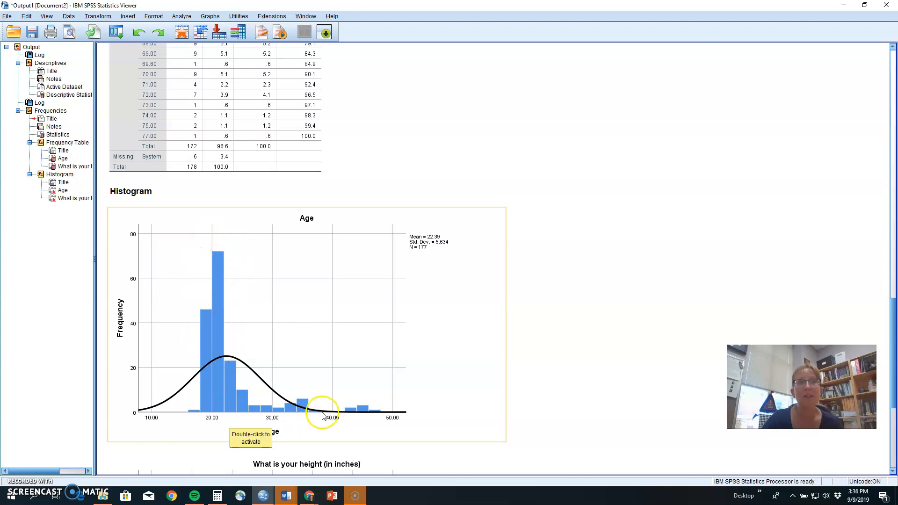
mouse_move(196, 399)
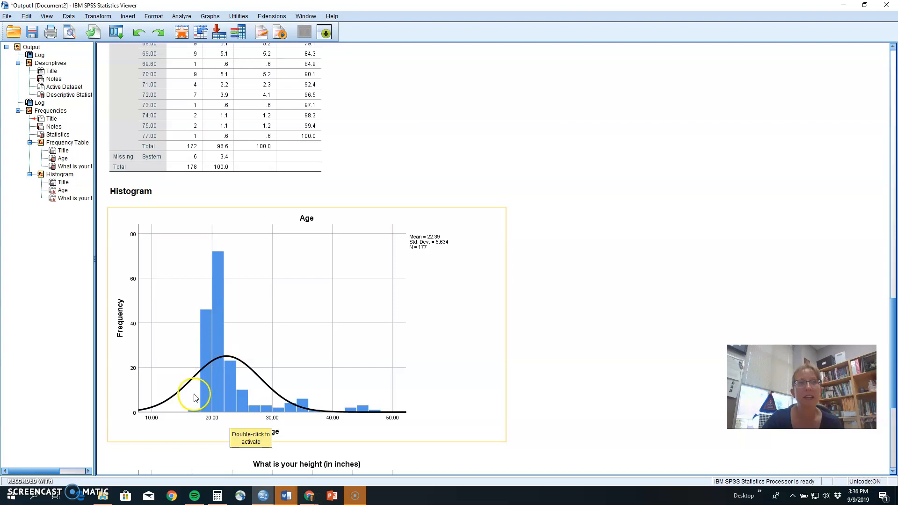
mouse_move(273, 400)
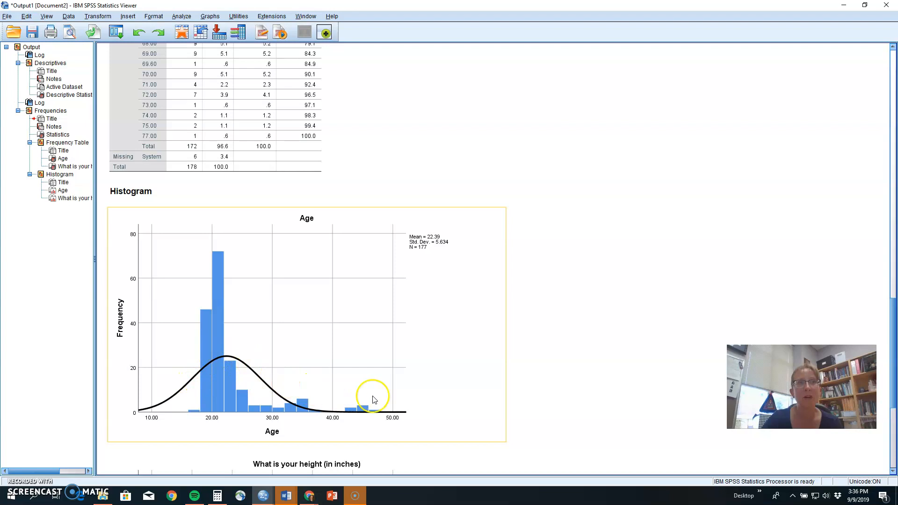
mouse_move(219, 291)
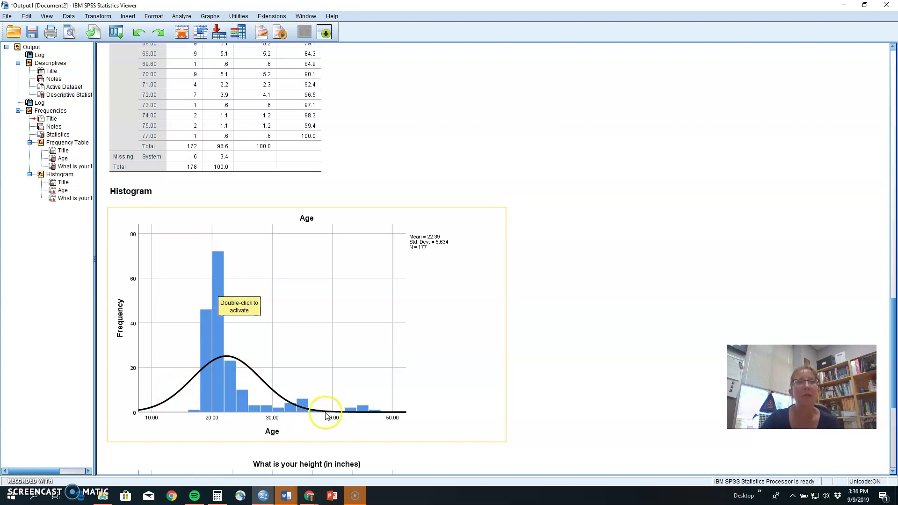
mouse_move(248, 404)
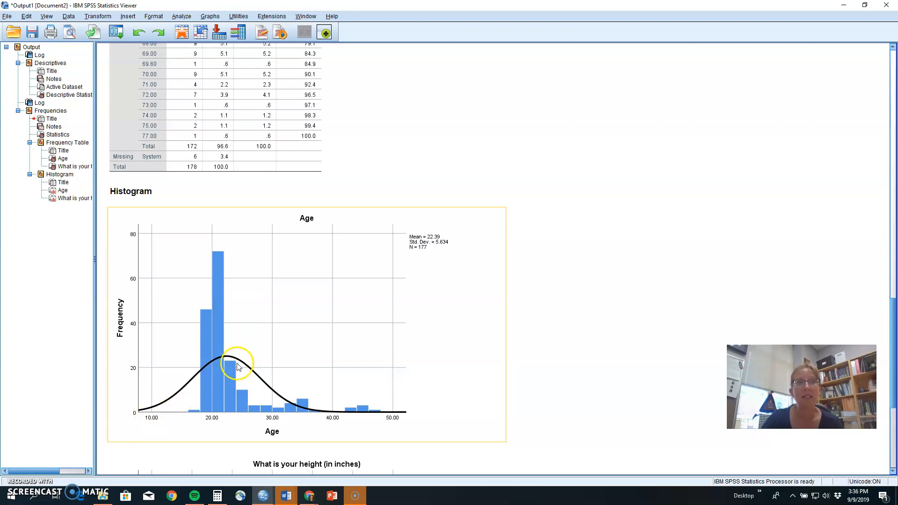
mouse_move(378, 421)
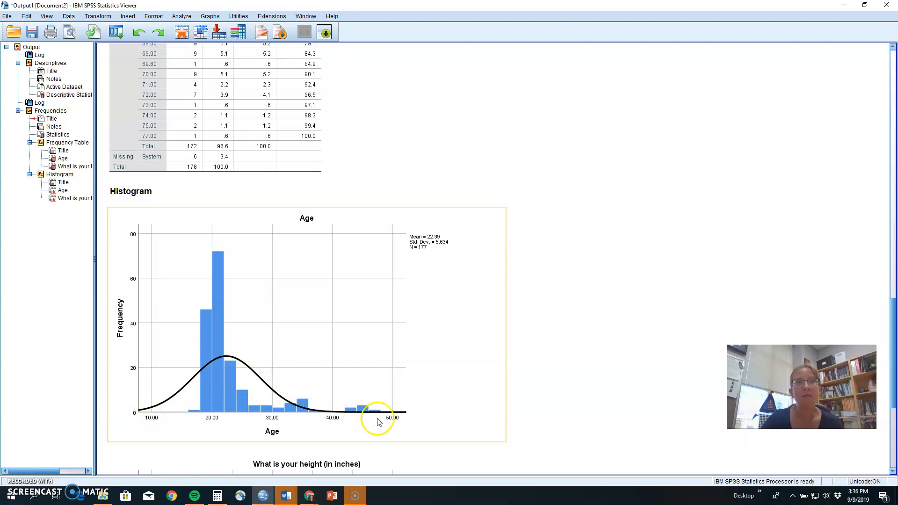
scroll("down", 3)
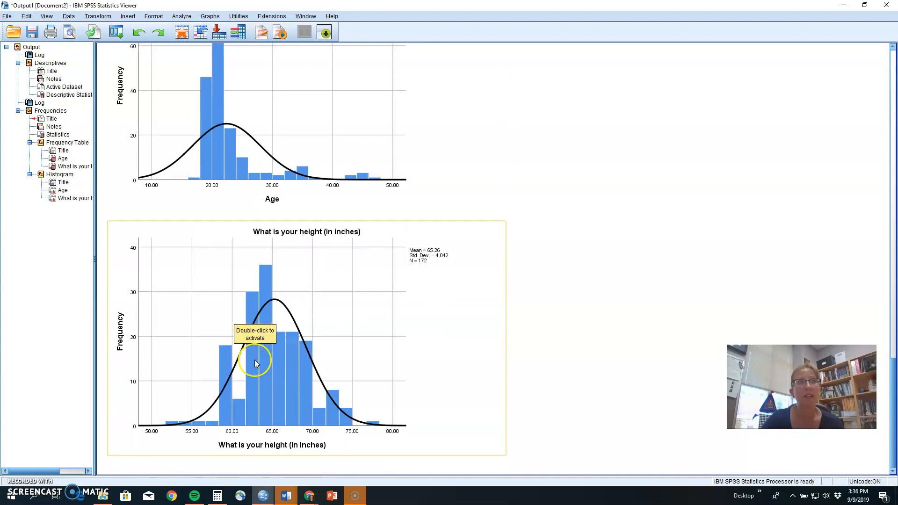
mouse_move(386, 438)
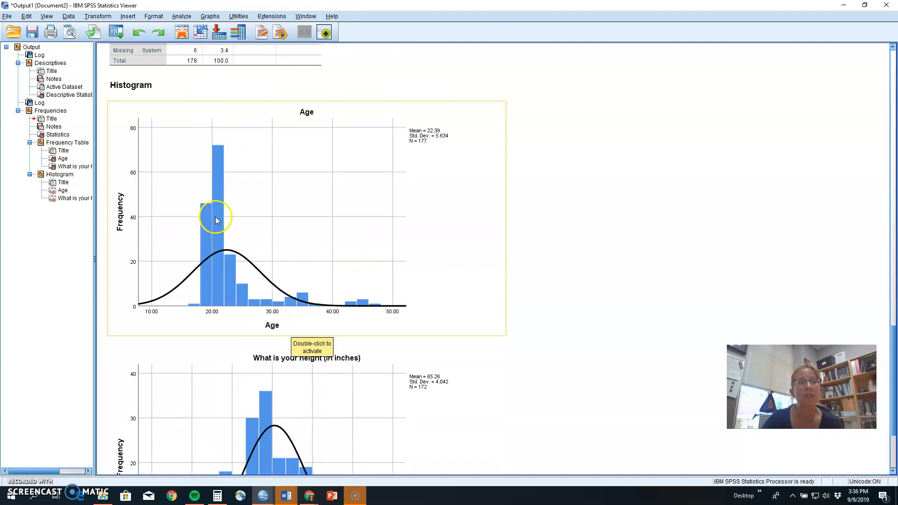
scroll("down", 3)
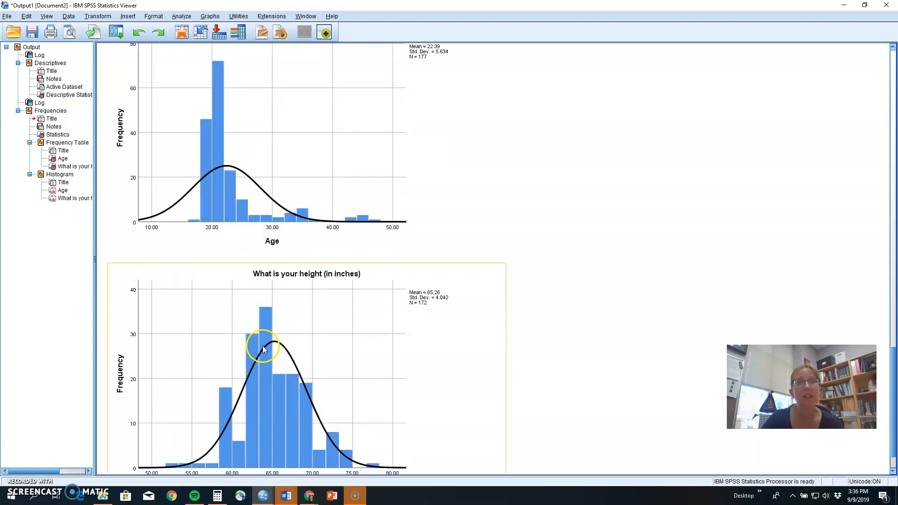
mouse_move(197, 462)
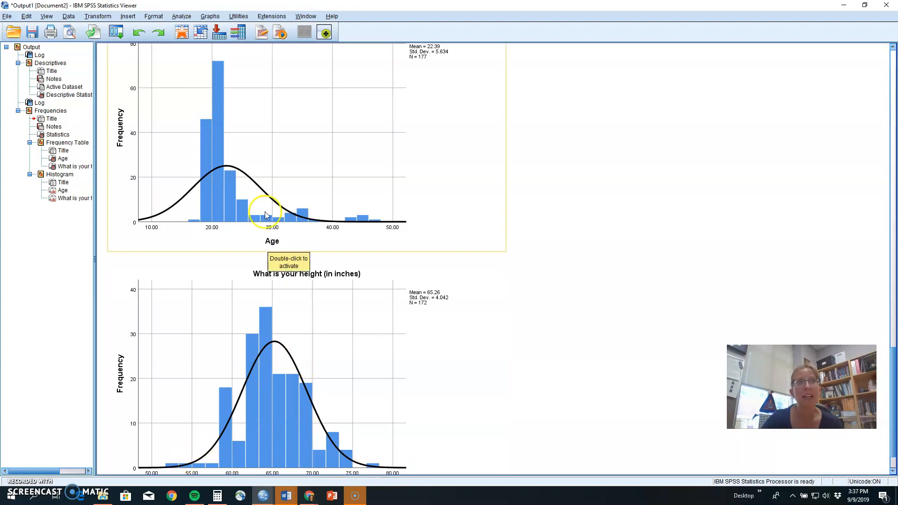
left_click(264, 415)
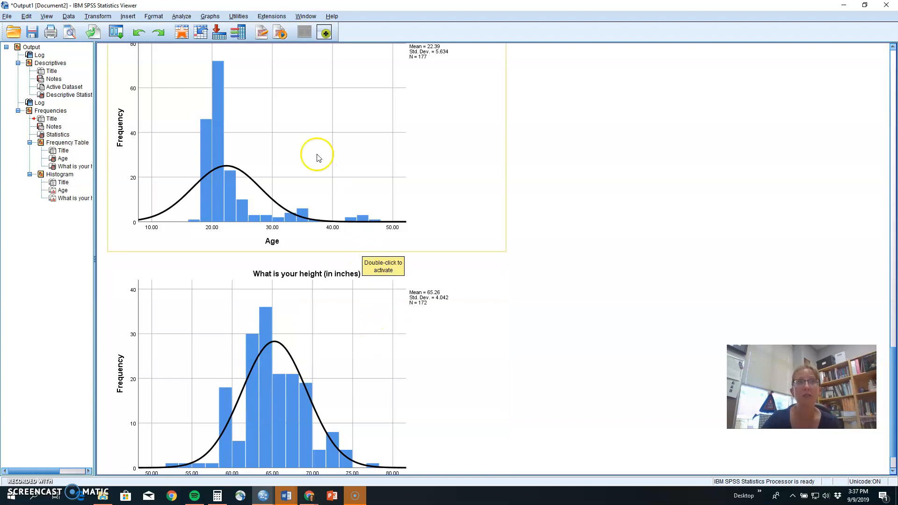
left_click(181, 16)
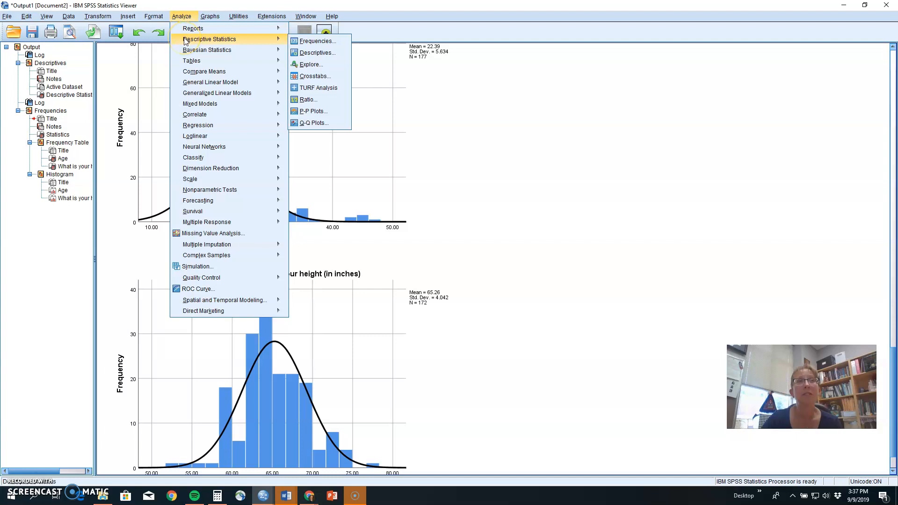
mouse_move(259, 37)
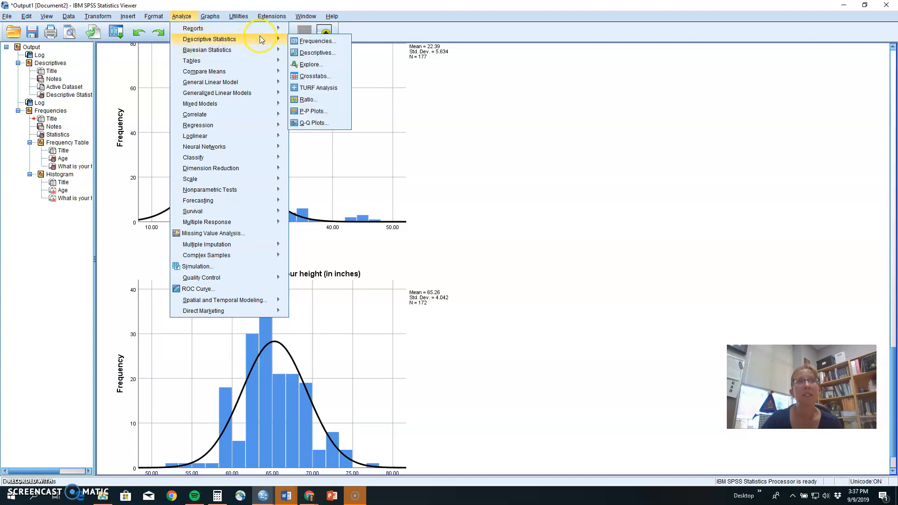
mouse_move(318, 40)
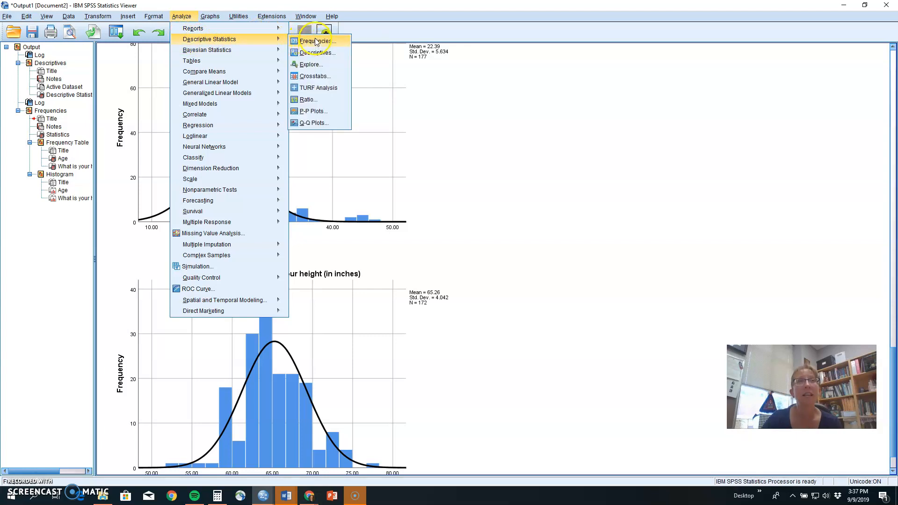
mouse_move(215, 39)
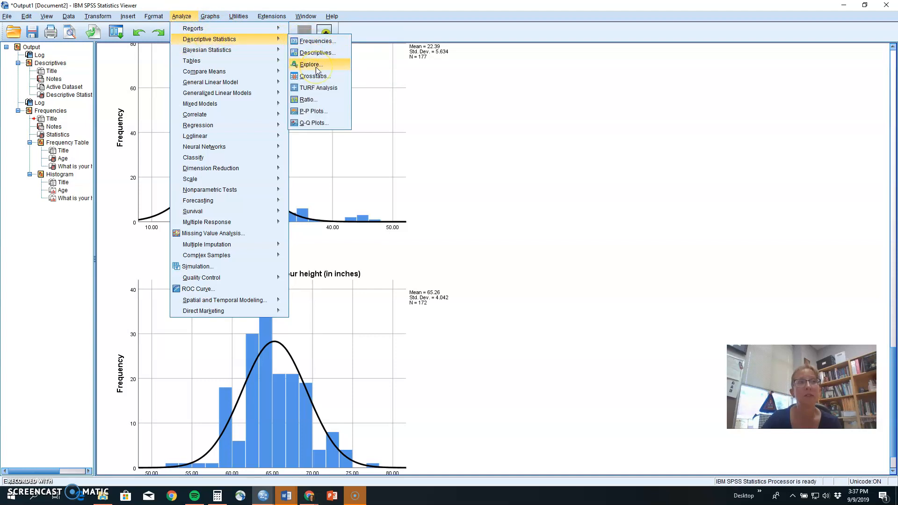
Start Explore with Age and height in inches in the Dependent List
left_click(310, 64)
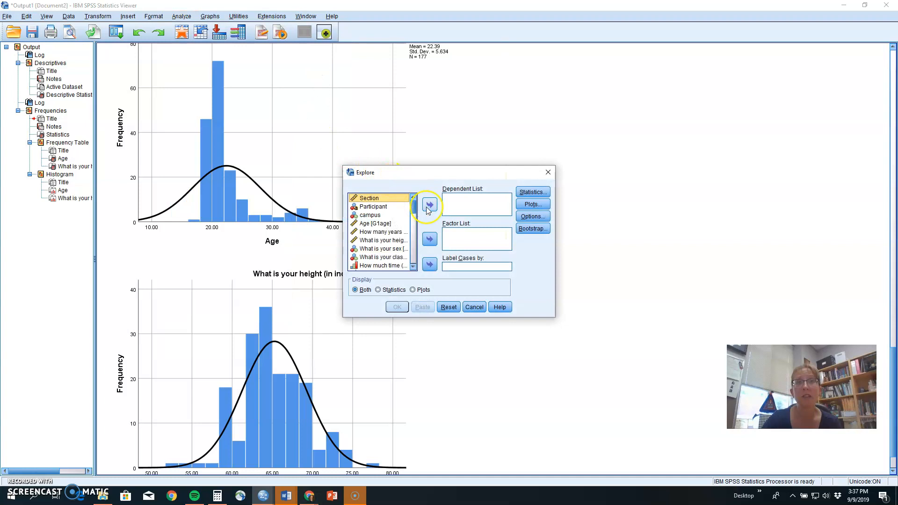
left_click(373, 222)
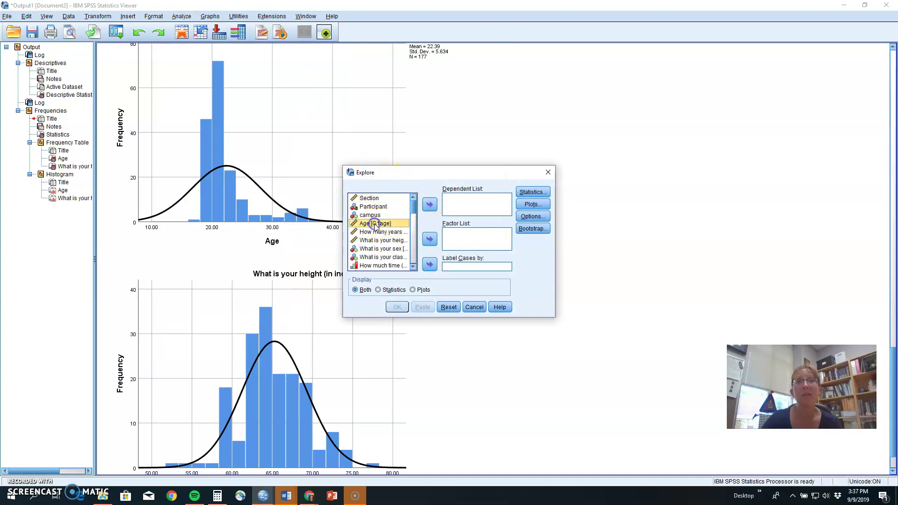
left_click(429, 204)
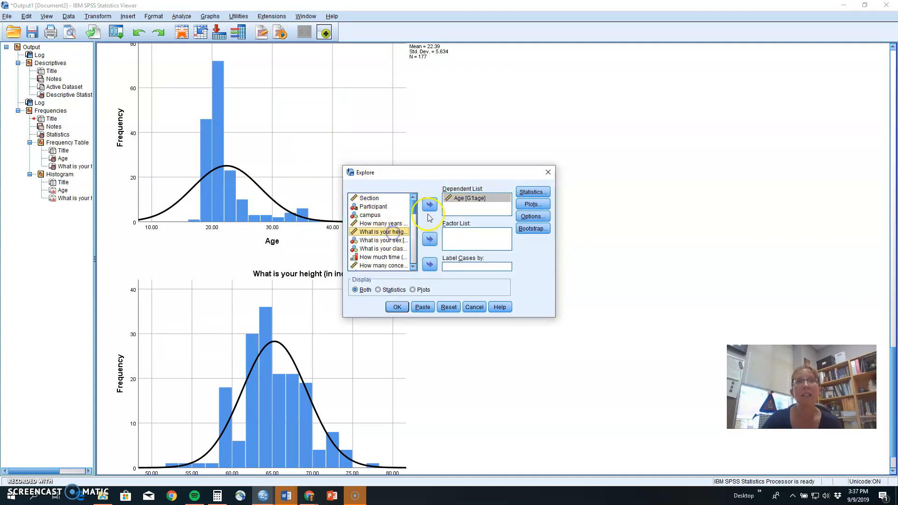
left_click(428, 204)
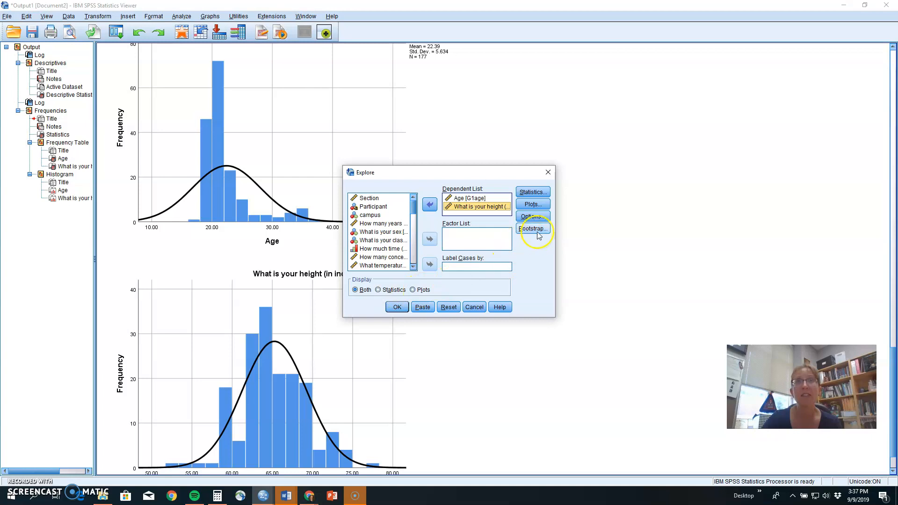
In Explore Statistics, keep Descriptives and add Outliers, then confirm
left_click(532, 192)
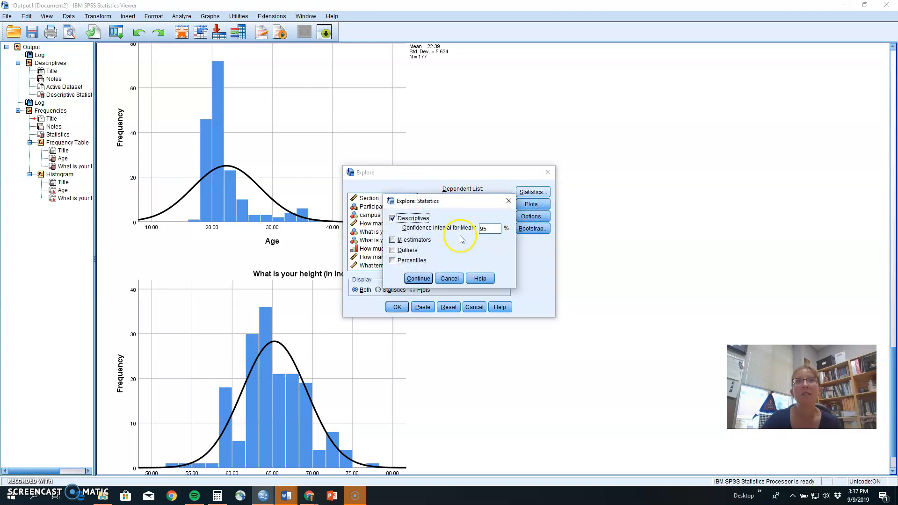
mouse_move(443, 203)
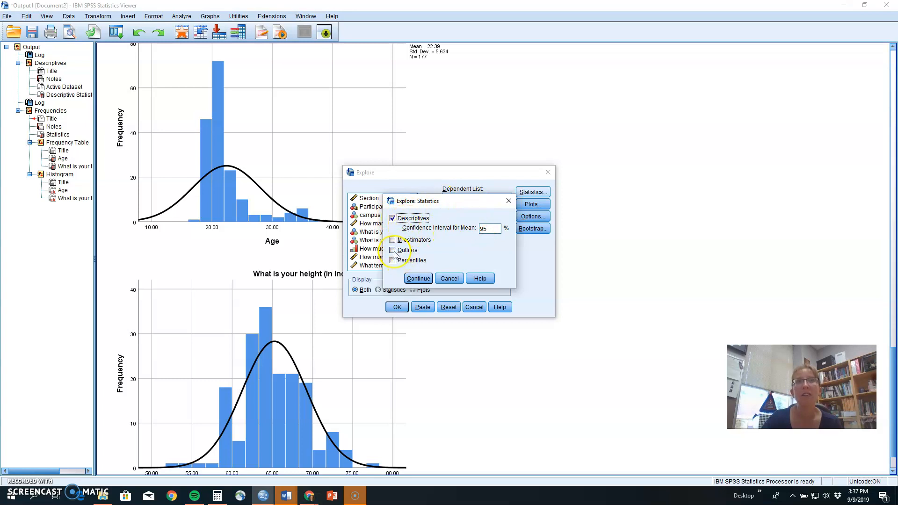
left_click(392, 250)
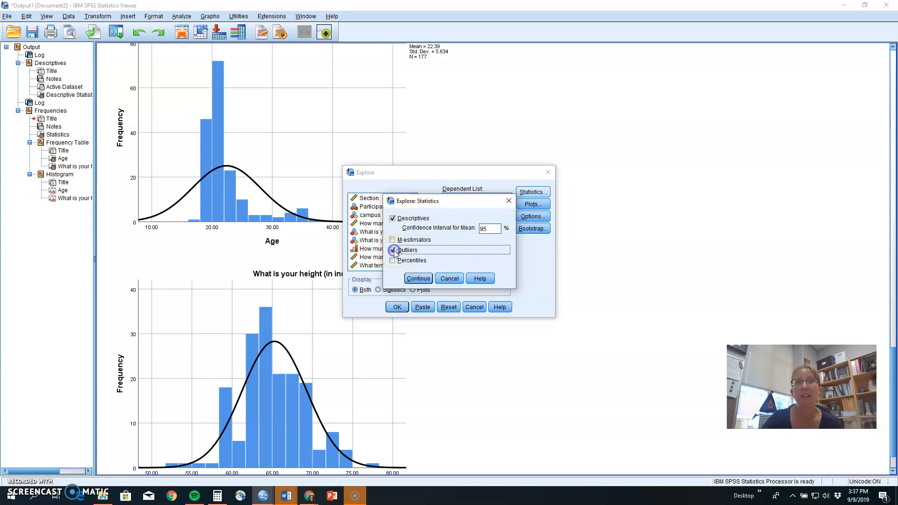
left_click(393, 250)
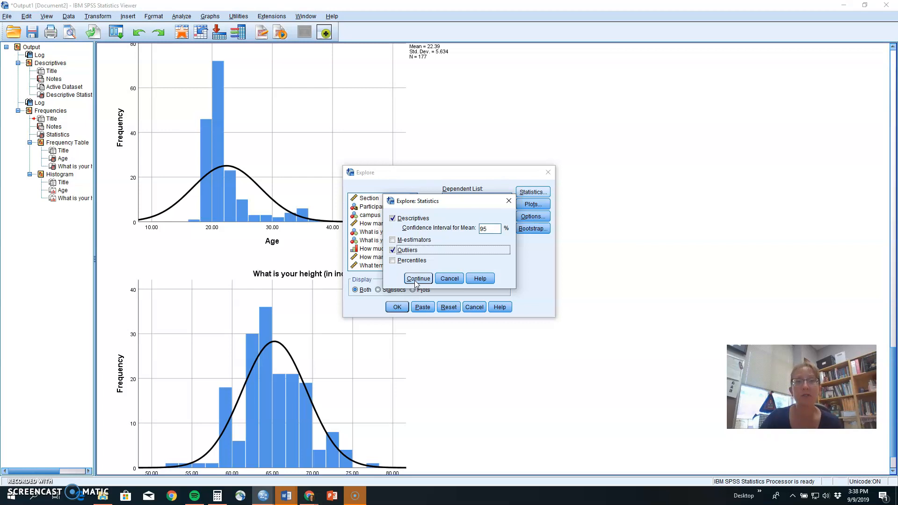
left_click(418, 279)
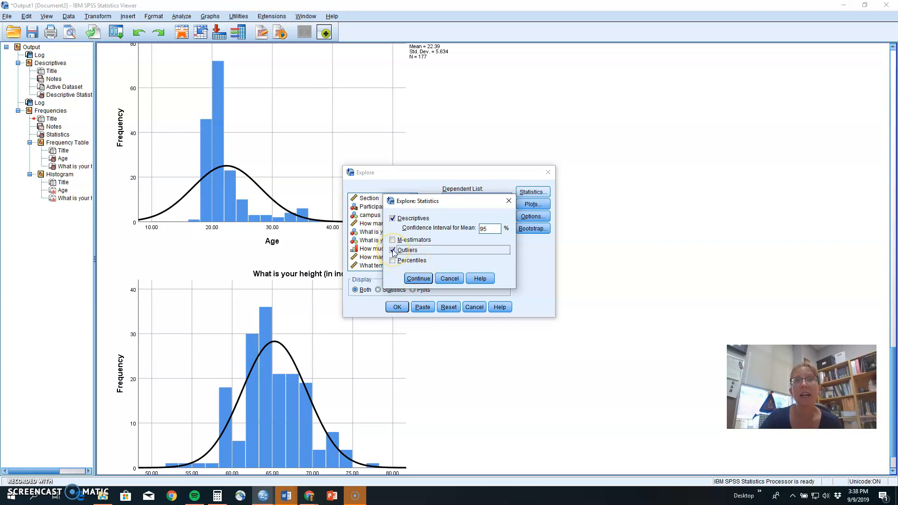
left_click(393, 250)
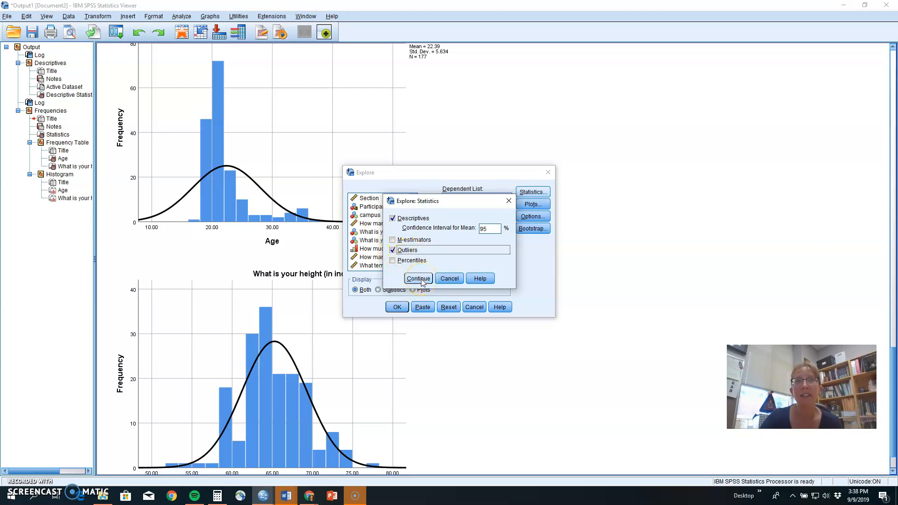
left_click(417, 278)
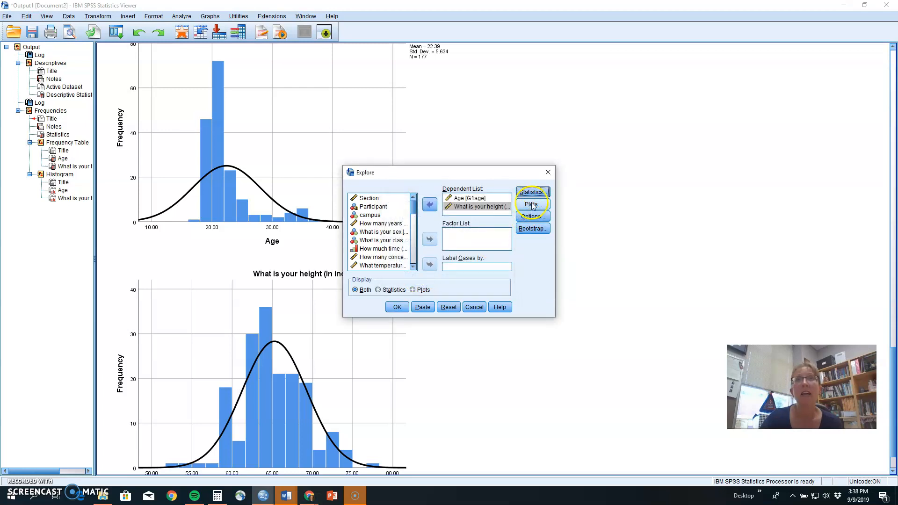
In Explore Plots, keep stem-and-leaf and boxplots and add Histogram, then confirm
left_click(532, 204)
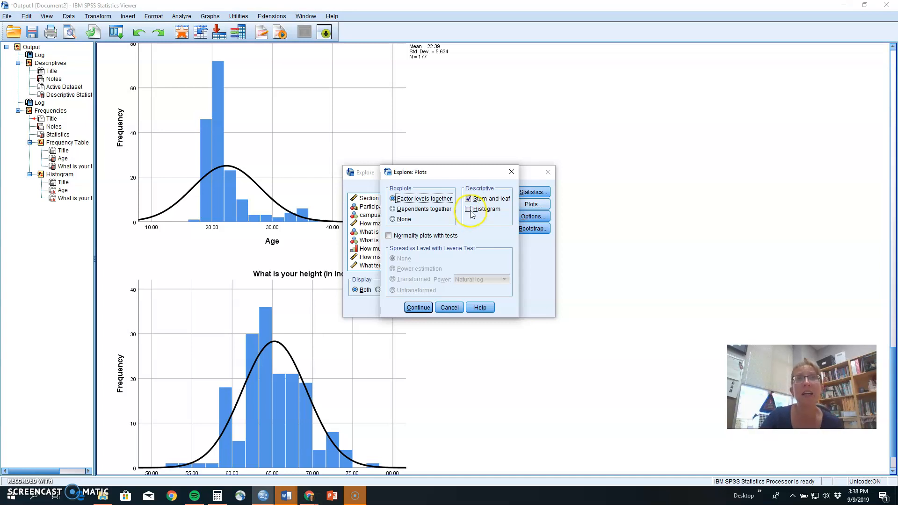
left_click(468, 208)
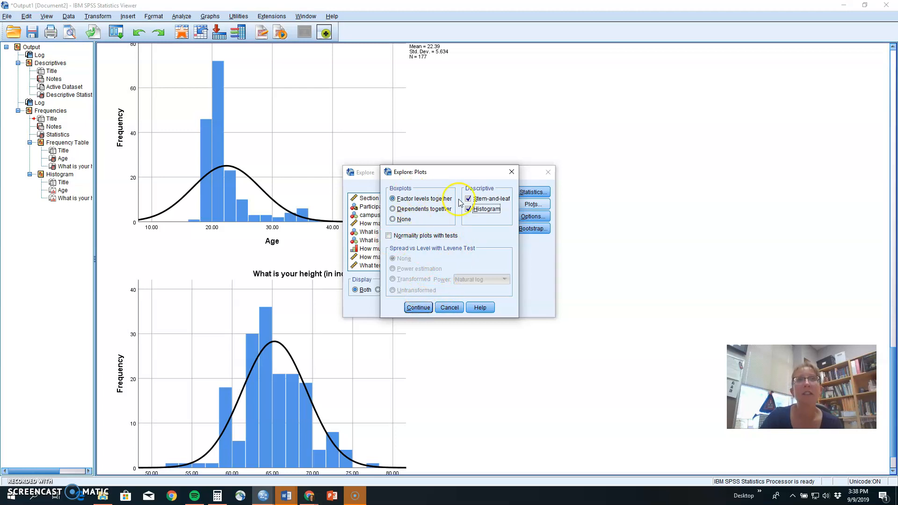
left_click(467, 209)
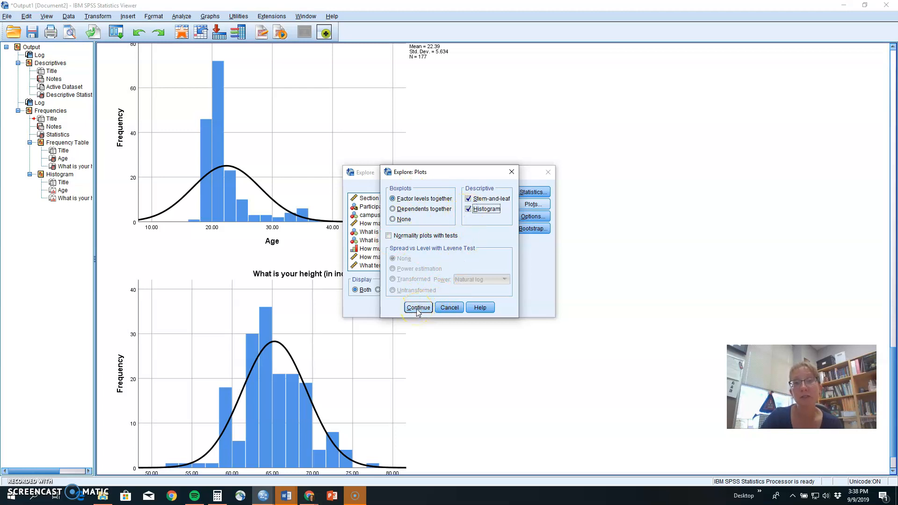
left_click(418, 306)
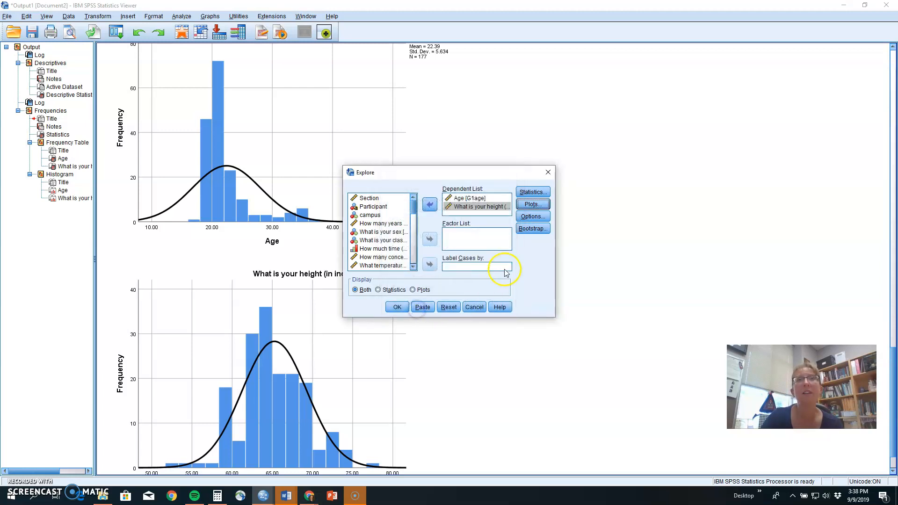
mouse_move(537, 269)
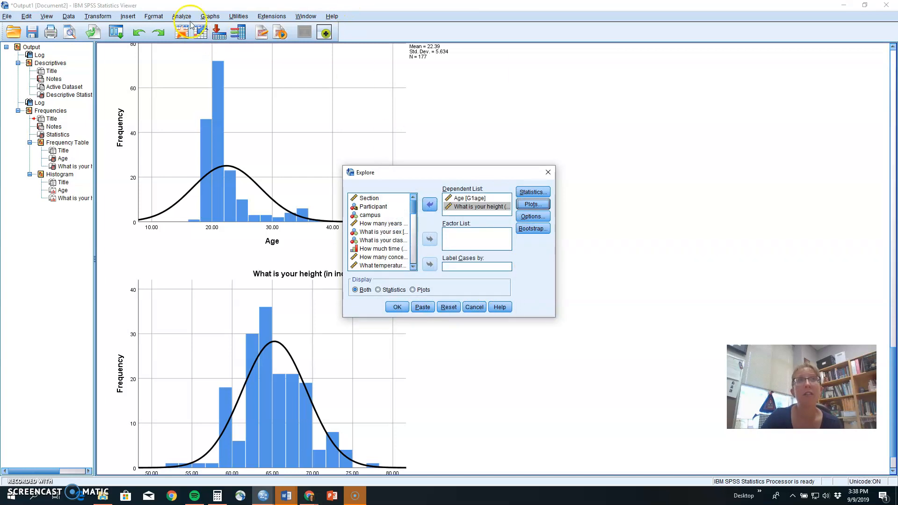
left_click(182, 16)
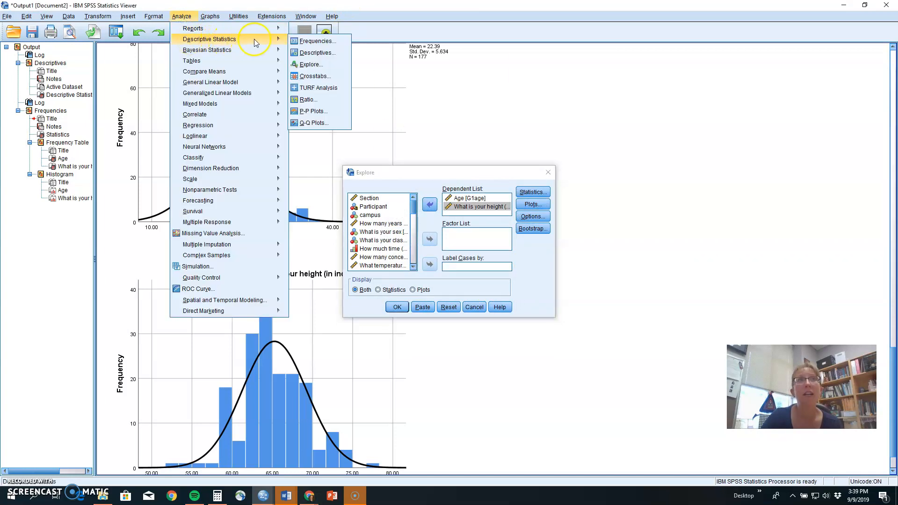
mouse_move(319, 40)
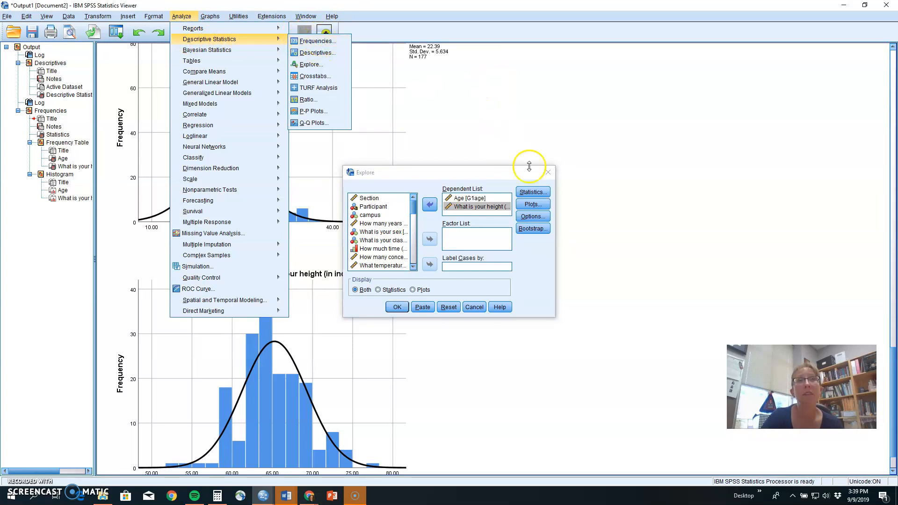
mouse_move(543, 300)
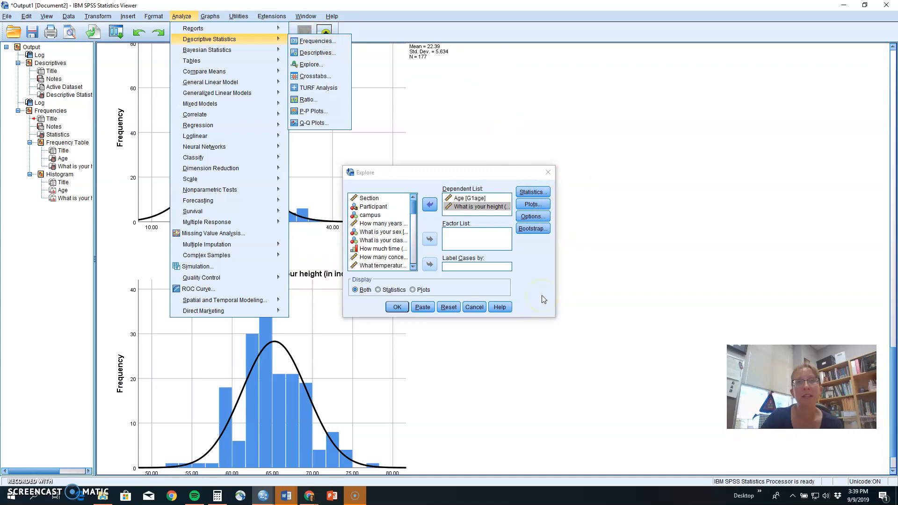
mouse_move(532, 295)
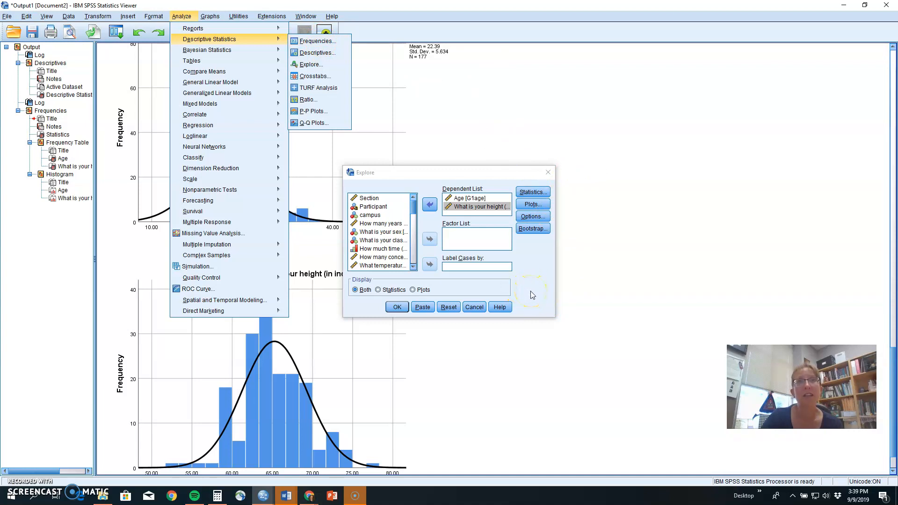
left_click(209, 16)
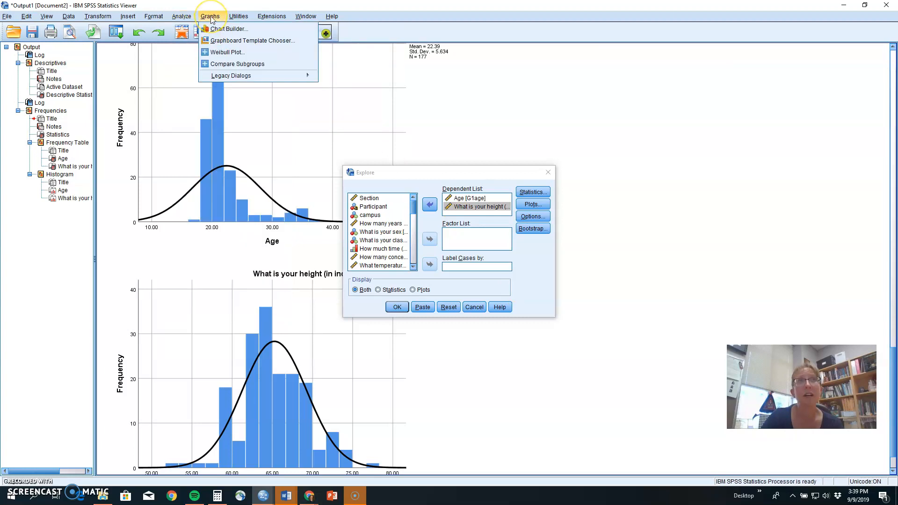
left_click(230, 75)
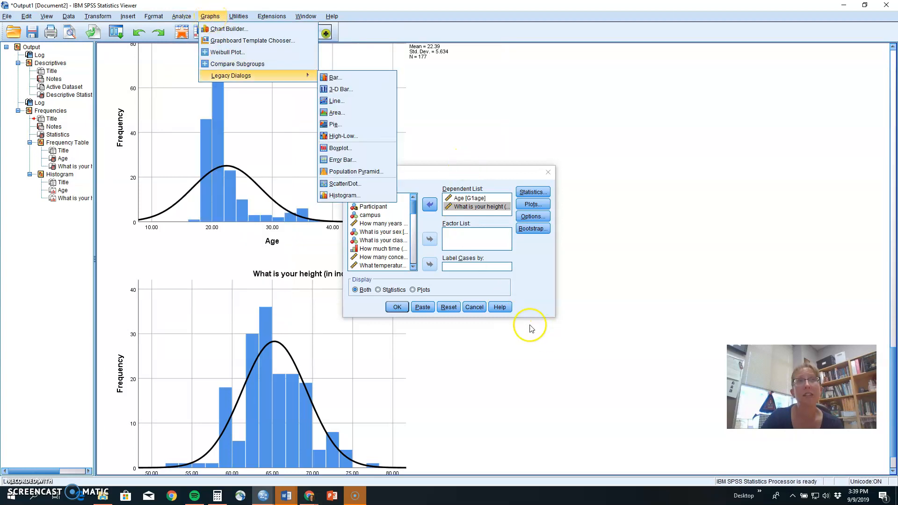
mouse_move(525, 282)
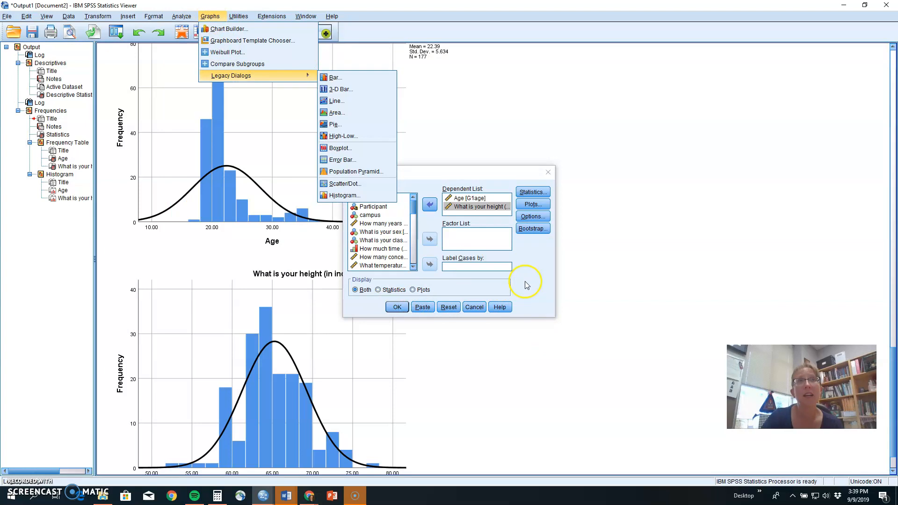
left_click(532, 192)
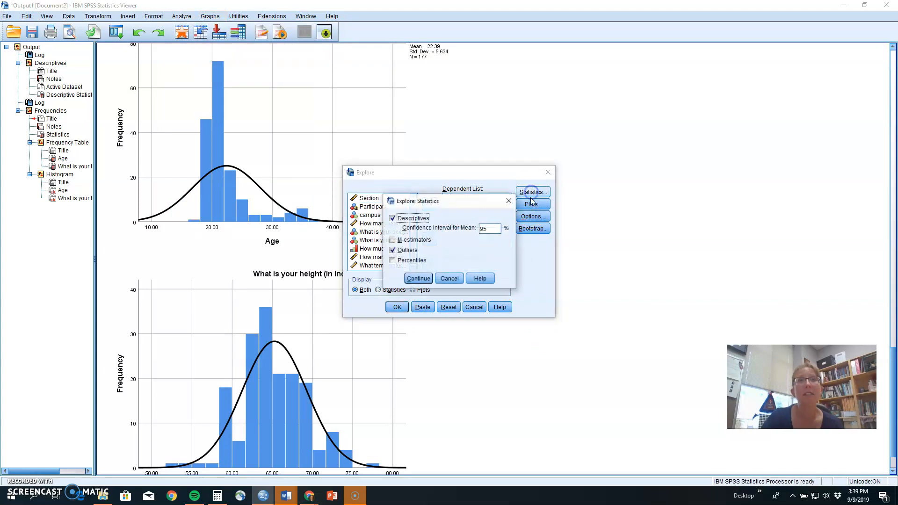
left_click(418, 278)
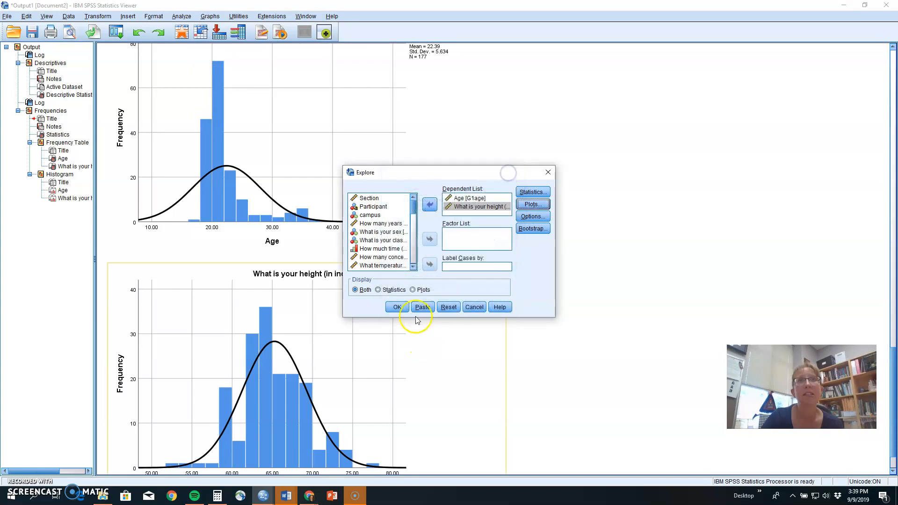
left_click(422, 307)
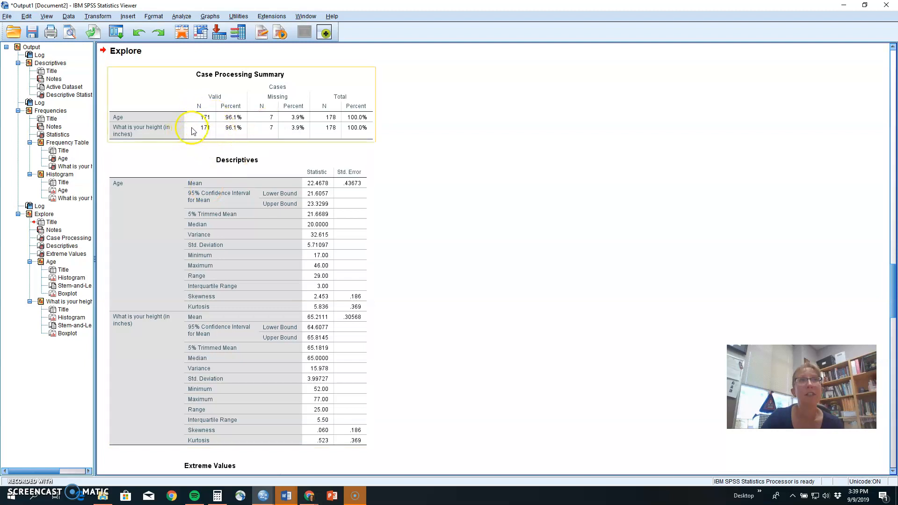
mouse_move(208, 113)
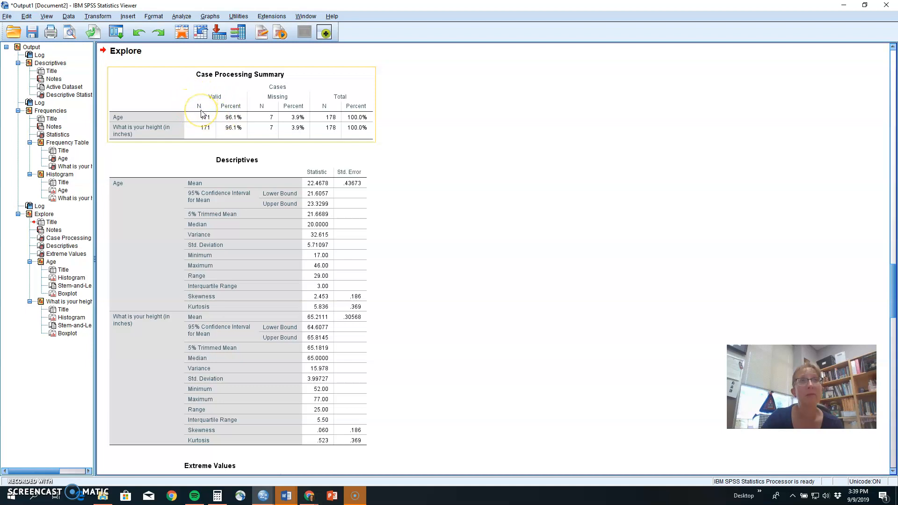
mouse_move(205, 120)
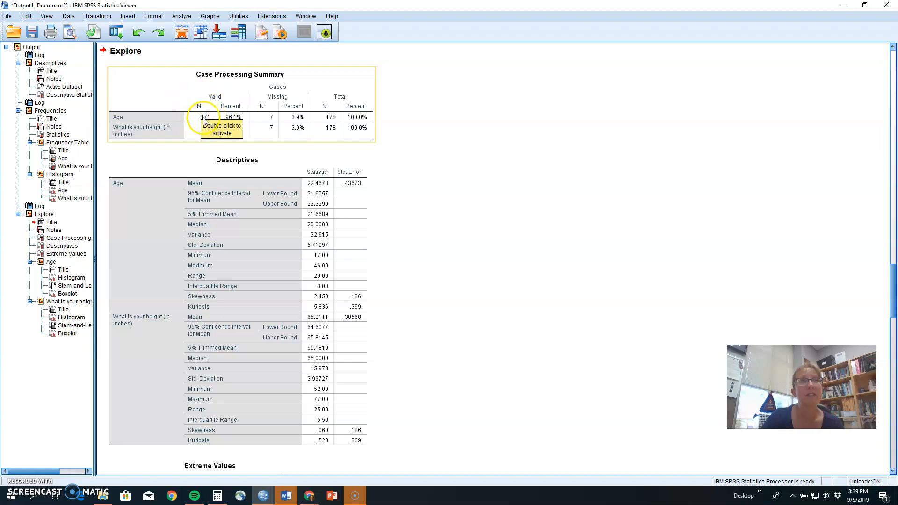
mouse_move(273, 123)
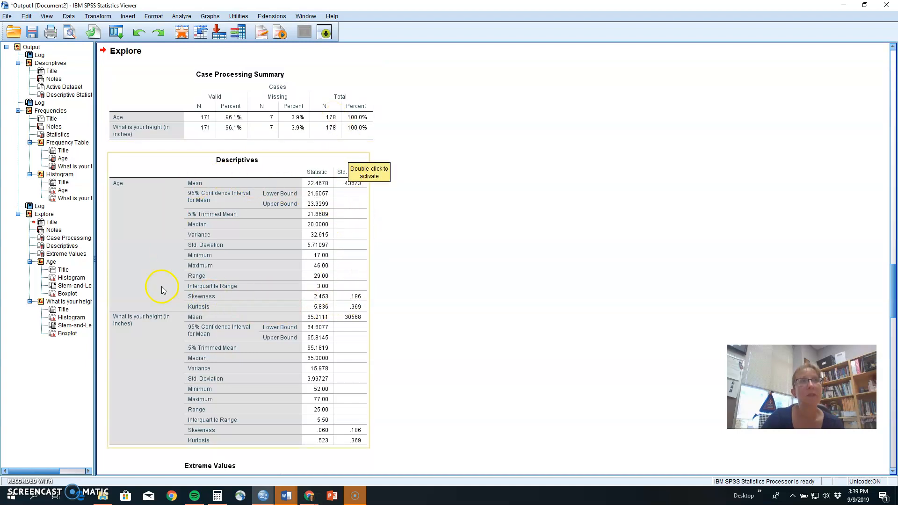
mouse_move(400, 239)
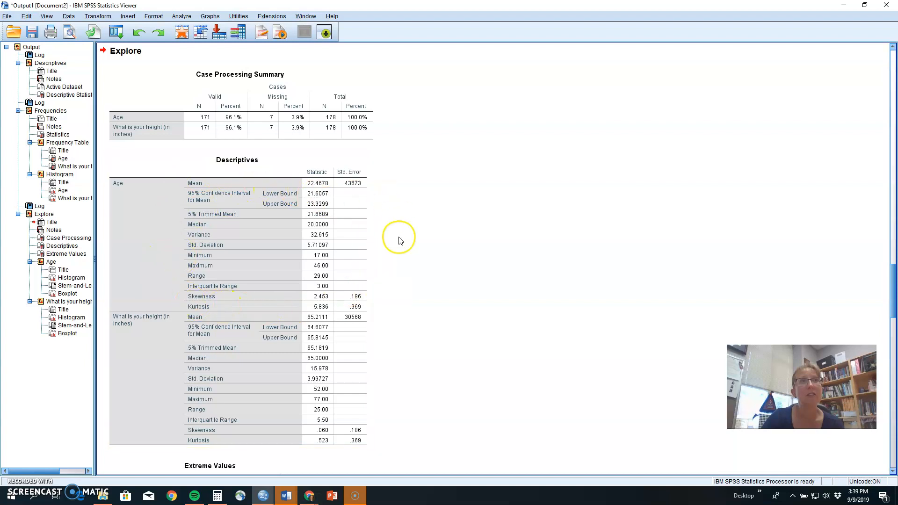
left_click(251, 163)
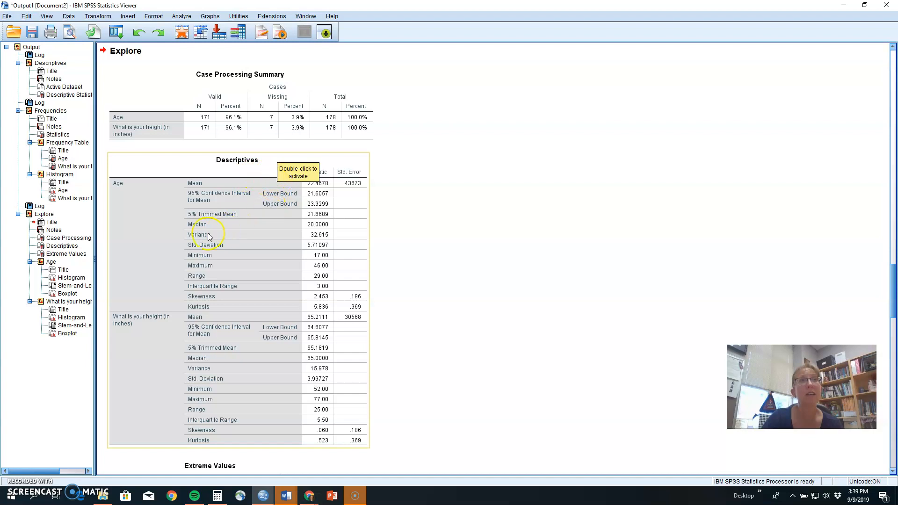
mouse_move(205, 183)
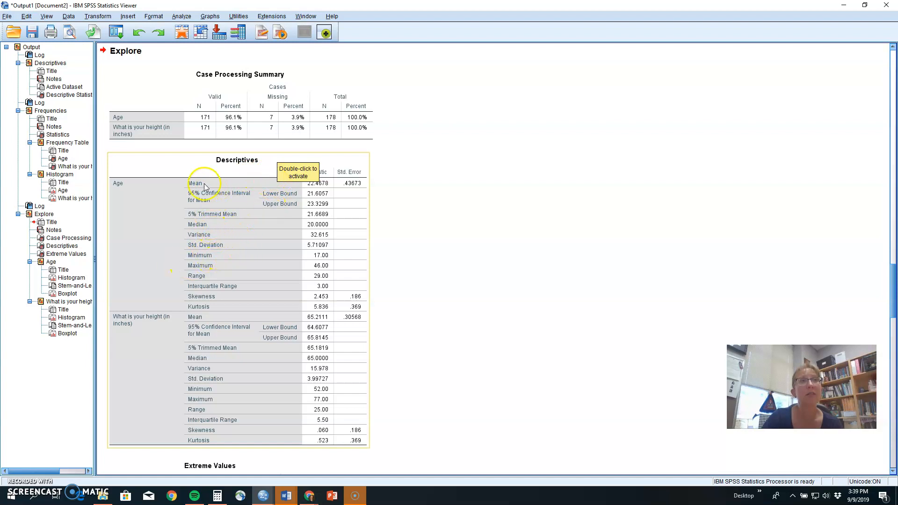
mouse_move(210, 236)
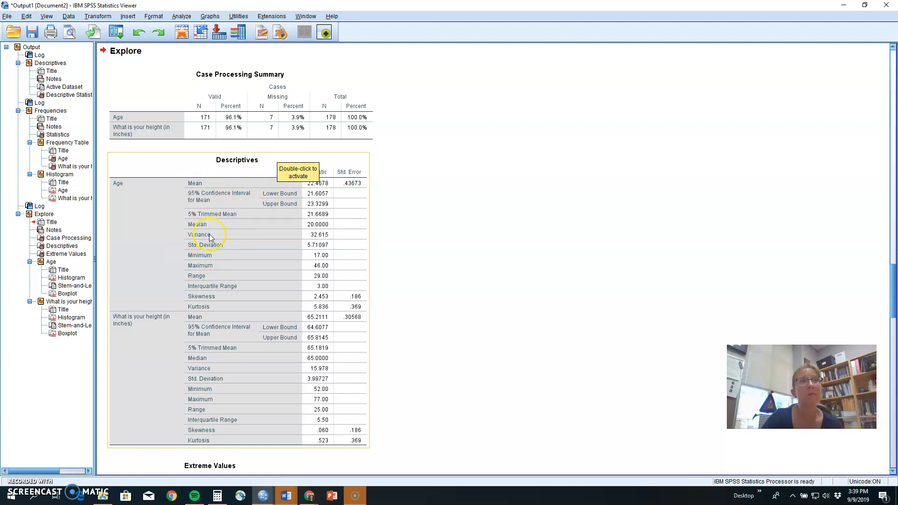
mouse_move(206, 278)
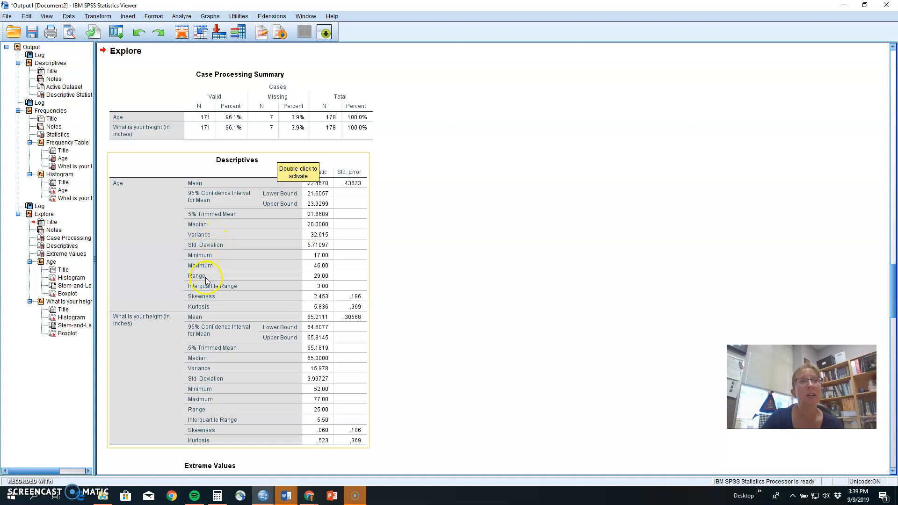
mouse_move(320, 286)
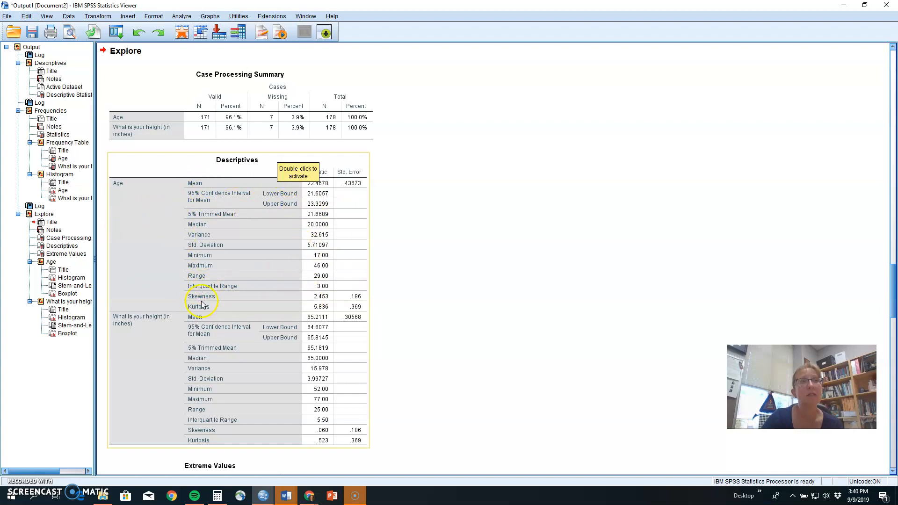
mouse_move(206, 245)
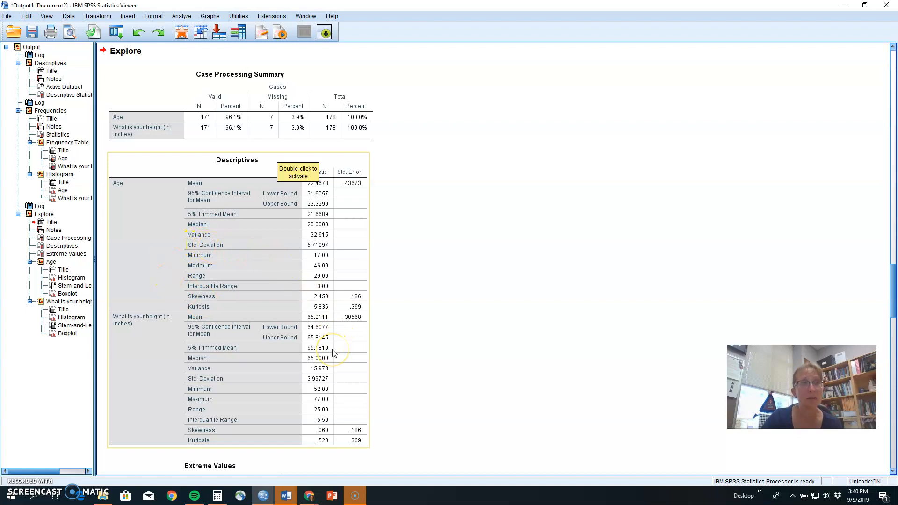
scroll("down", 3)
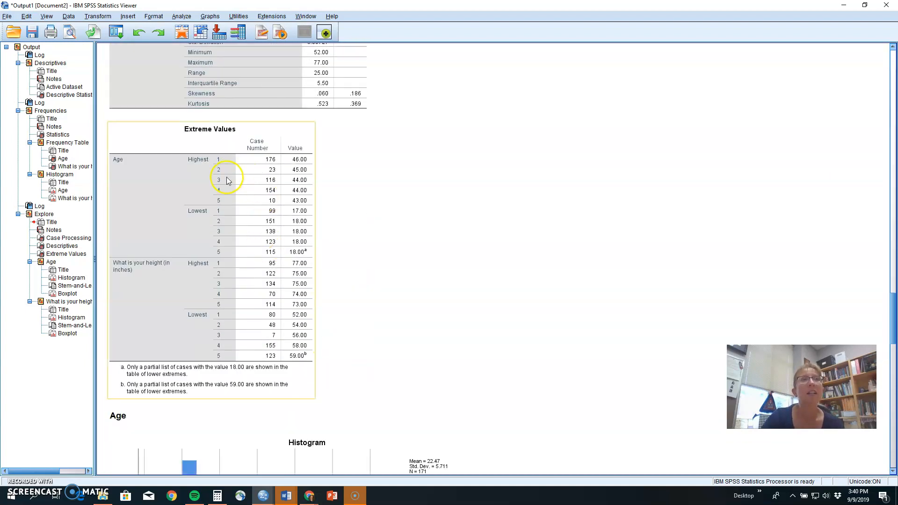
mouse_move(213, 307)
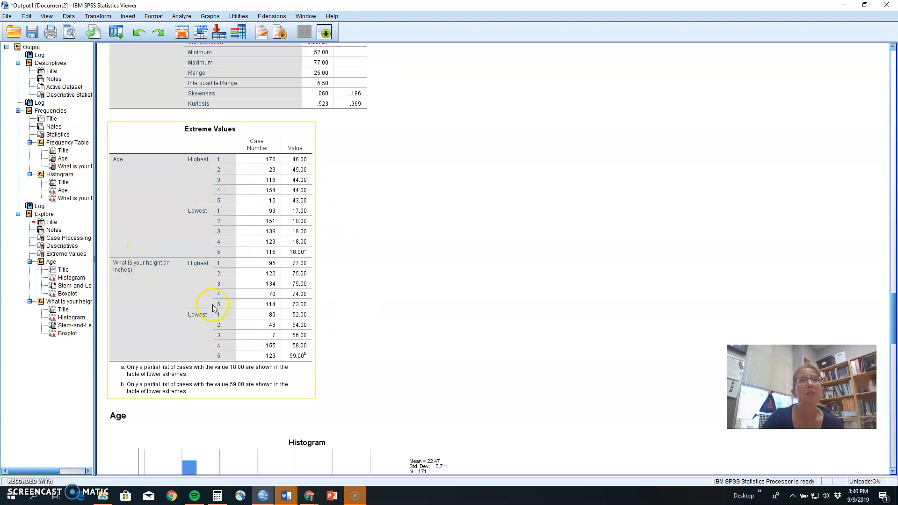
mouse_move(219, 161)
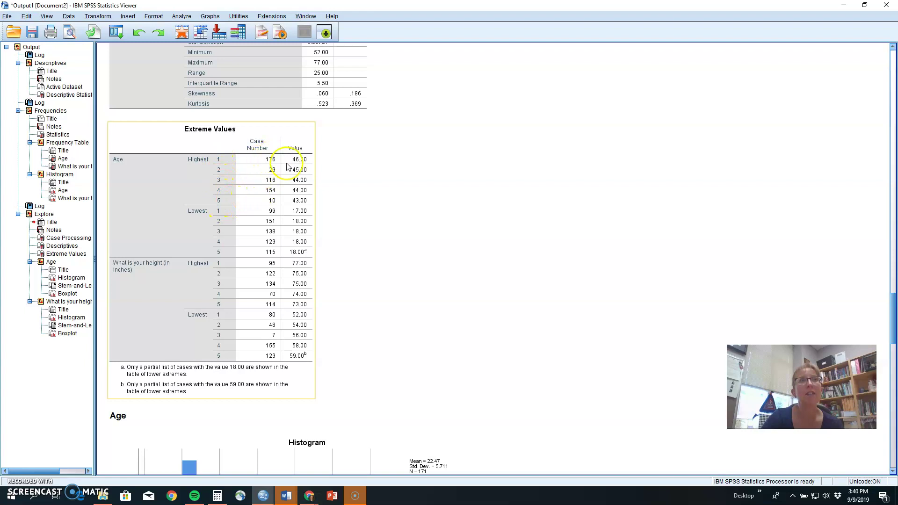
mouse_move(282, 161)
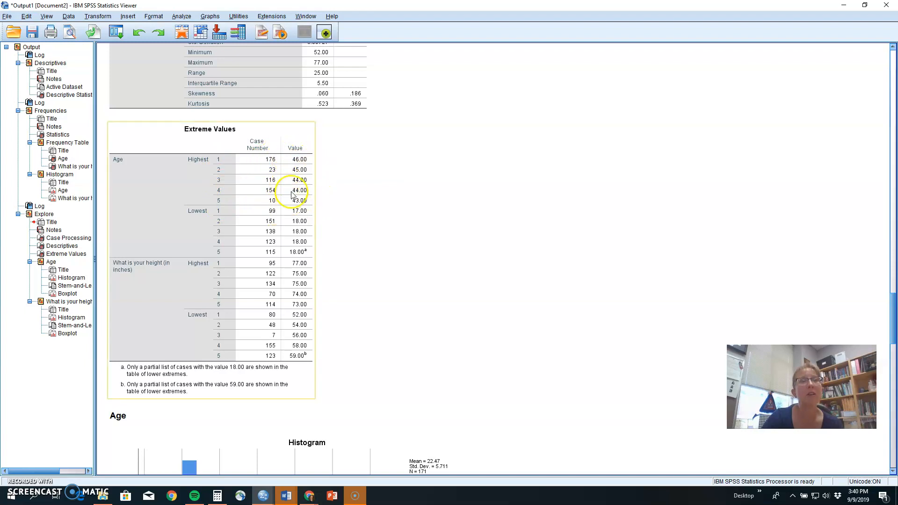
mouse_move(309, 215)
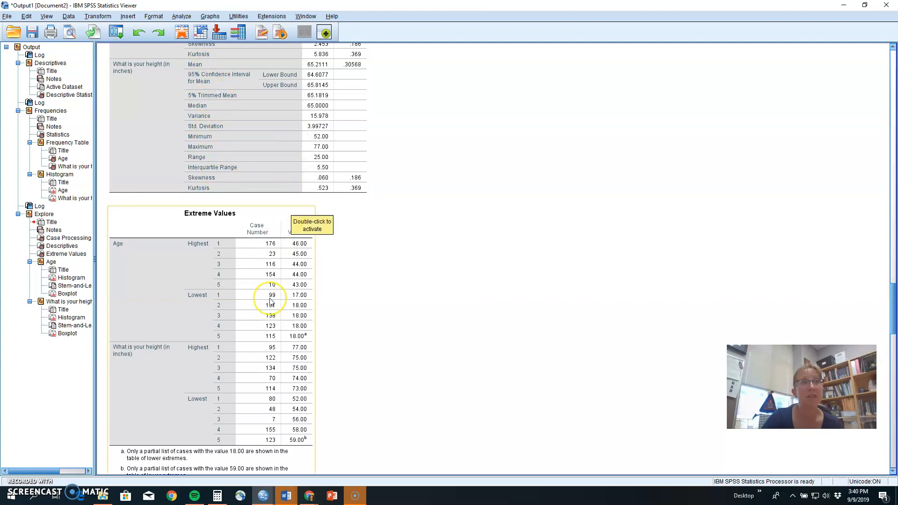
scroll("down", 3)
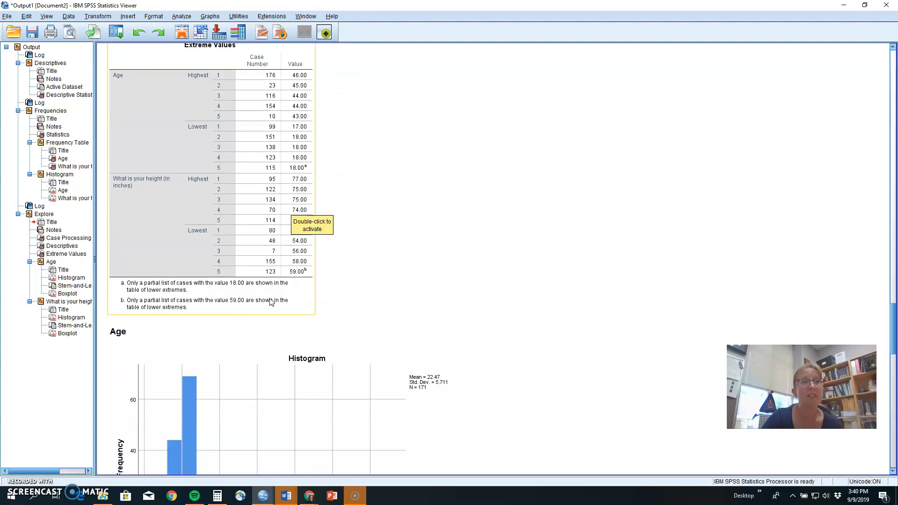
scroll("down", 3)
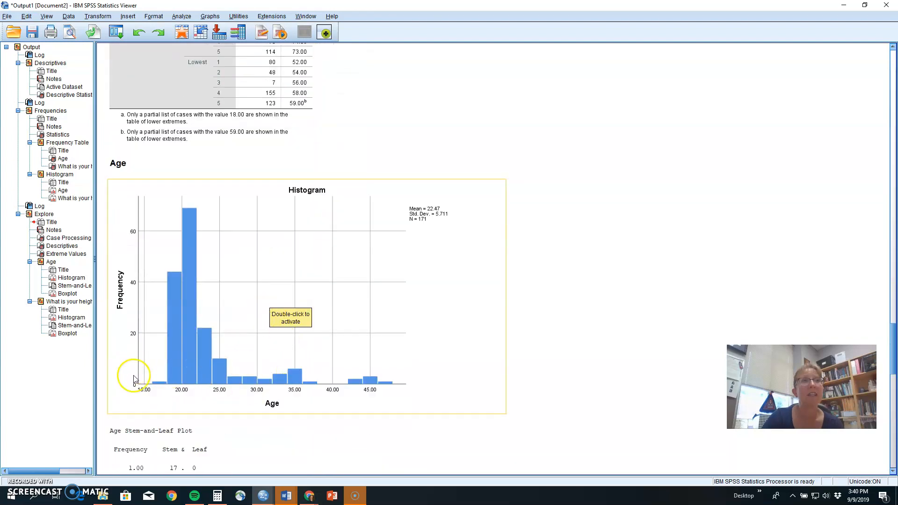
mouse_move(190, 341)
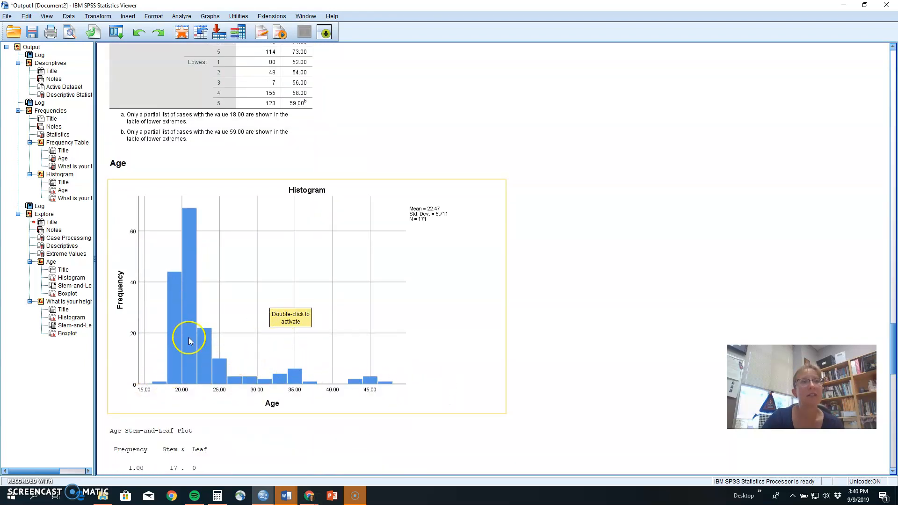
mouse_move(422, 384)
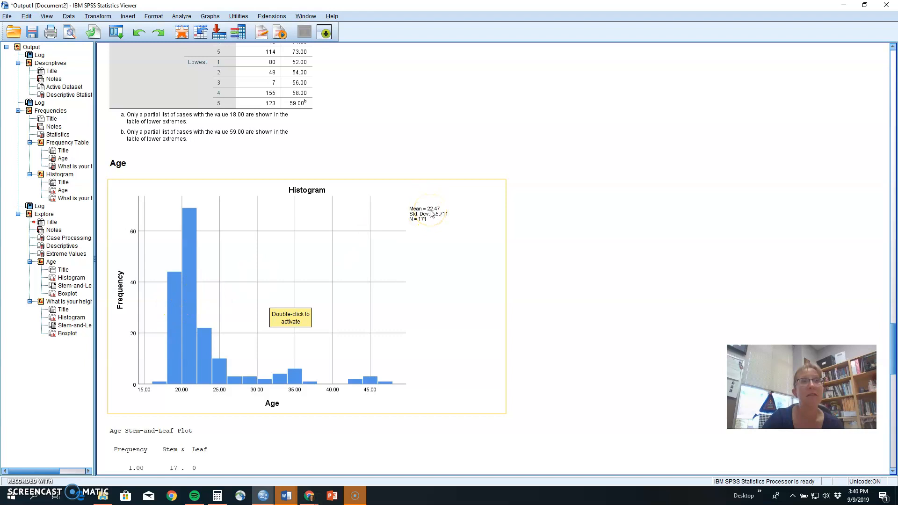
mouse_move(428, 271)
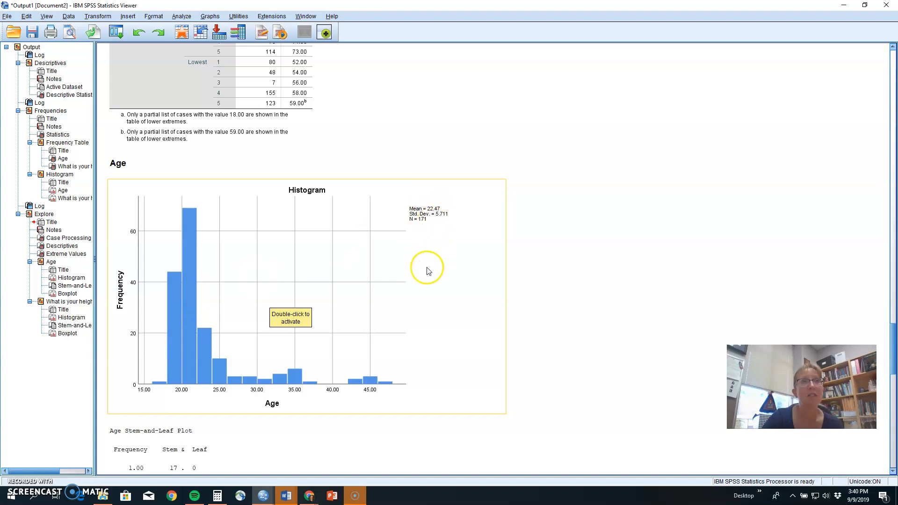
mouse_move(213, 286)
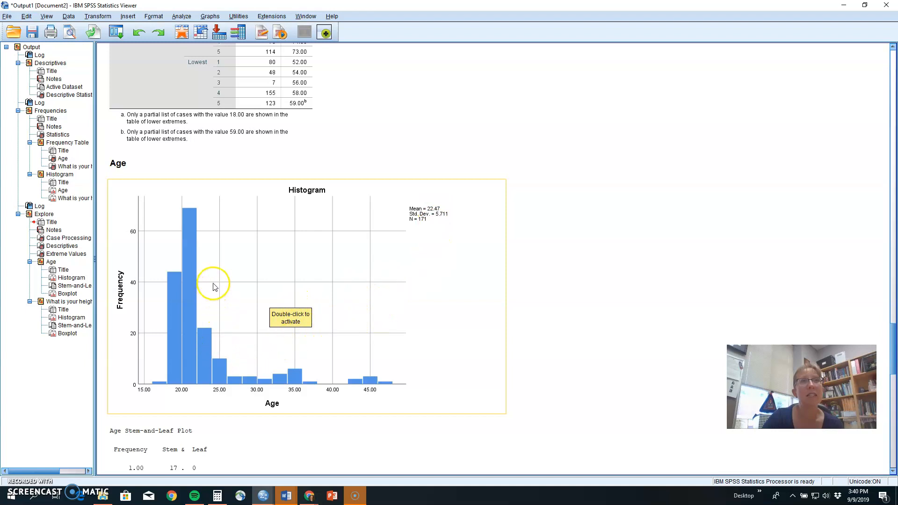
mouse_move(375, 391)
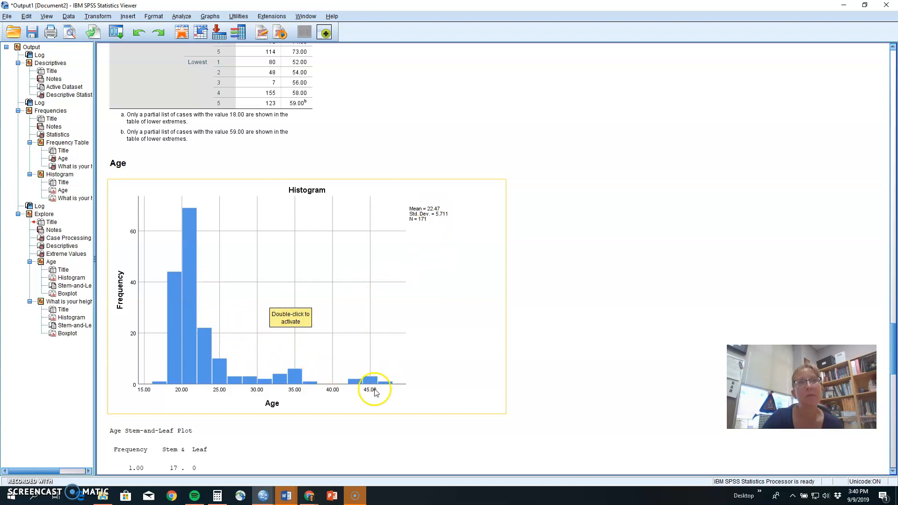
mouse_move(164, 335)
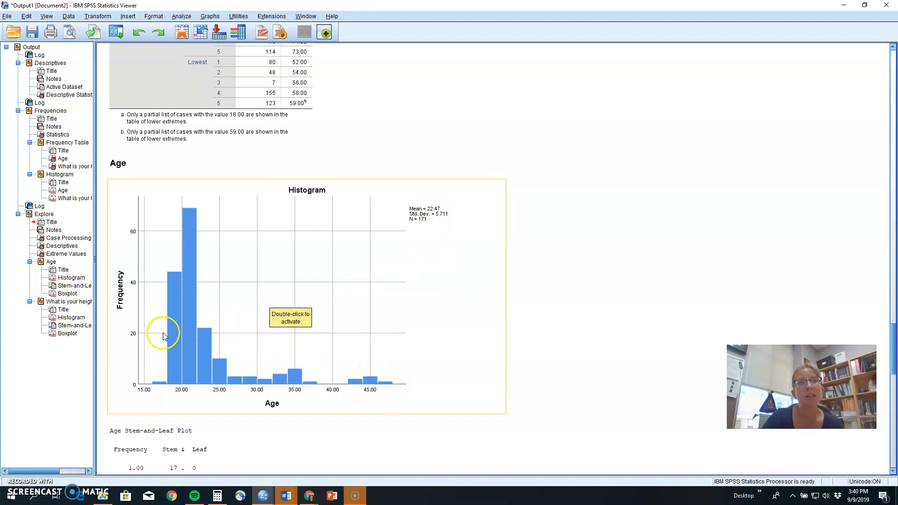
mouse_move(221, 368)
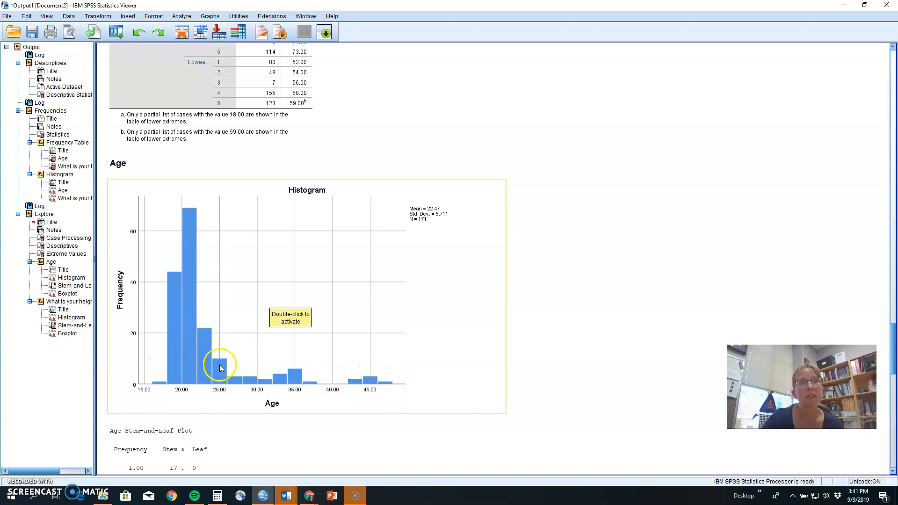
mouse_move(169, 303)
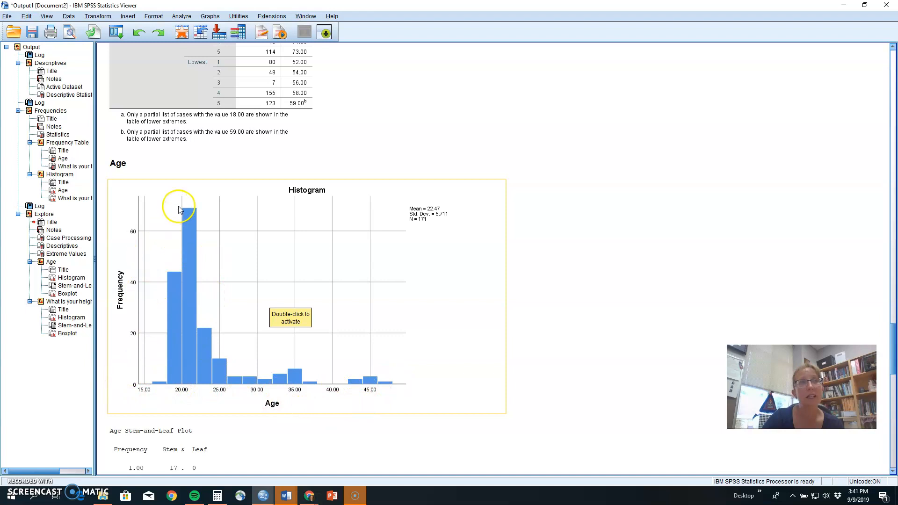
mouse_move(158, 336)
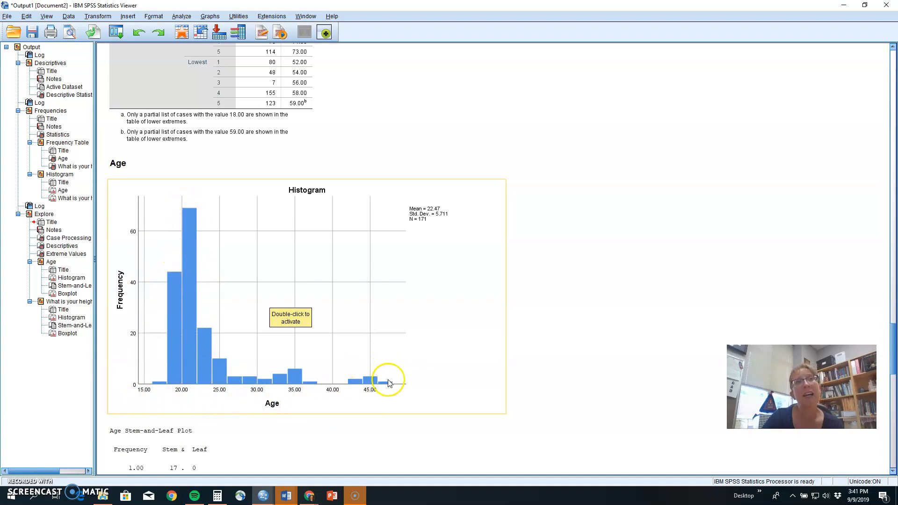
mouse_move(219, 290)
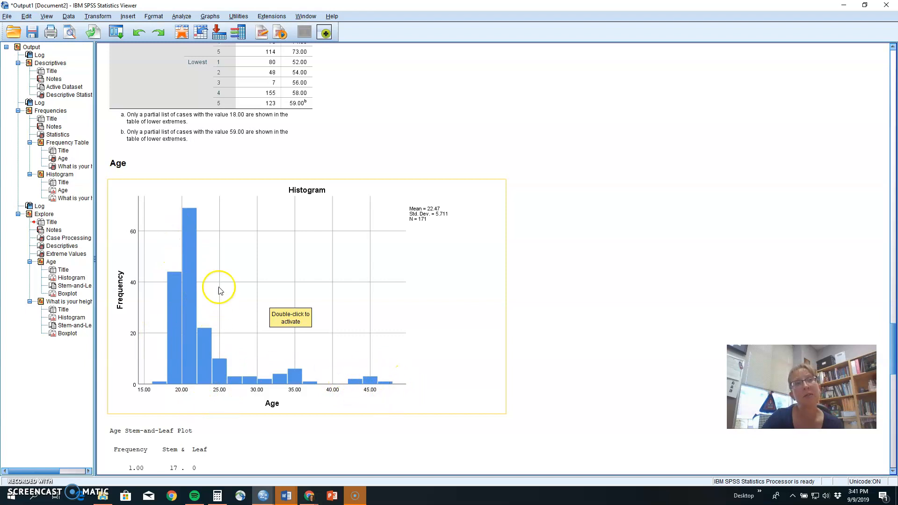
mouse_move(407, 375)
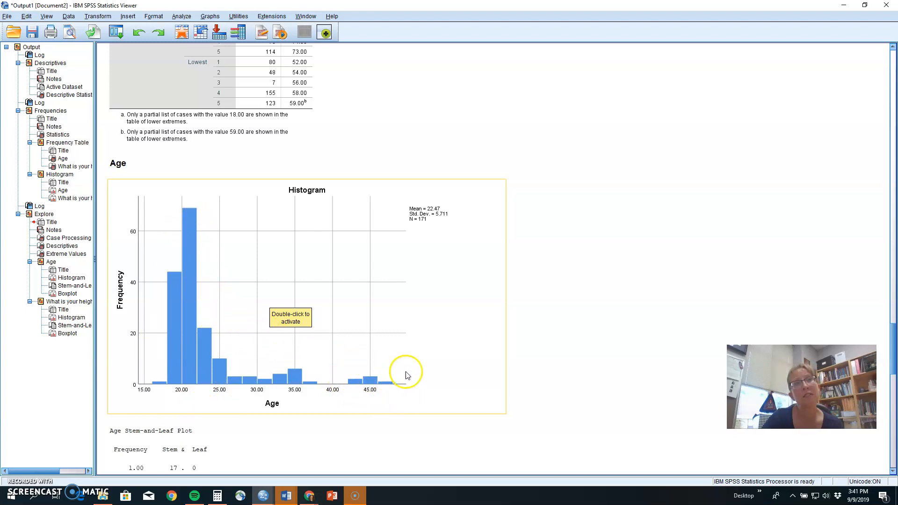
mouse_move(422, 374)
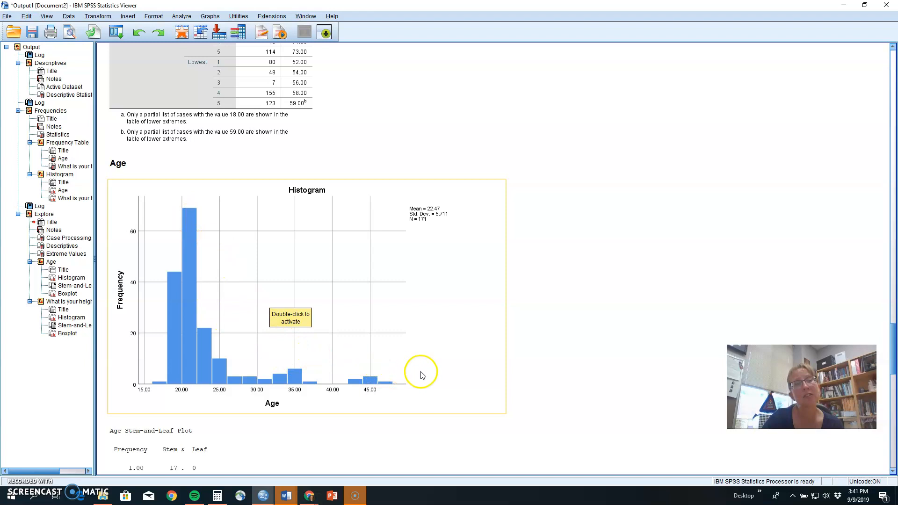
mouse_move(179, 389)
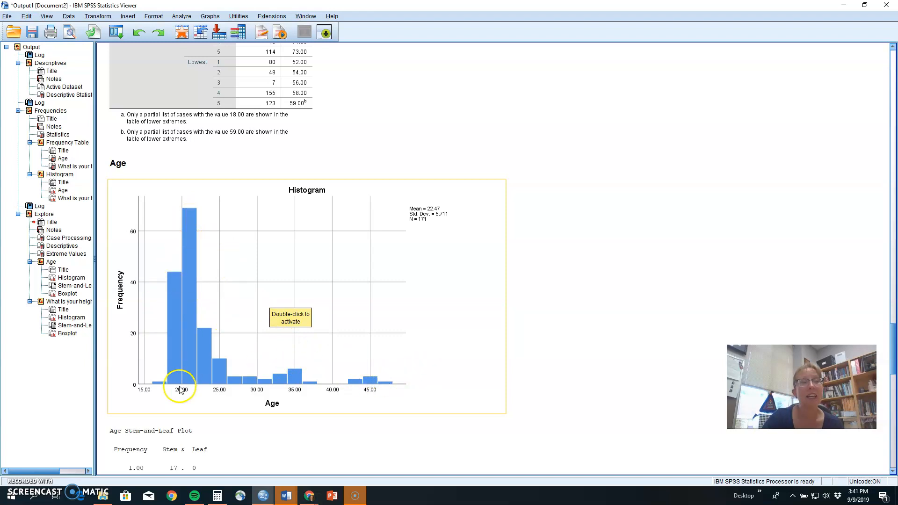
mouse_move(402, 253)
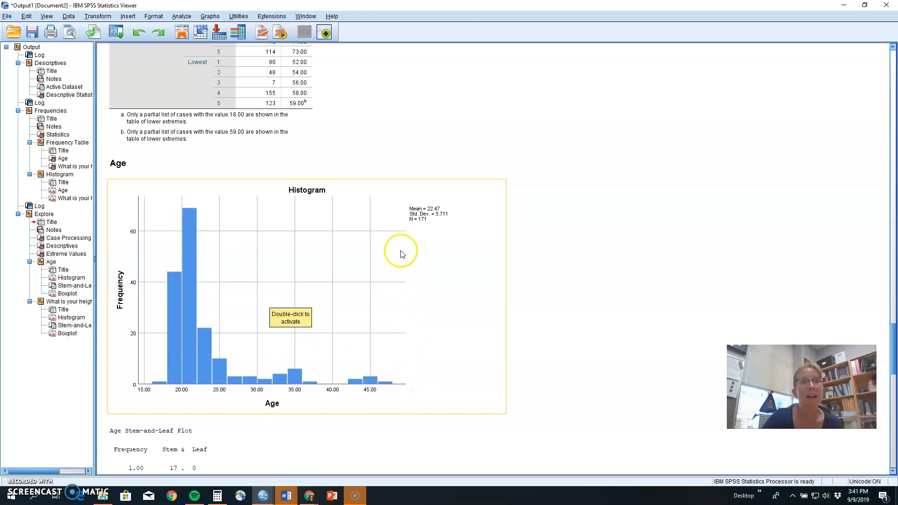
mouse_move(398, 211)
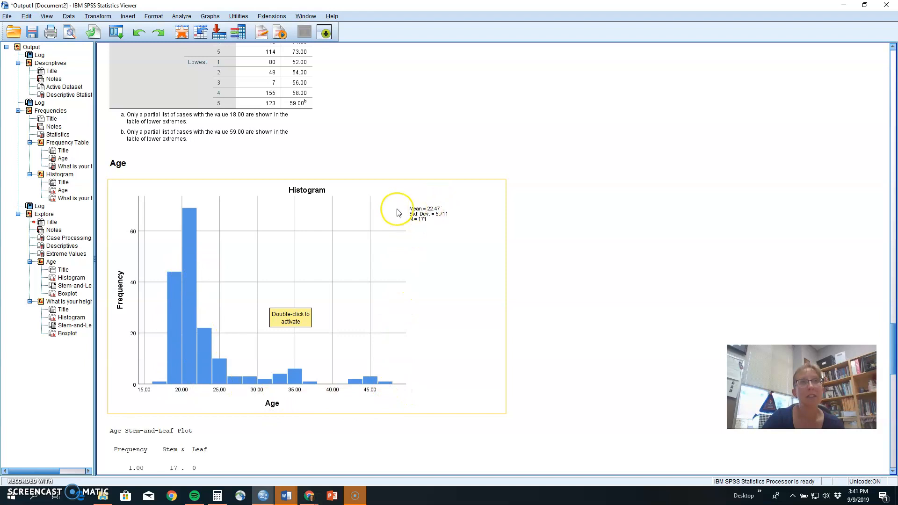
mouse_move(284, 364)
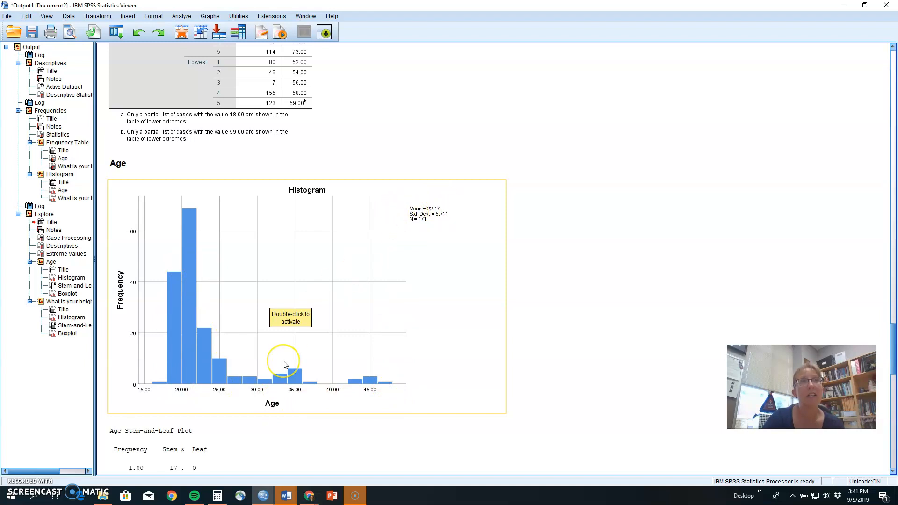
scroll("up", 3)
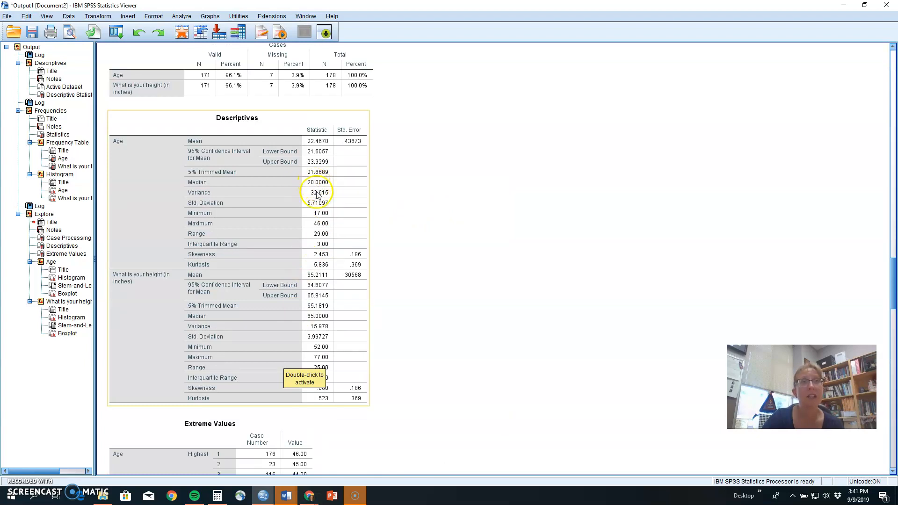
scroll("down", 3)
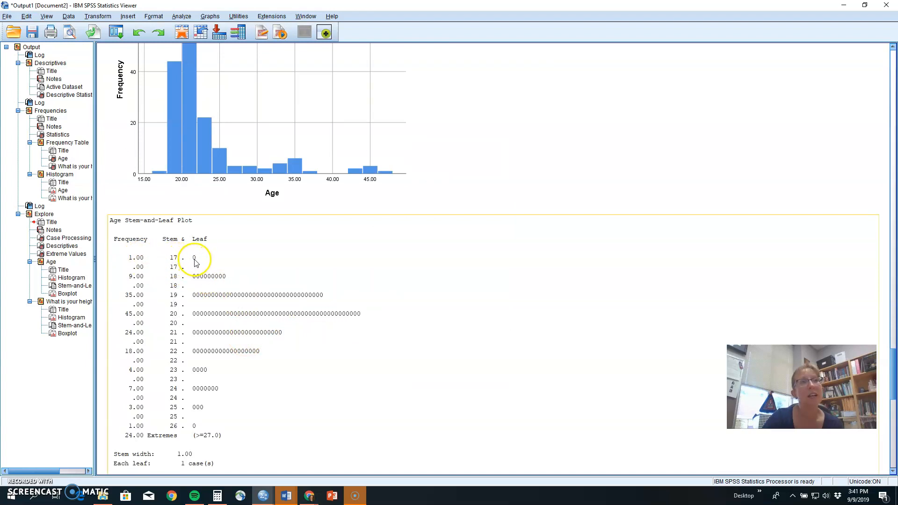
mouse_move(194, 258)
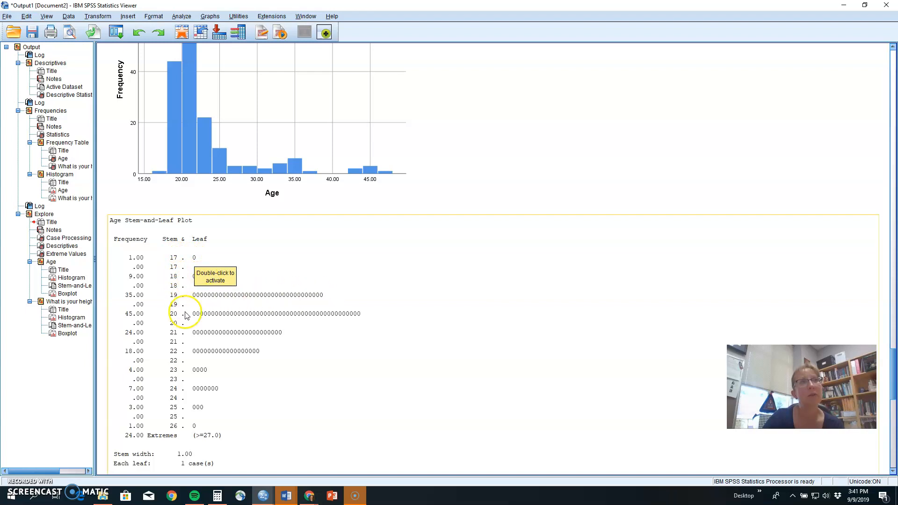
mouse_move(233, 323)
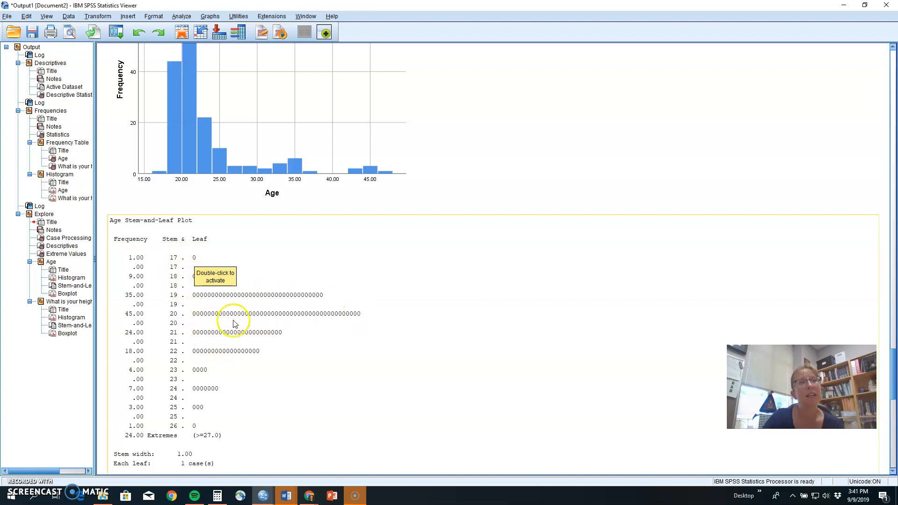
mouse_move(254, 335)
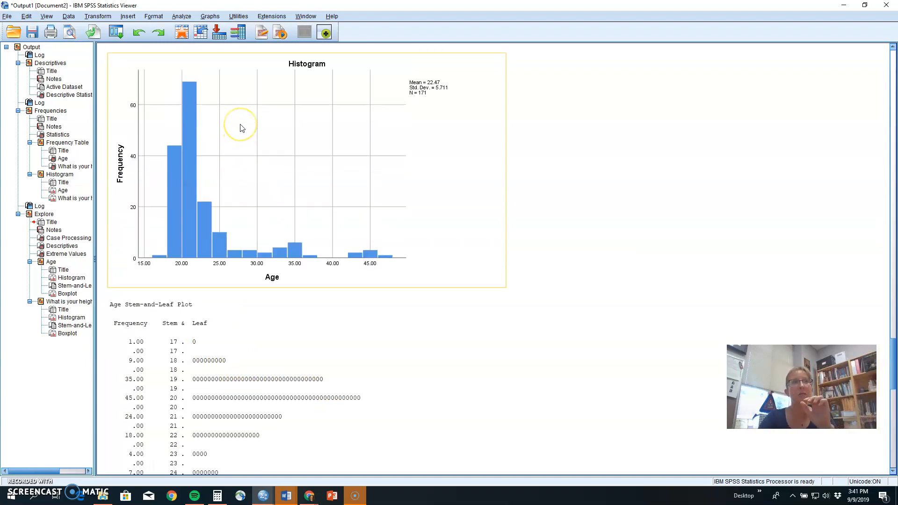
Scroll the Viewer down past the Age stem-and-leaf plot to the Age boxplot with labelled outliers
scroll("down", 3)
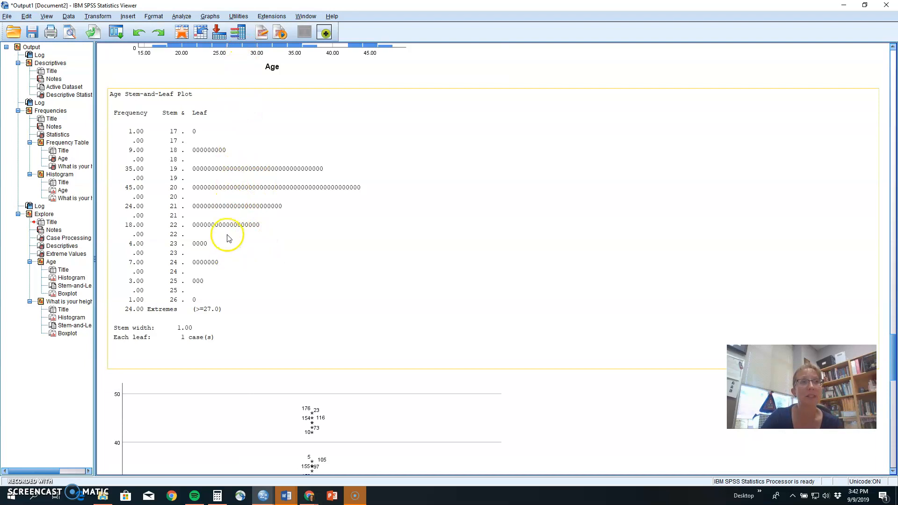
mouse_move(248, 287)
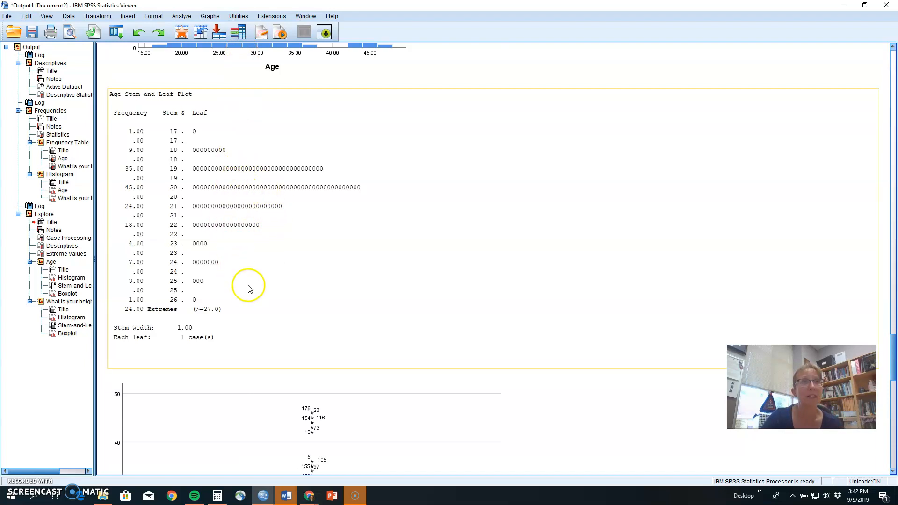
scroll("down", 3)
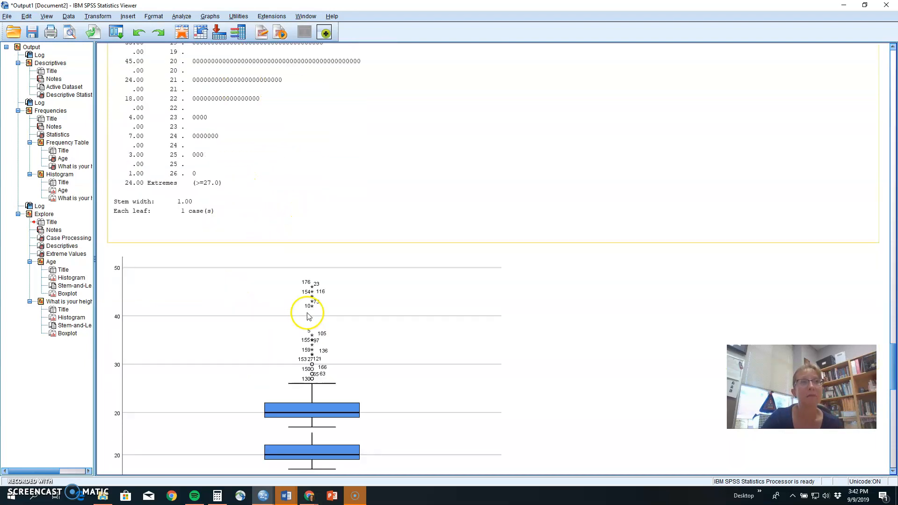
scroll("down", 3)
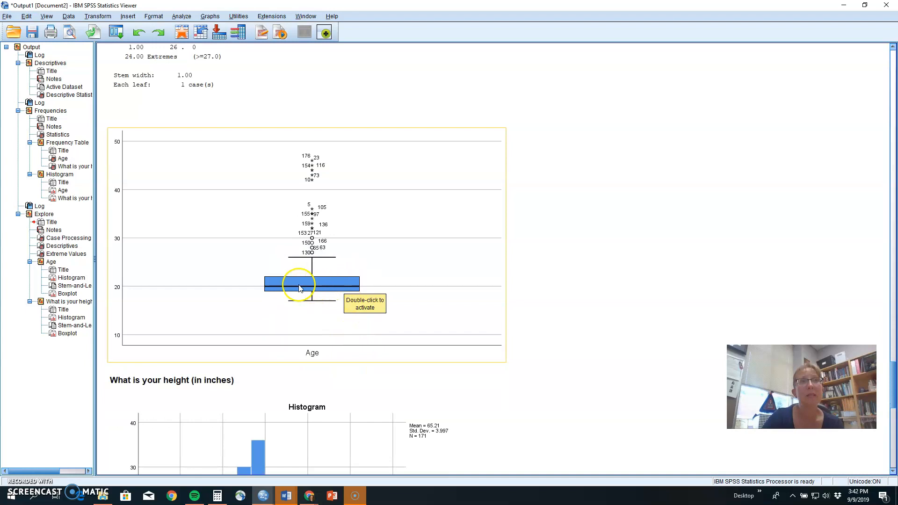
mouse_move(354, 288)
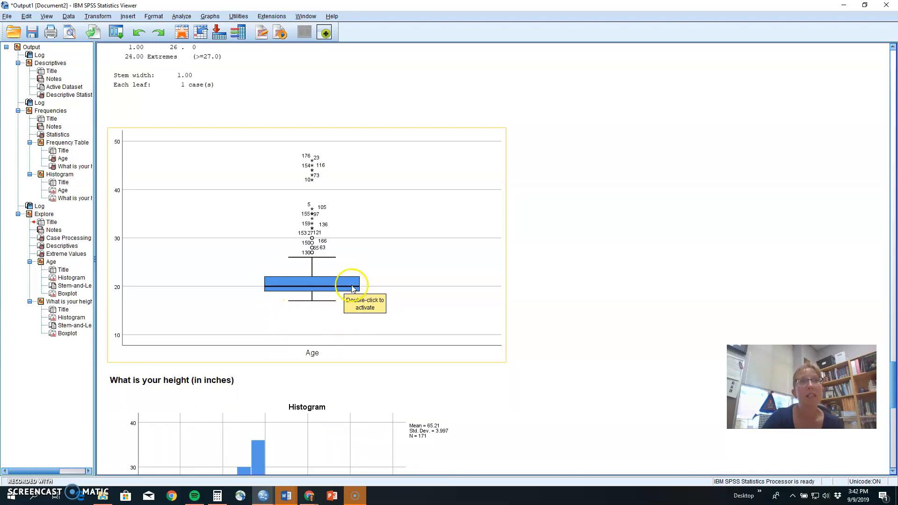
mouse_move(347, 276)
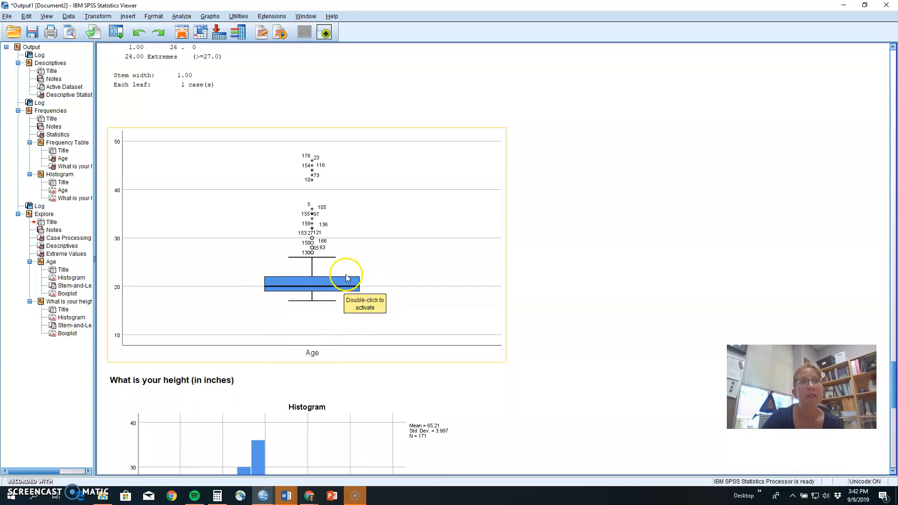
mouse_move(351, 294)
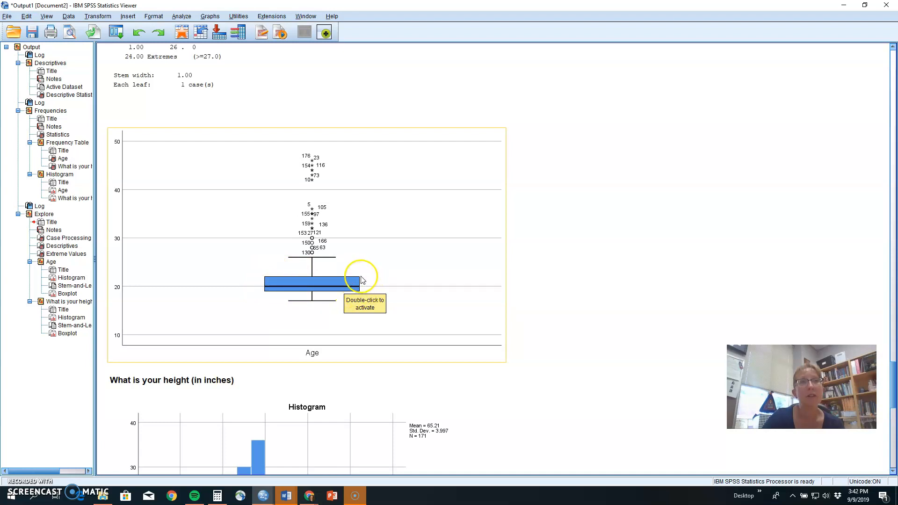
mouse_move(361, 291)
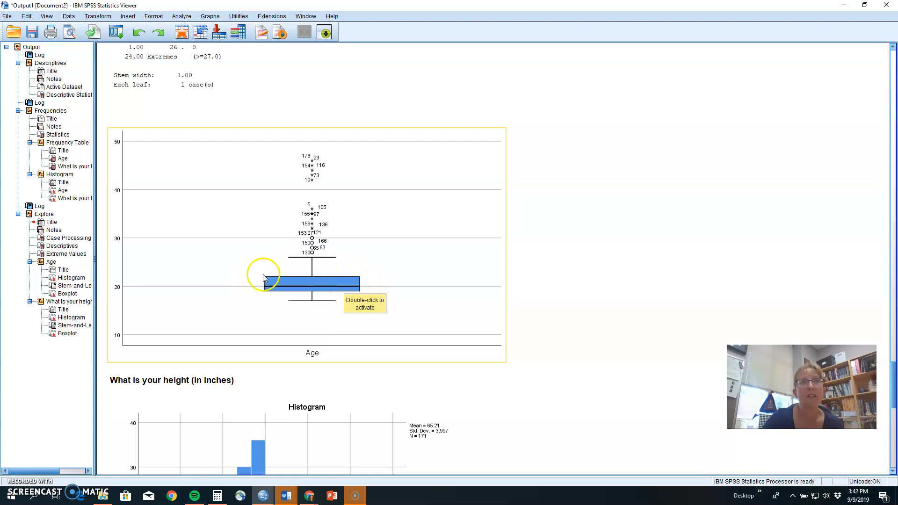
mouse_move(349, 294)
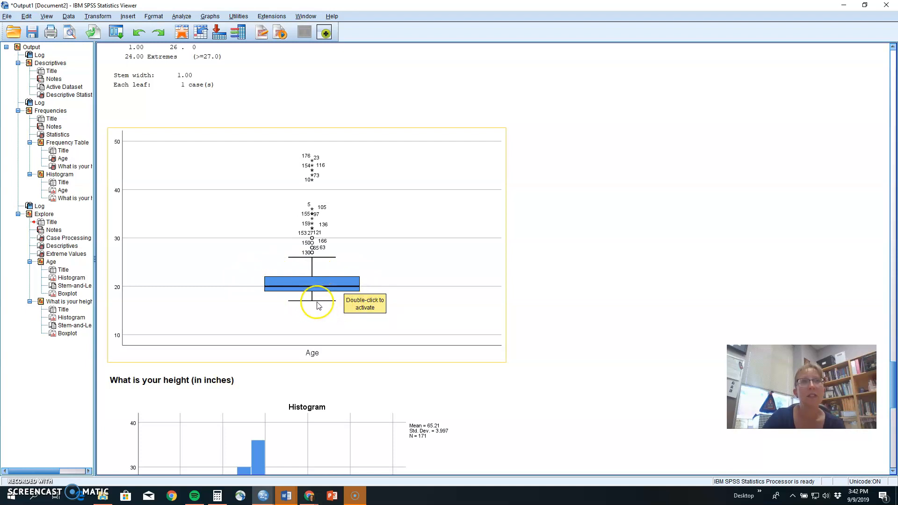
mouse_move(334, 260)
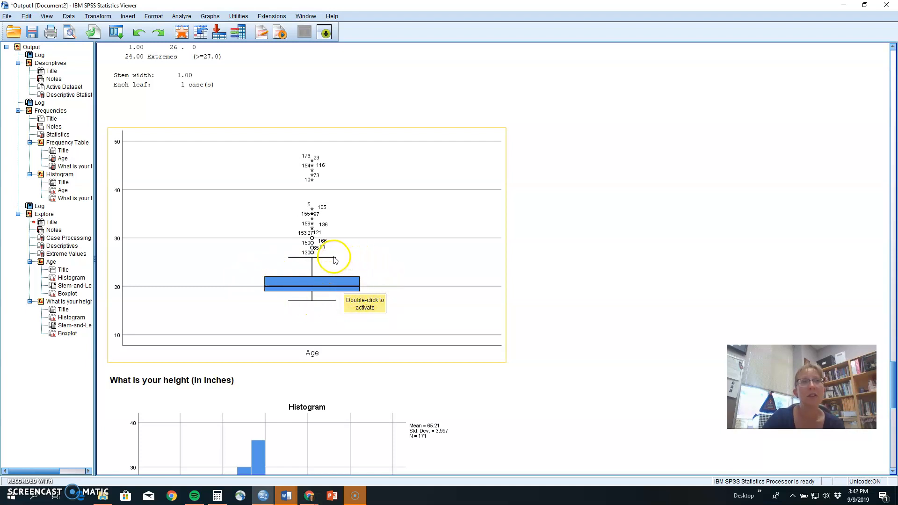
mouse_move(325, 260)
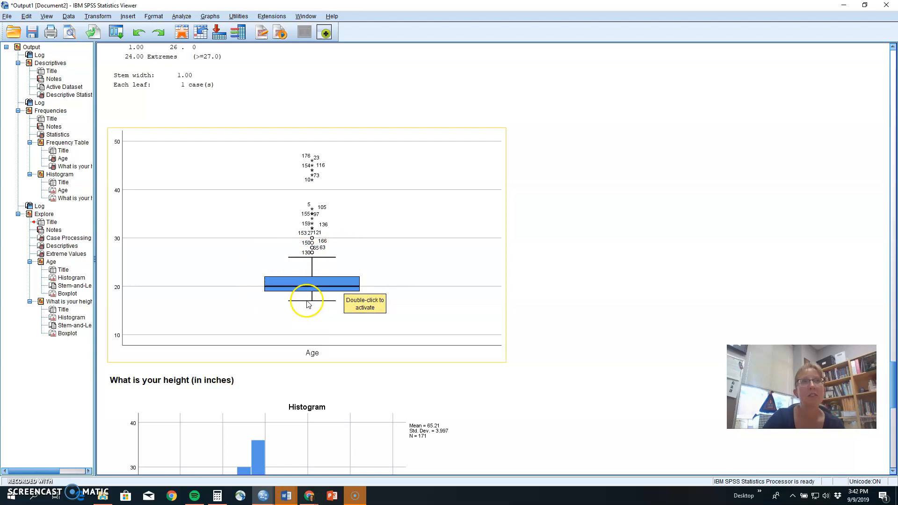
mouse_move(312, 161)
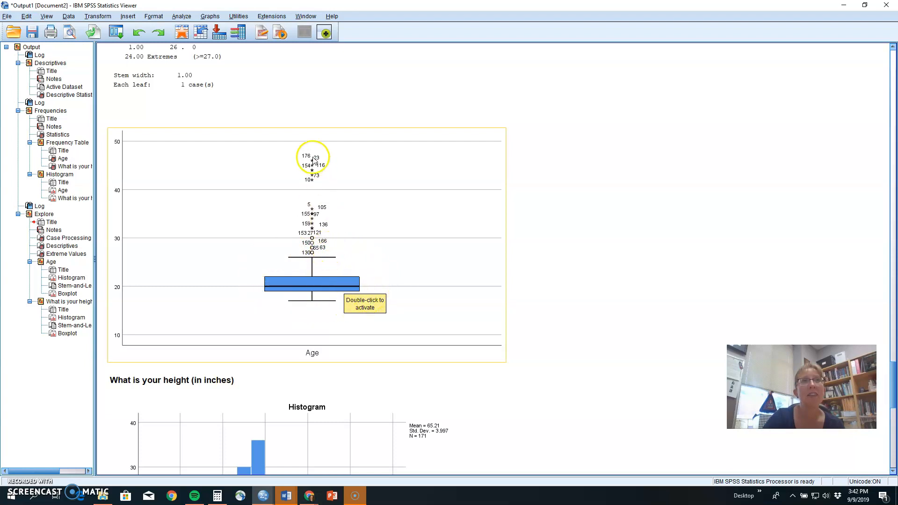
mouse_move(329, 256)
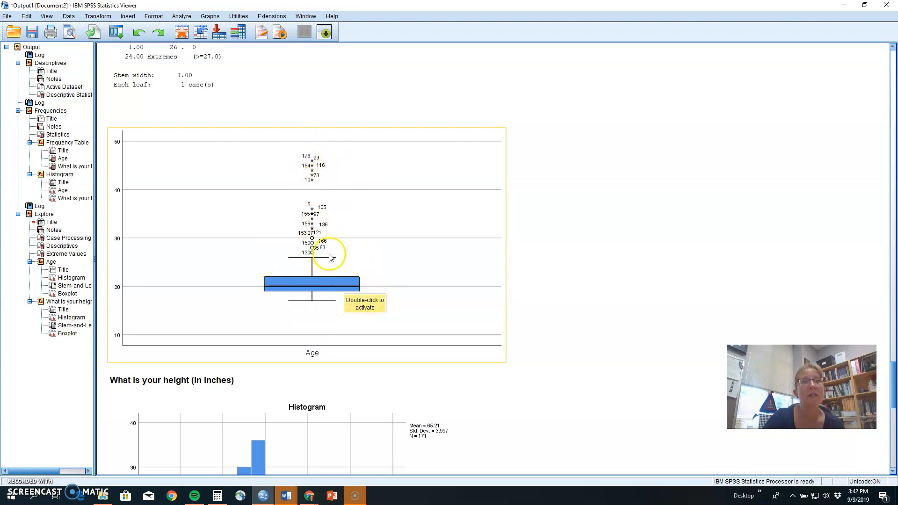
mouse_move(316, 217)
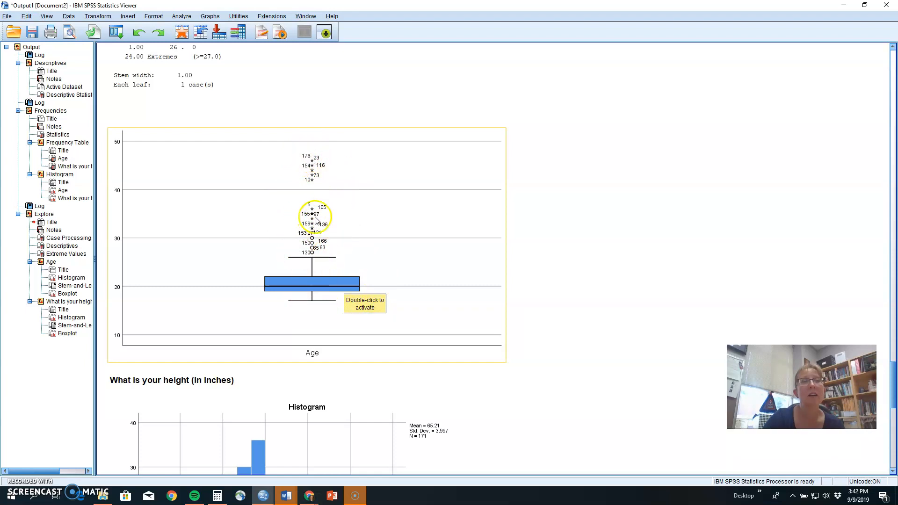
mouse_move(318, 272)
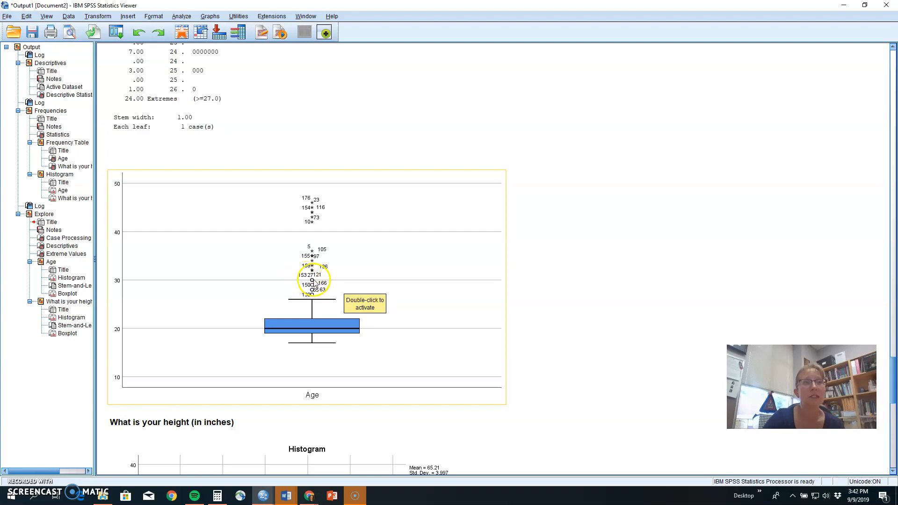
mouse_move(309, 195)
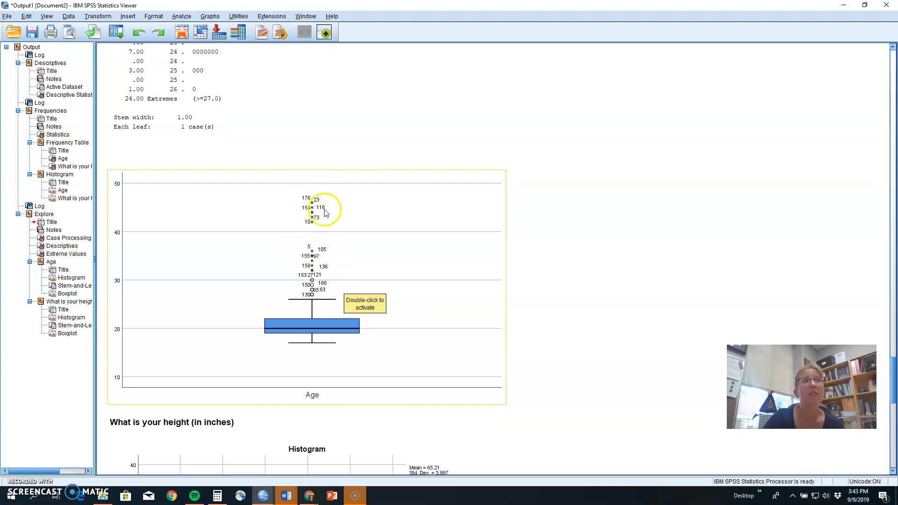
mouse_move(122, 217)
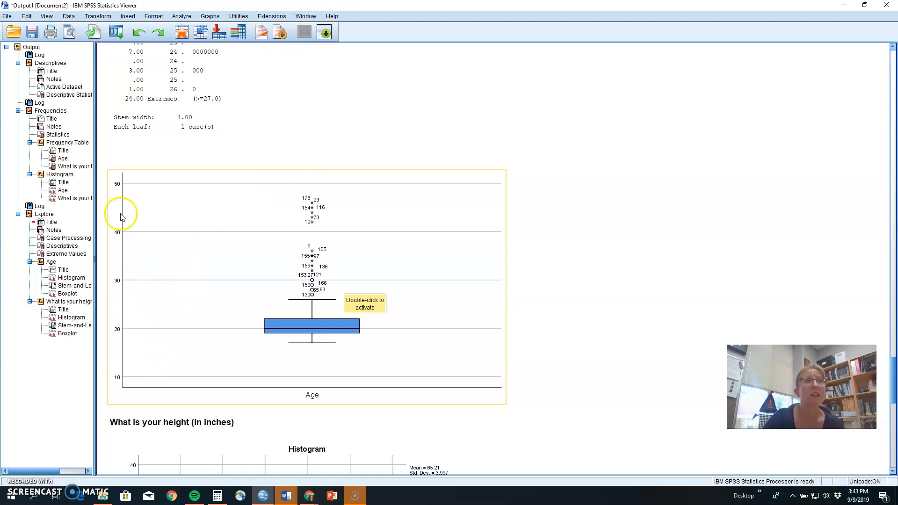
mouse_move(338, 202)
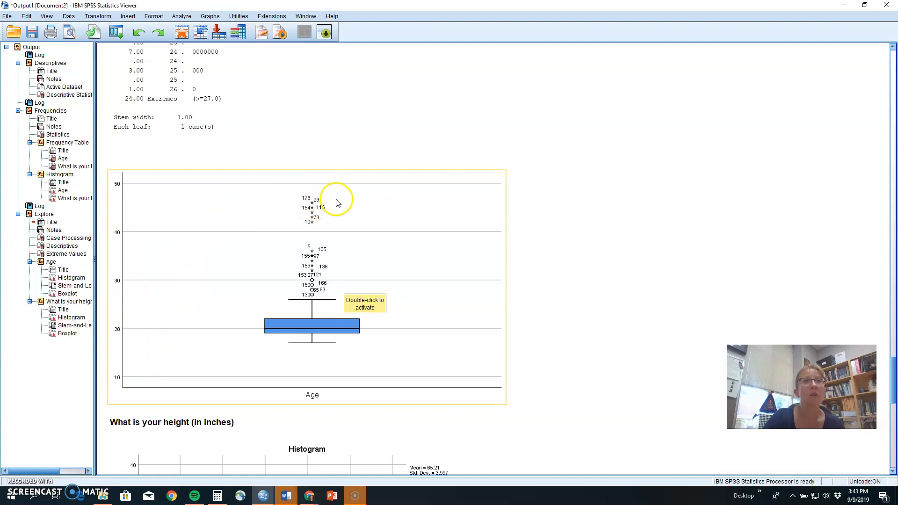
mouse_move(381, 246)
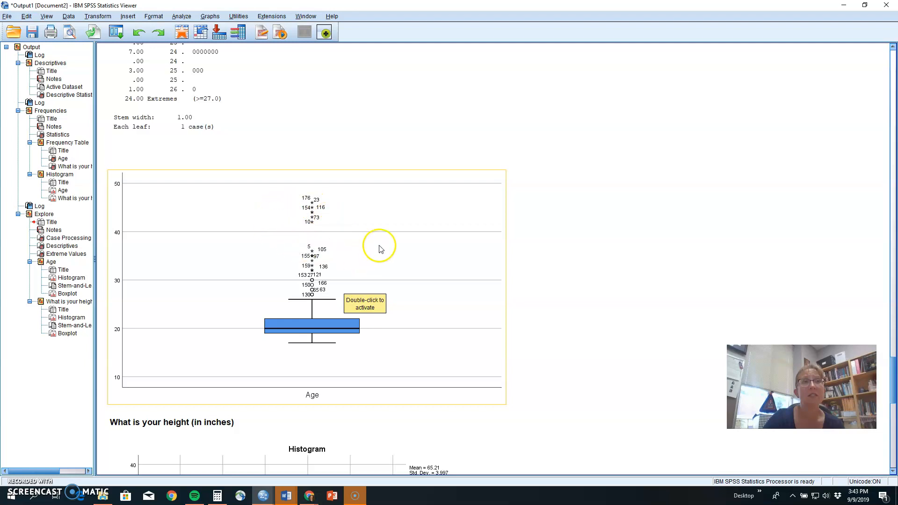
Scroll the Viewer down through the height histogram to the height-in-inches stem-and-leaf plot
scroll("down", 3)
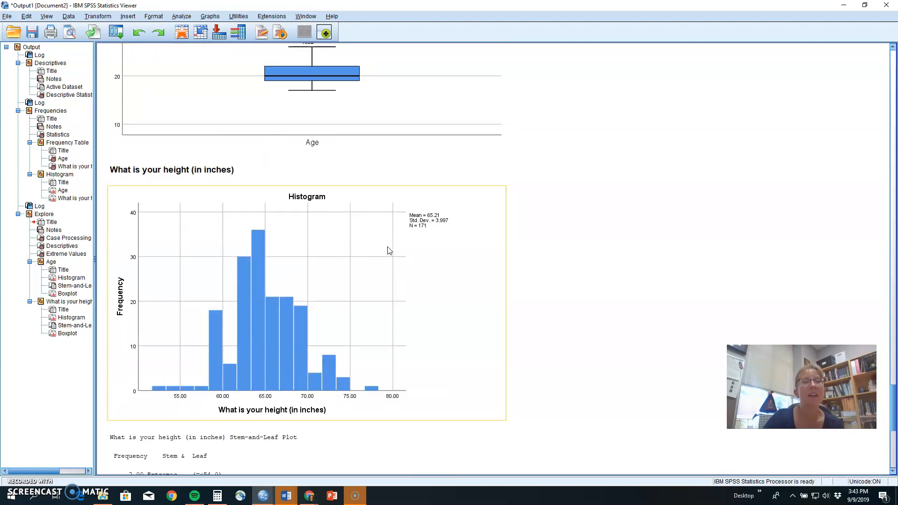
mouse_move(250, 236)
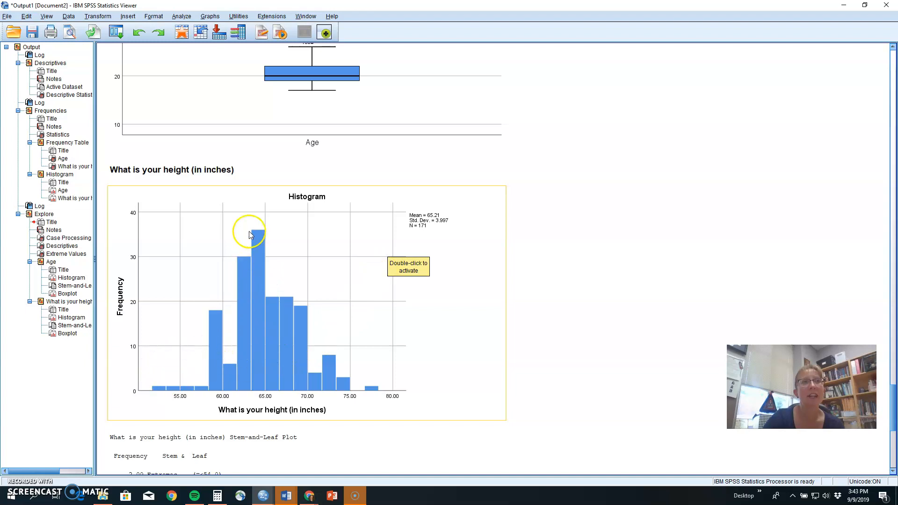
mouse_move(174, 365)
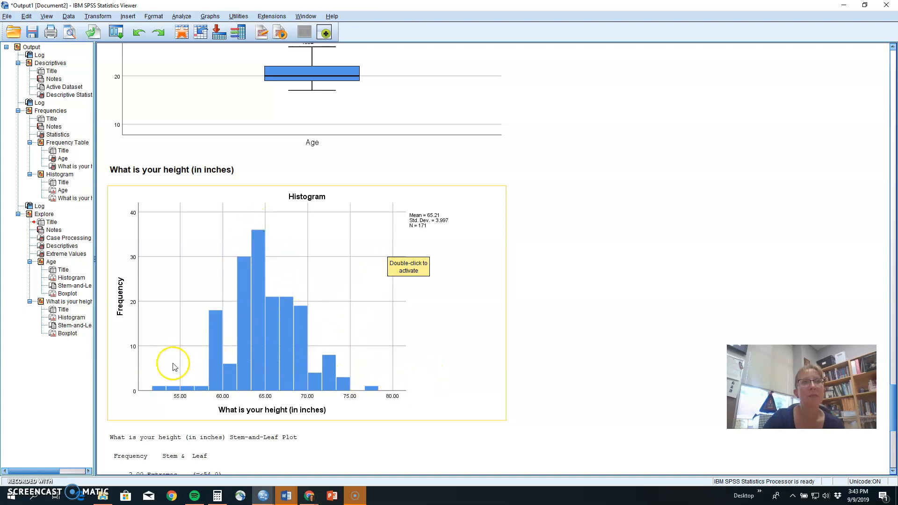
mouse_move(250, 274)
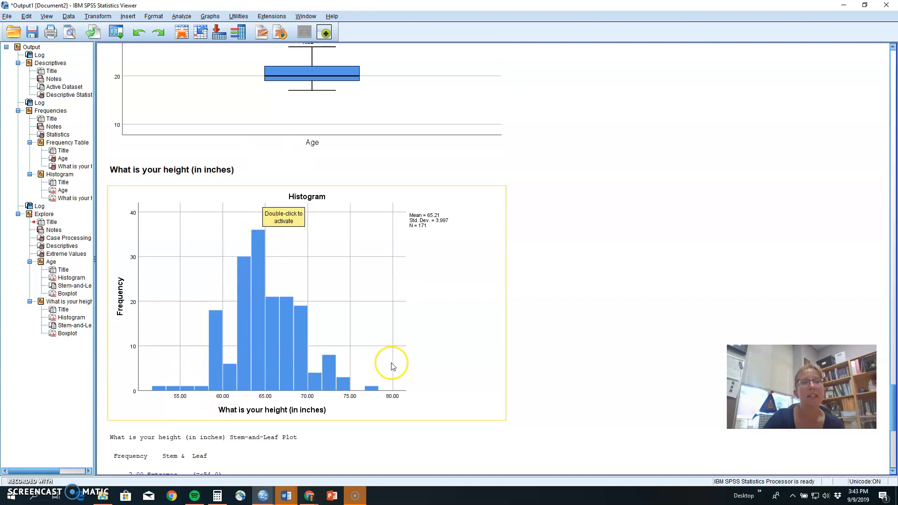
mouse_move(455, 363)
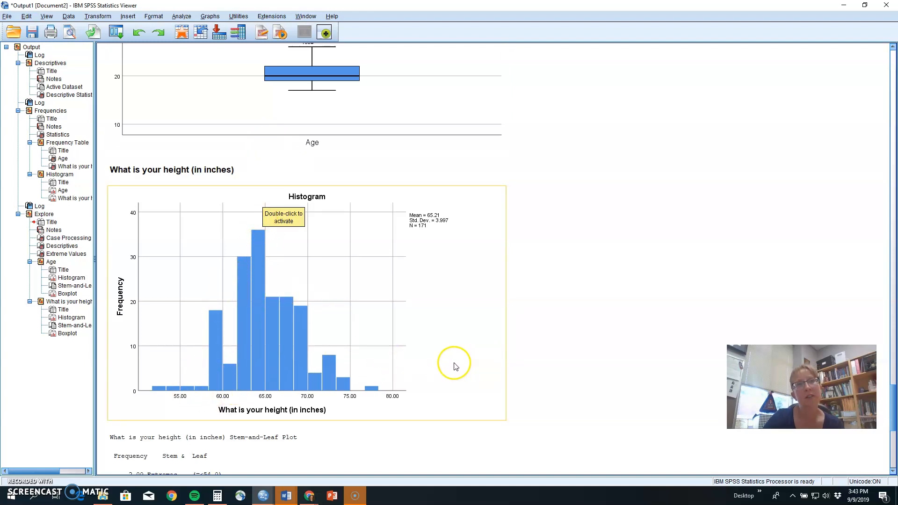
scroll("down", 3)
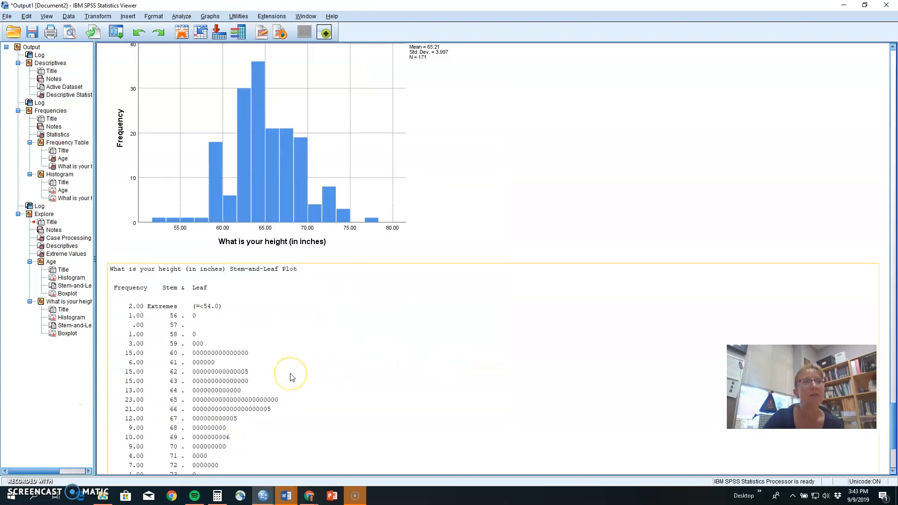
scroll("down", 3)
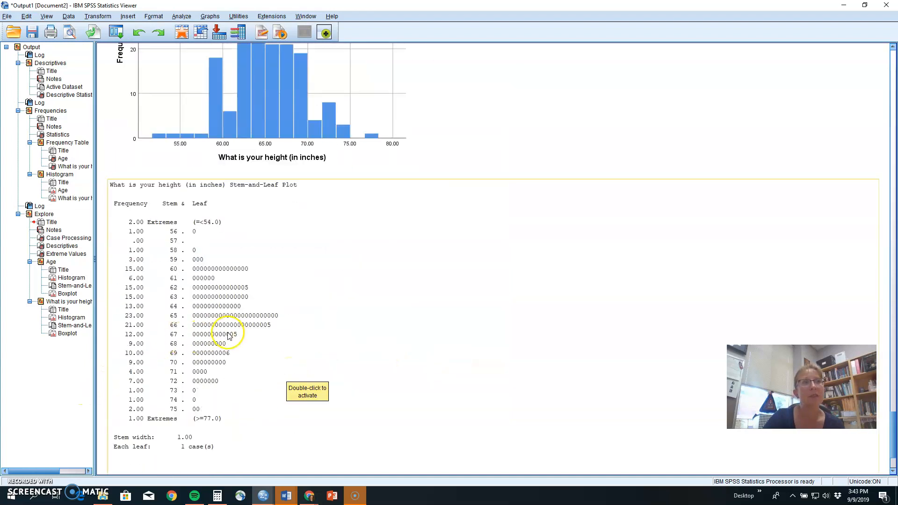
Scroll the Viewer down to the height-in-inches boxplot with outliers above and below
scroll("down", 3)
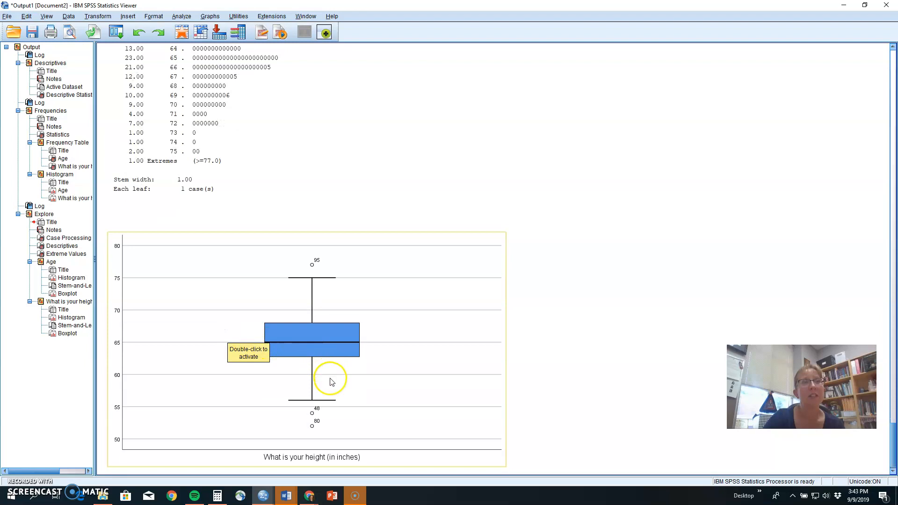
mouse_move(327, 287)
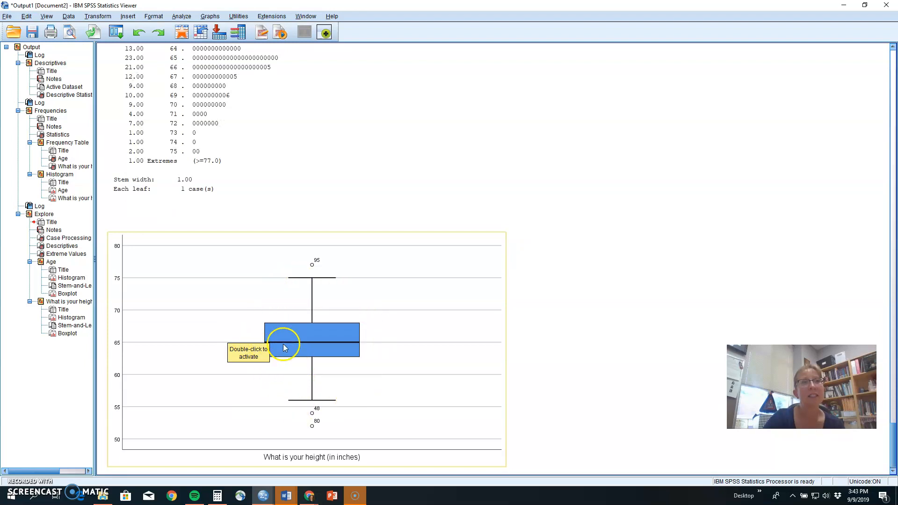
mouse_move(337, 346)
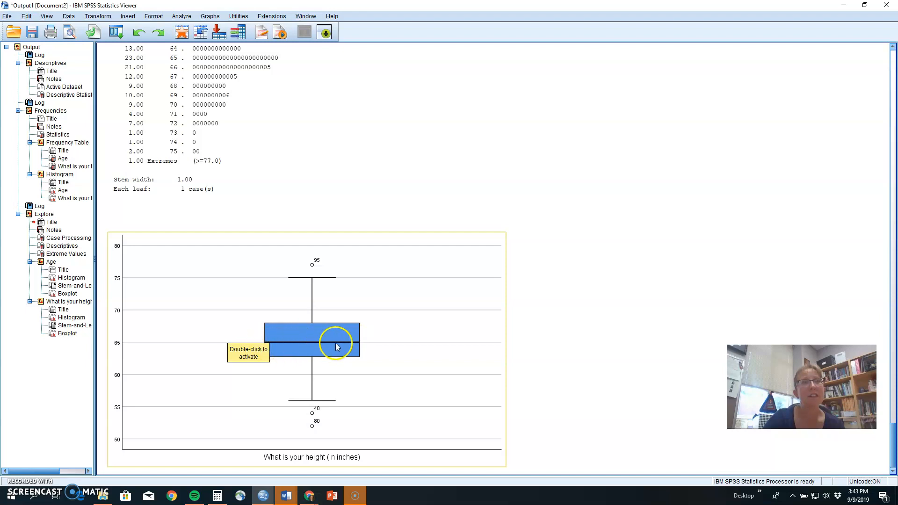